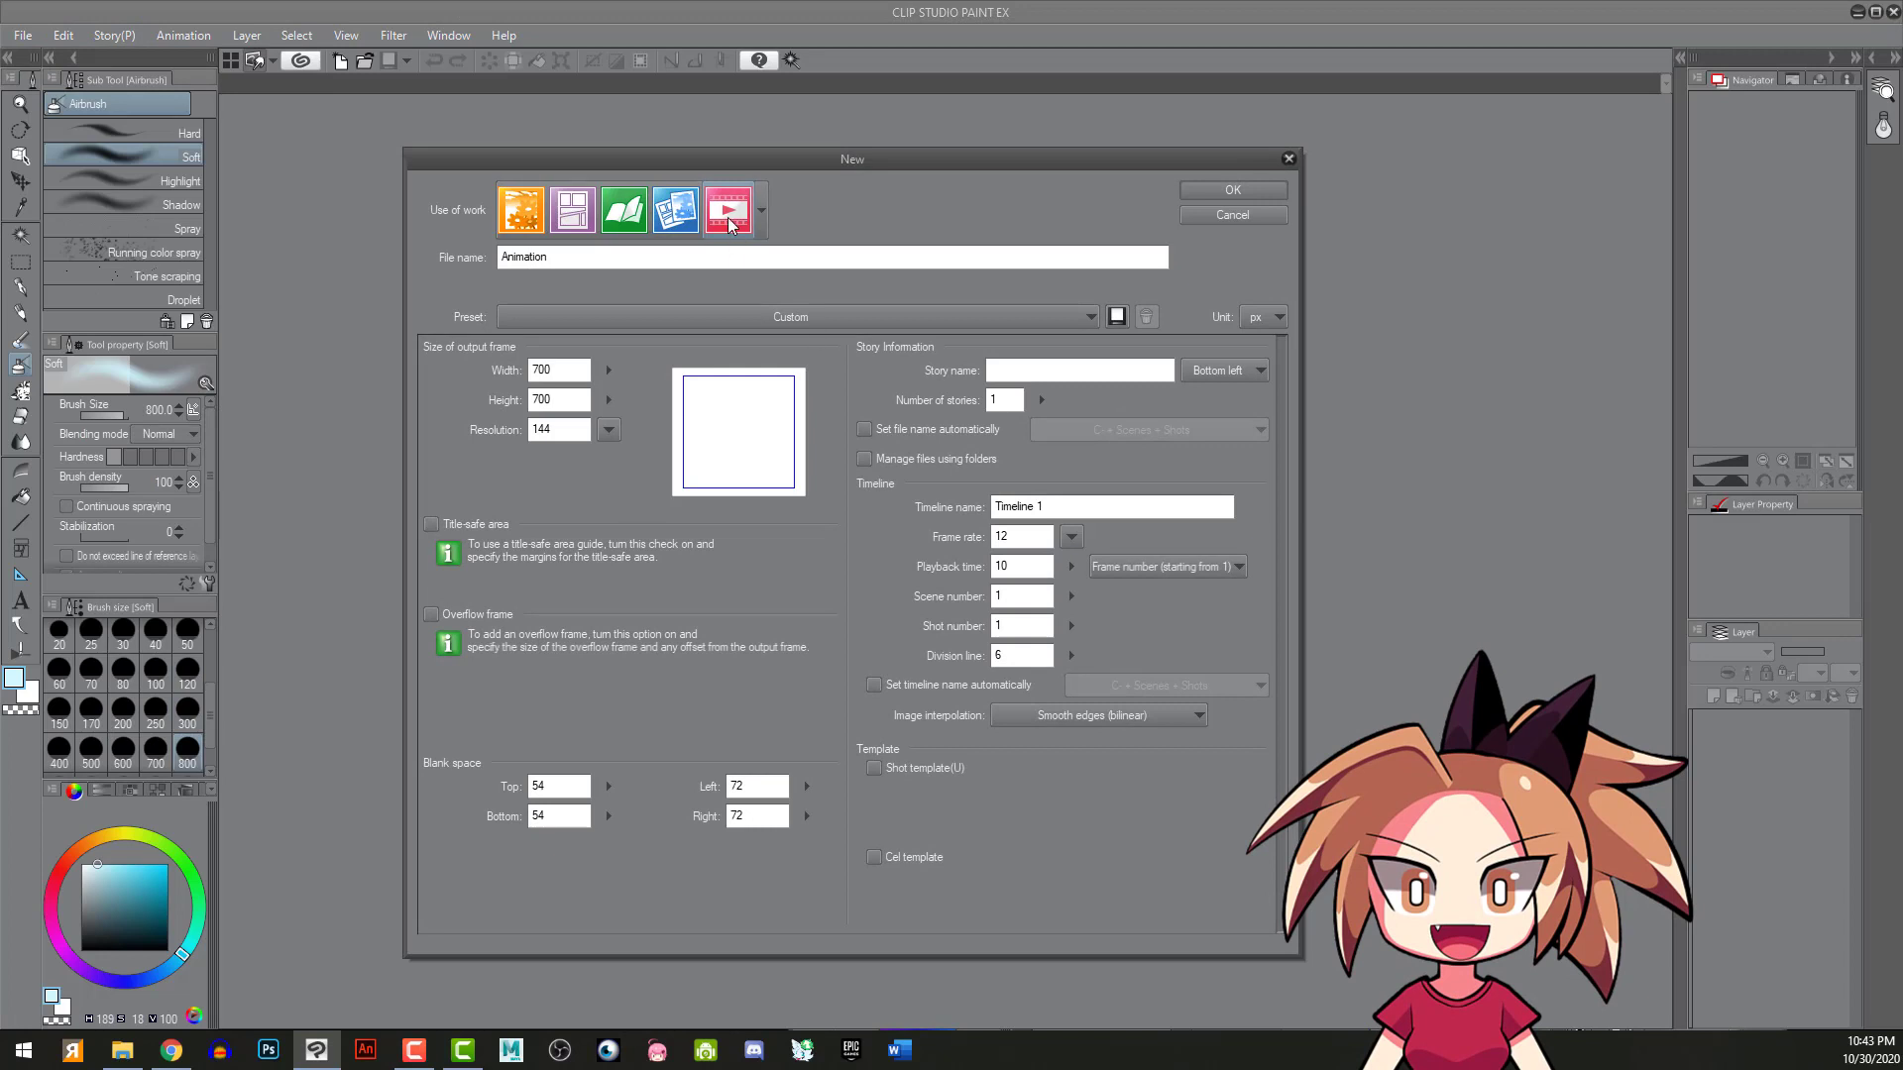
{"action": "mouse_move", "coordinate": [594, 443]}
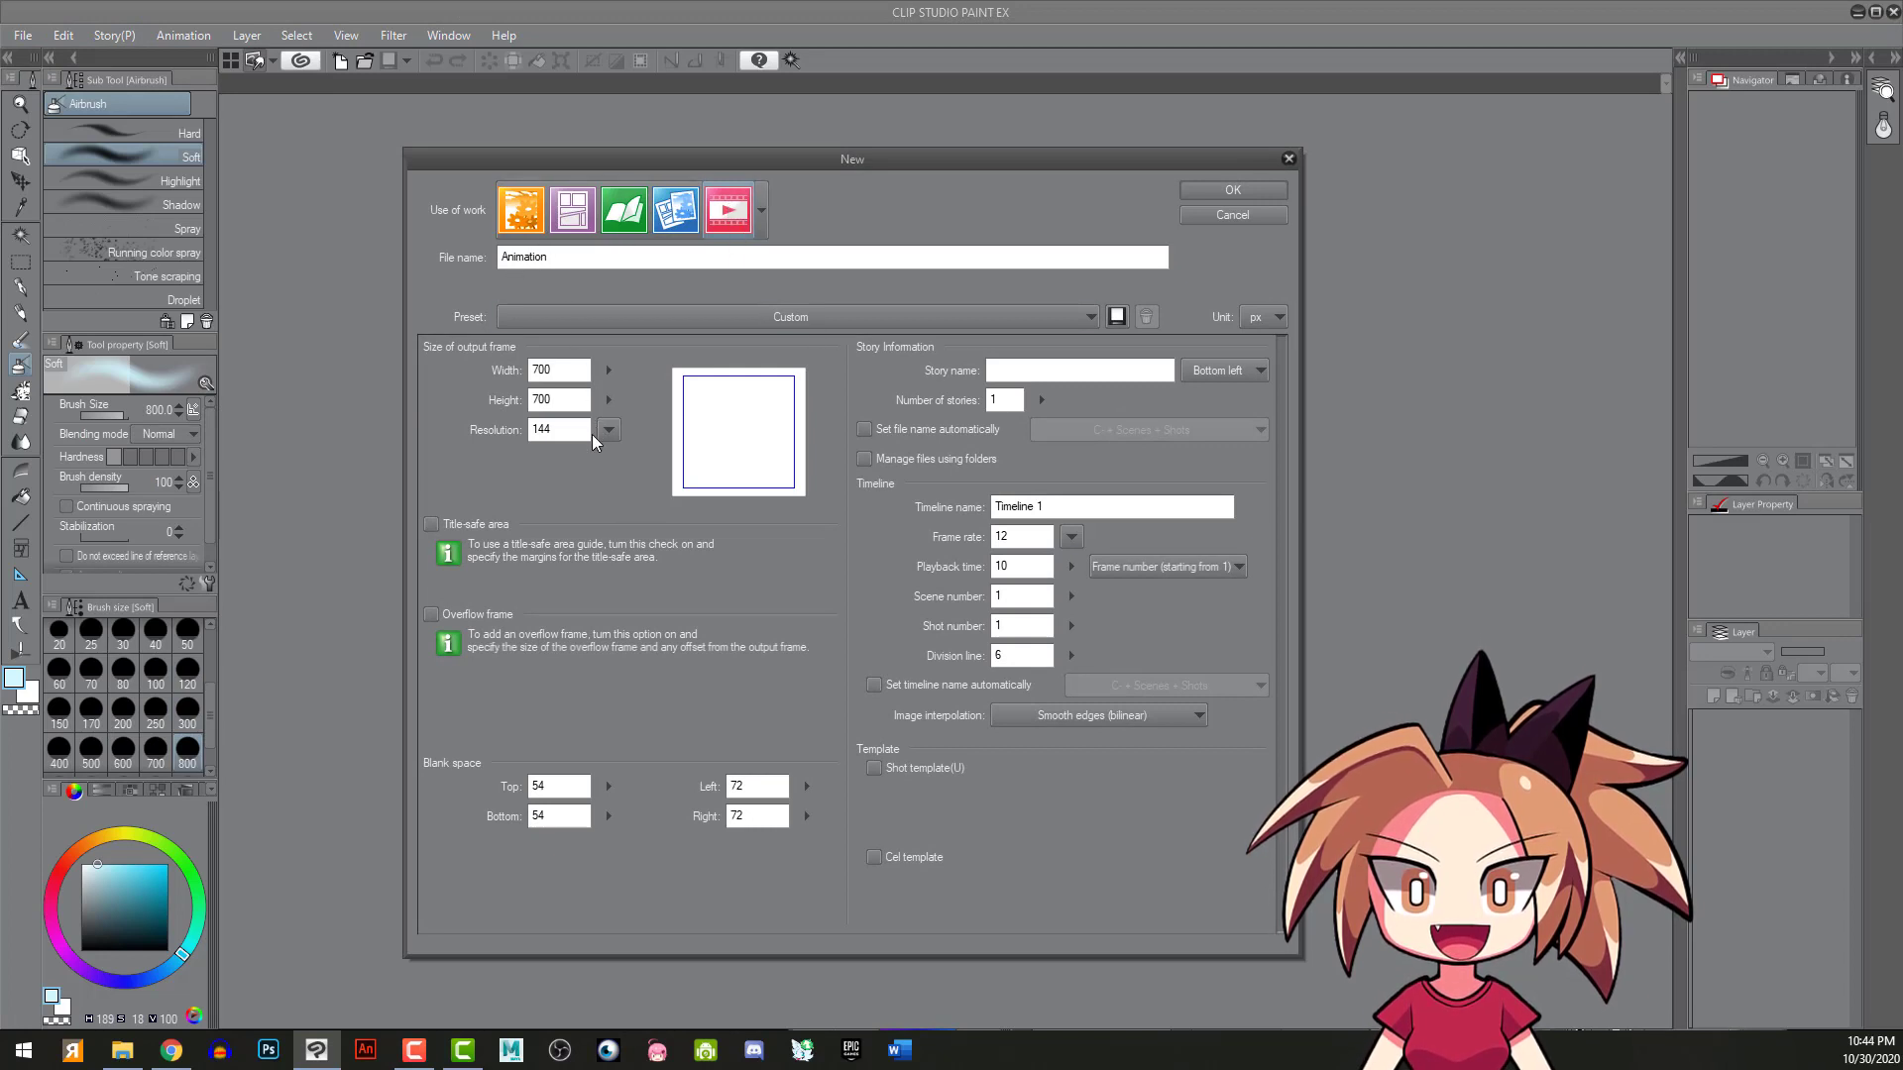
- Confirm the new 700 × 700 px, 144 dpi, 12 fps animation canvas named Animation
{"action": "left_click", "coordinate": [558, 370]}
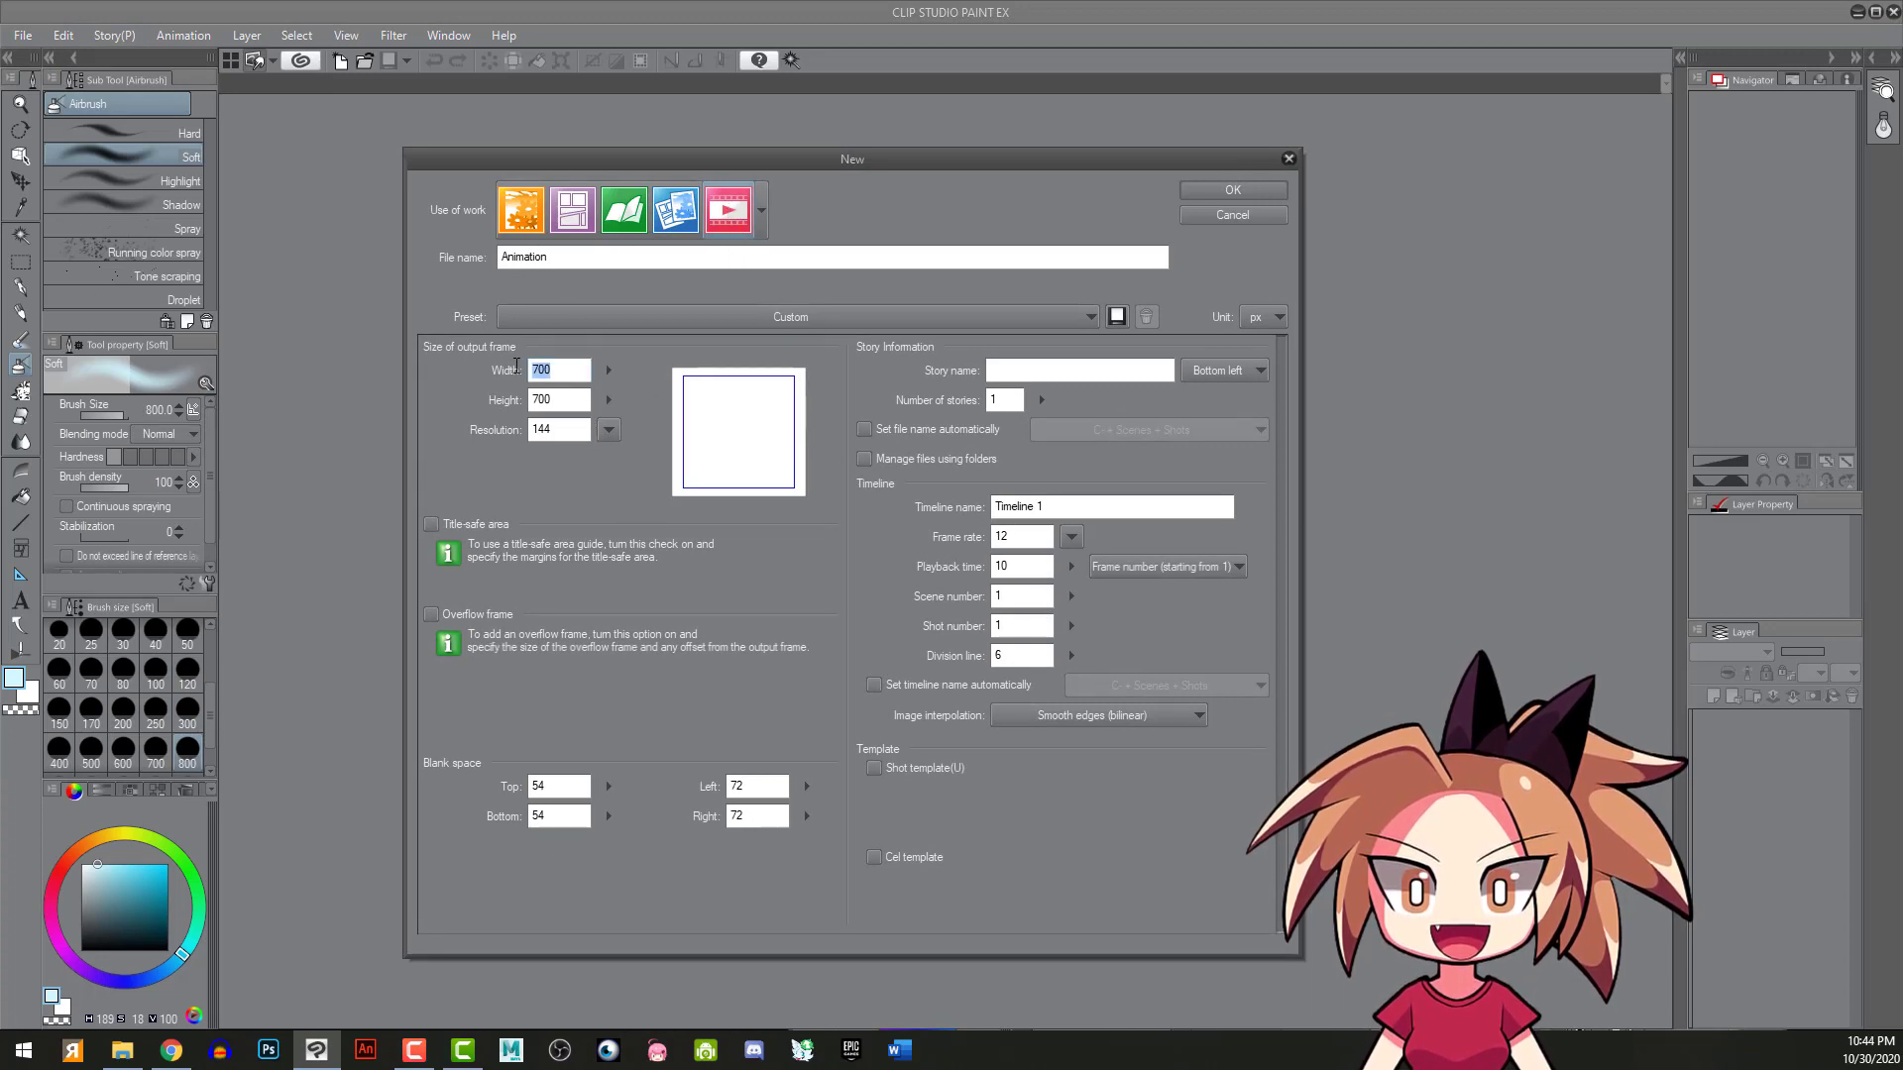
{"action": "mouse_move", "coordinate": [575, 400]}
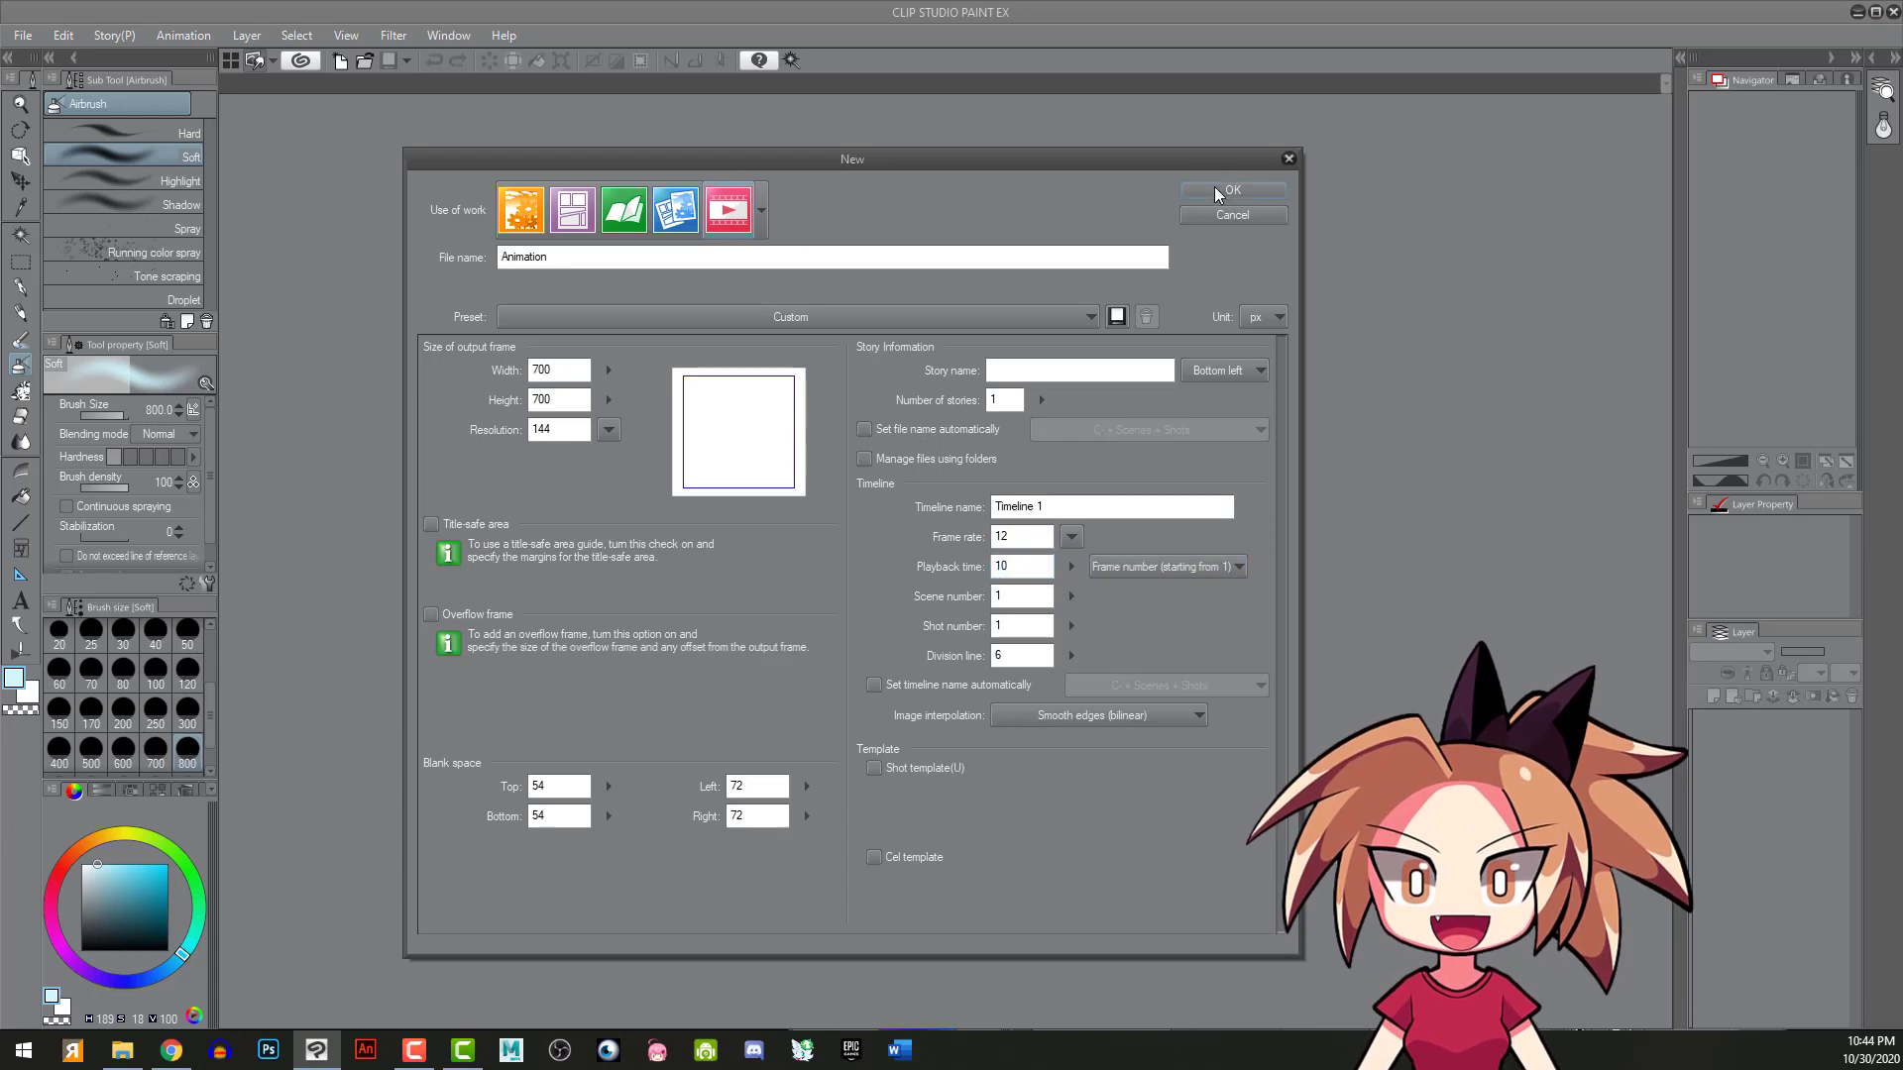
{"action": "left_click", "coordinate": [1232, 190]}
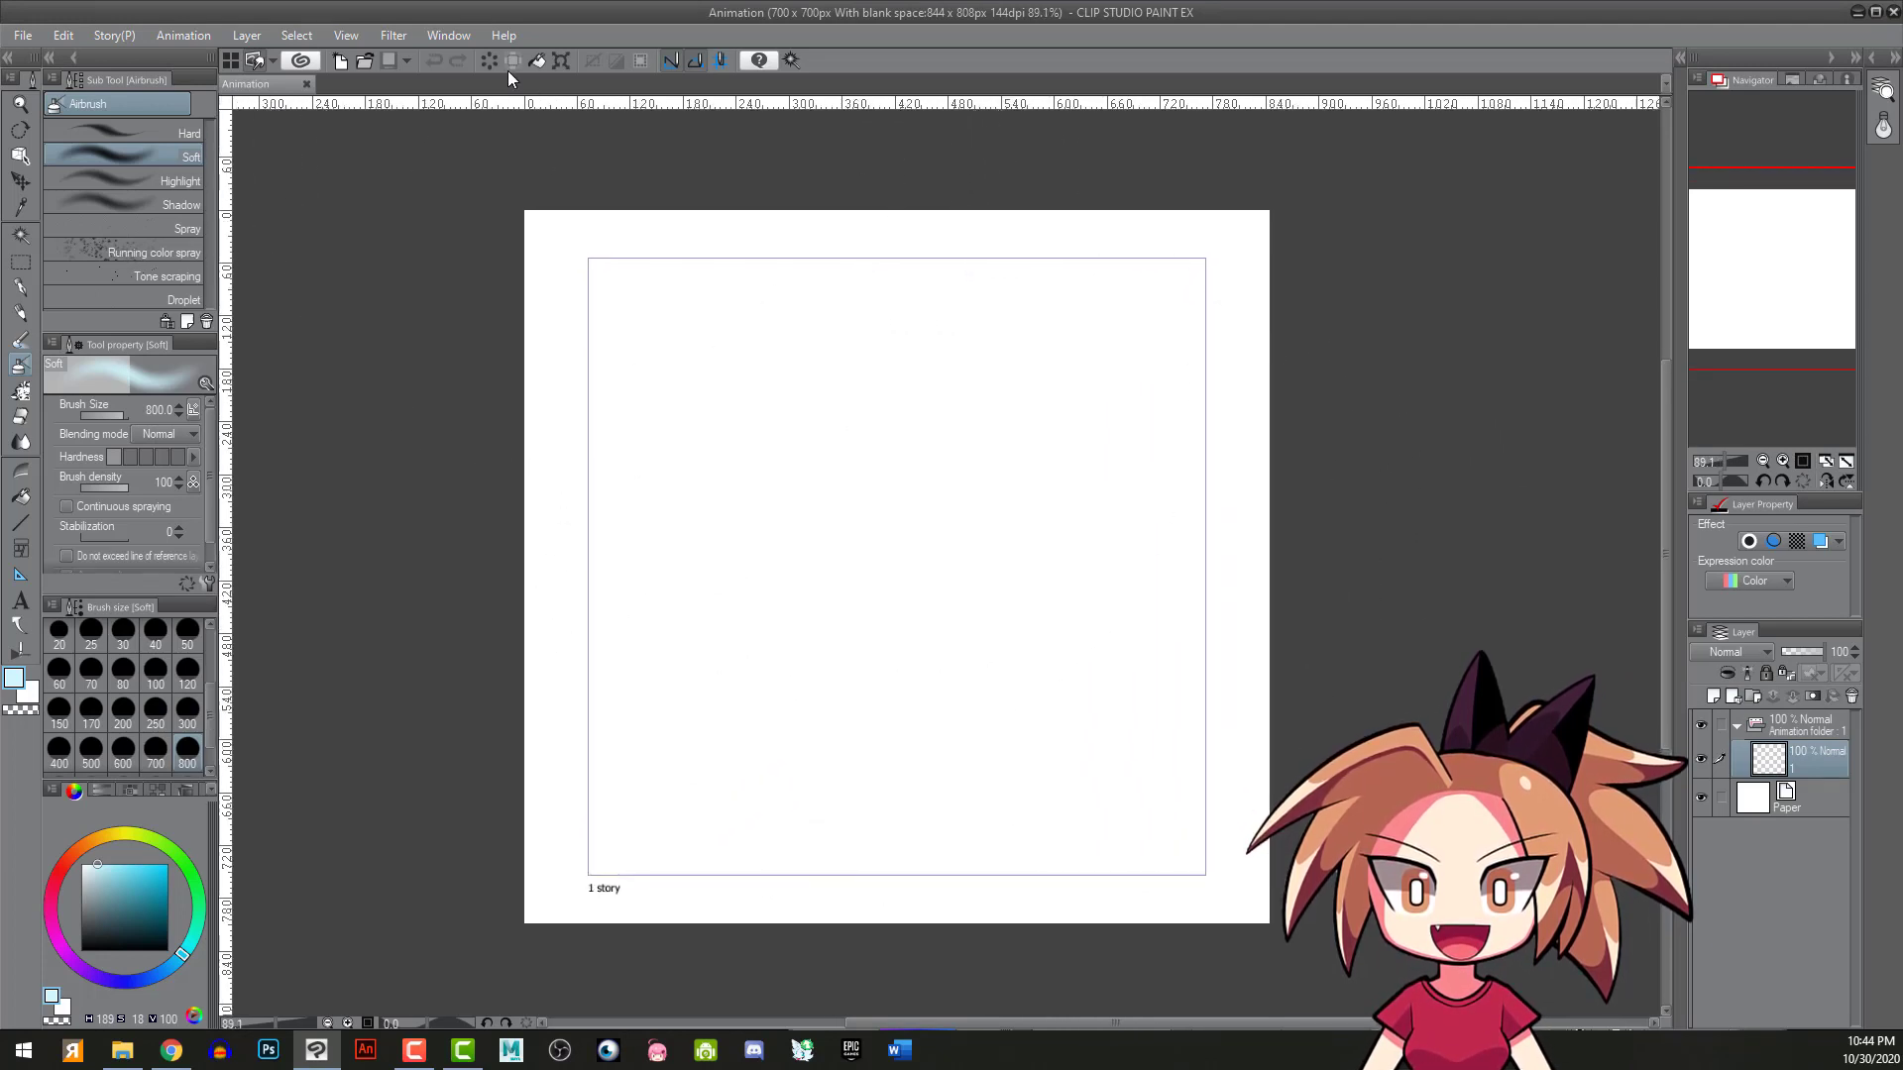
- Show the Timeline panel from the Window menu
{"action": "left_click", "coordinate": [447, 34]}
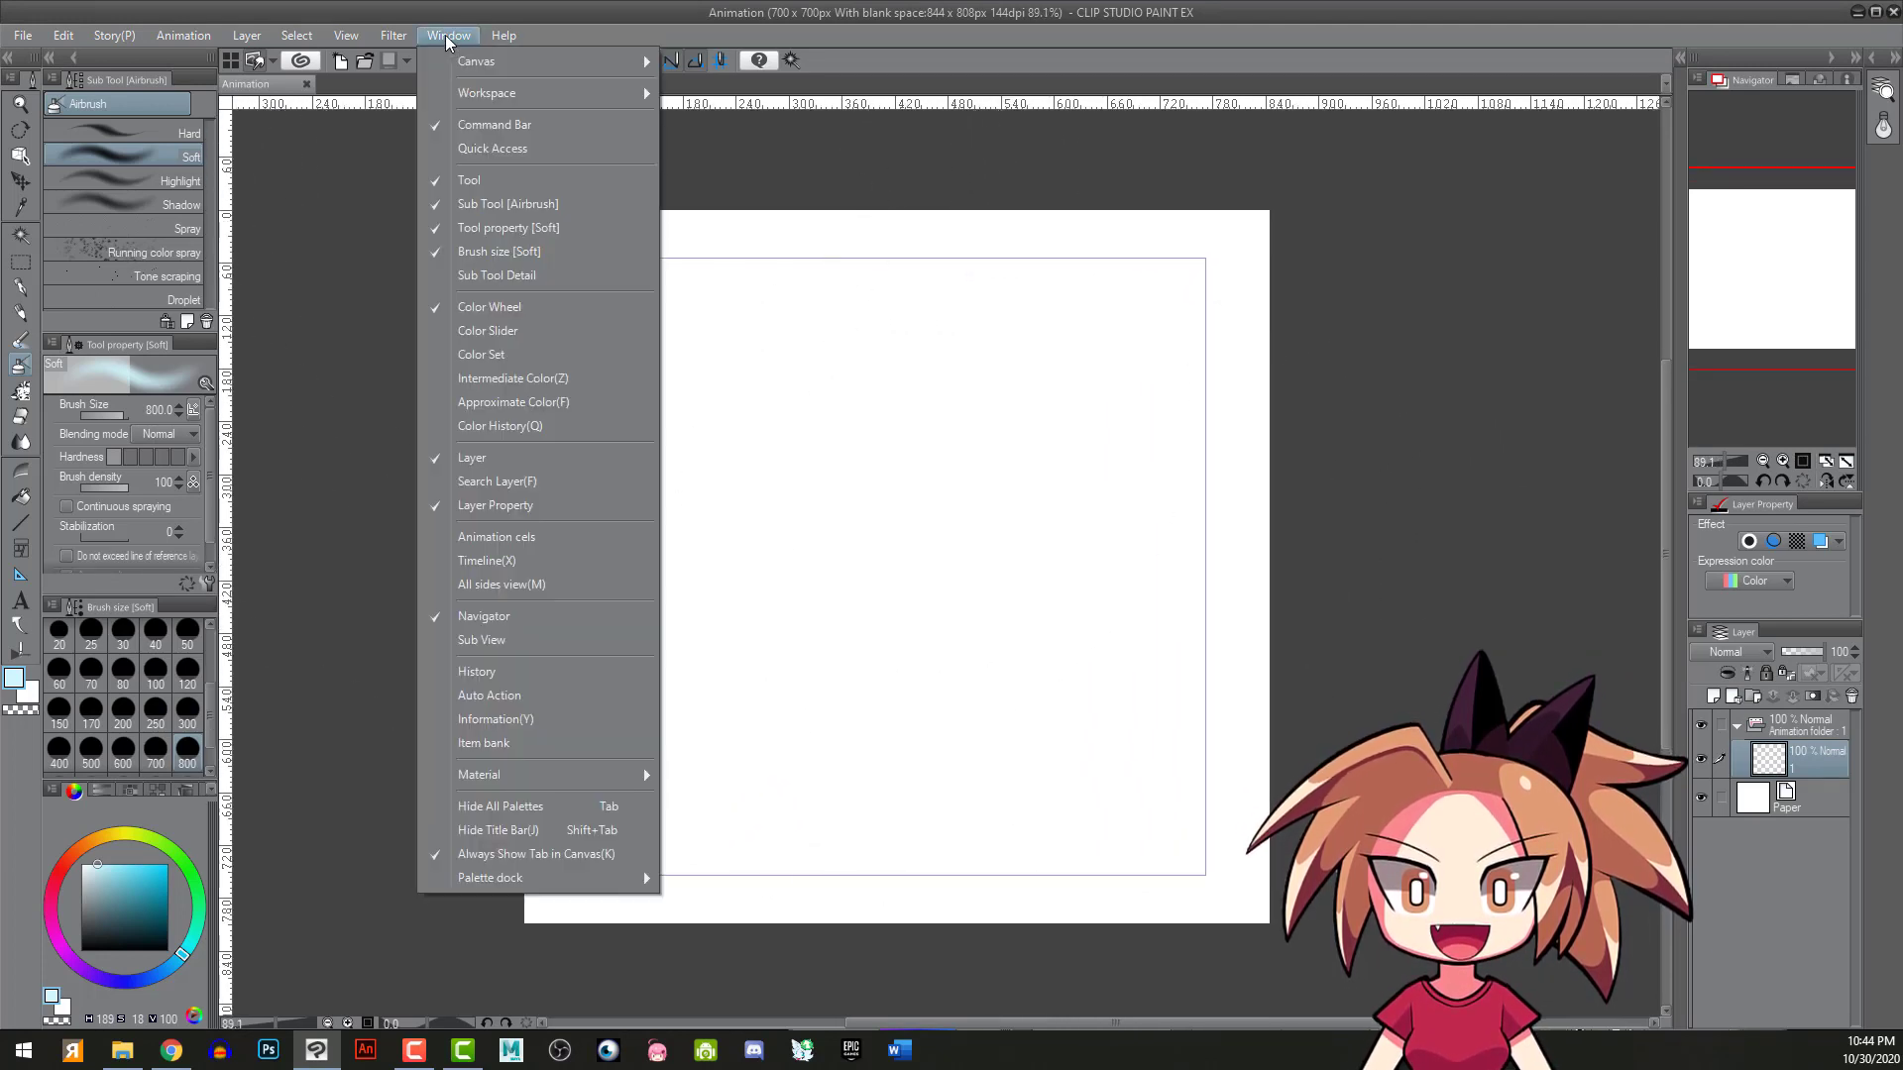
{"action": "mouse_move", "coordinate": [495, 537]}
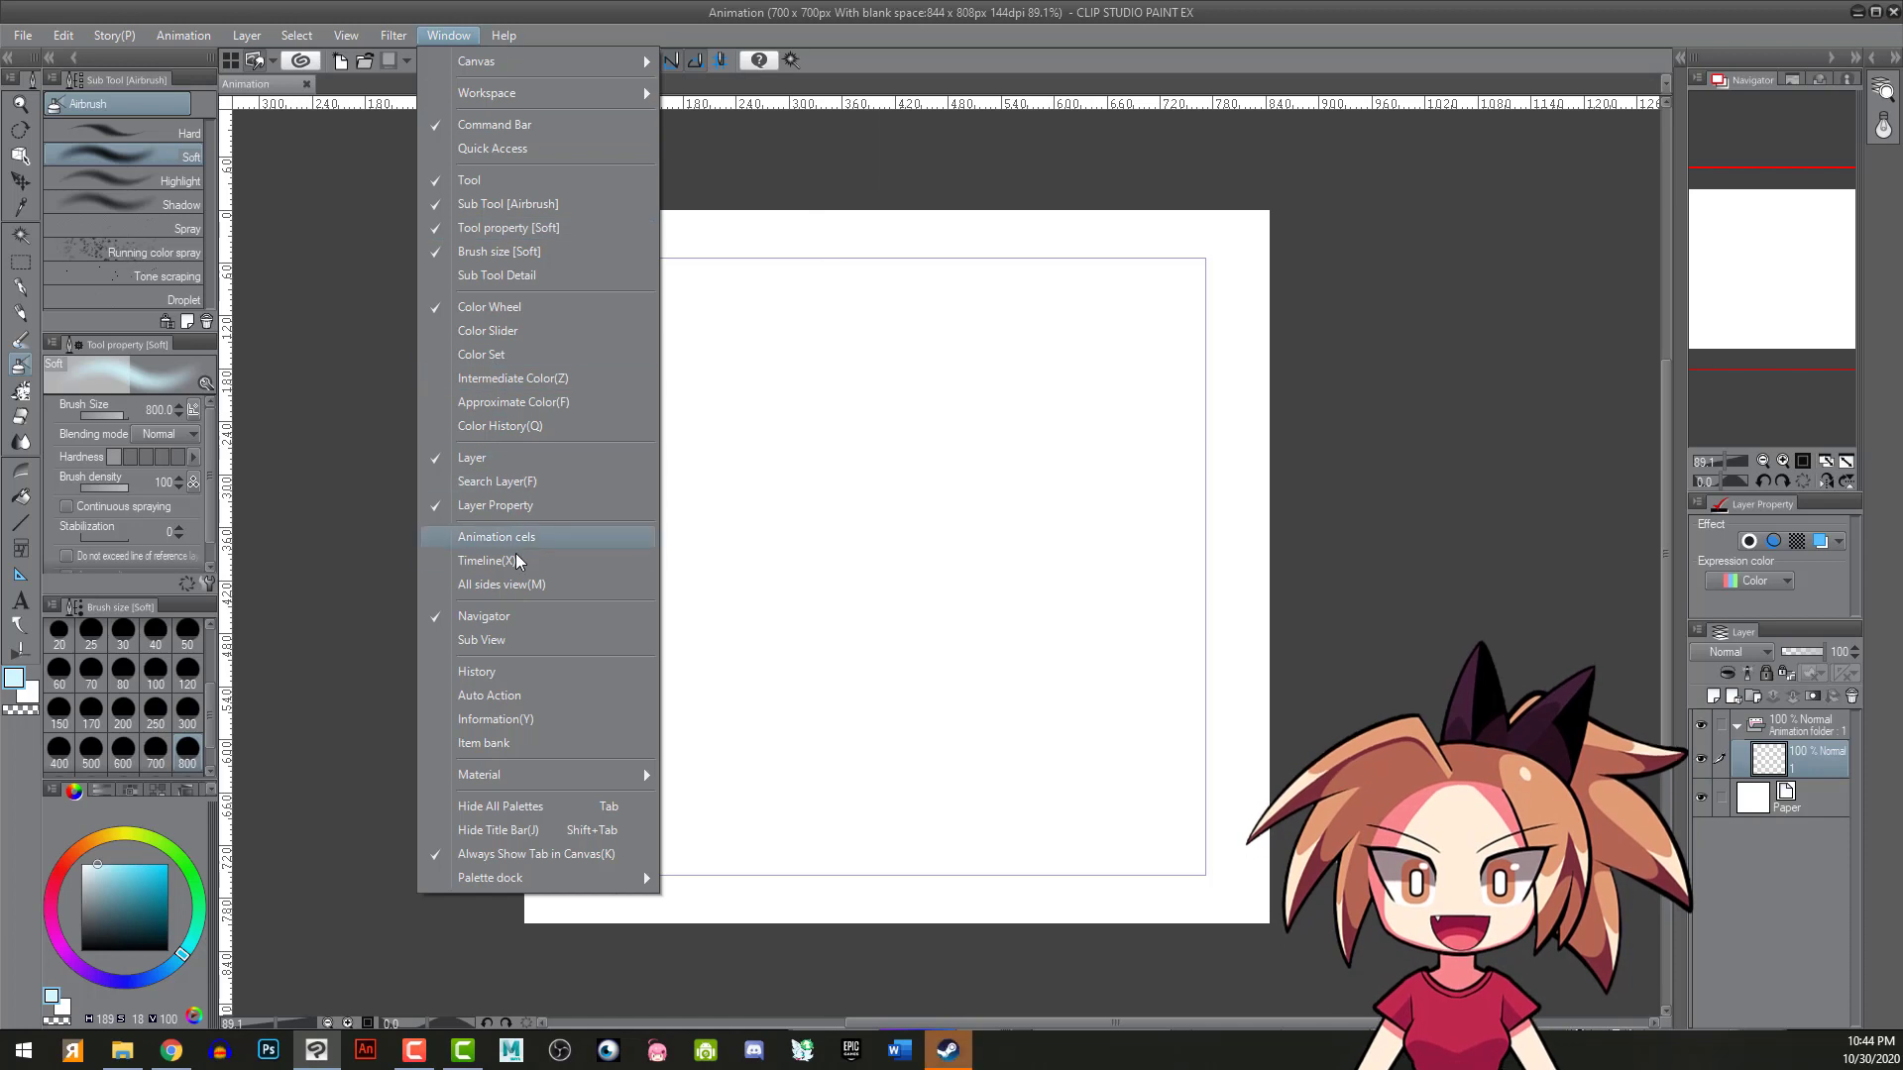
{"action": "left_click", "coordinate": [481, 561]}
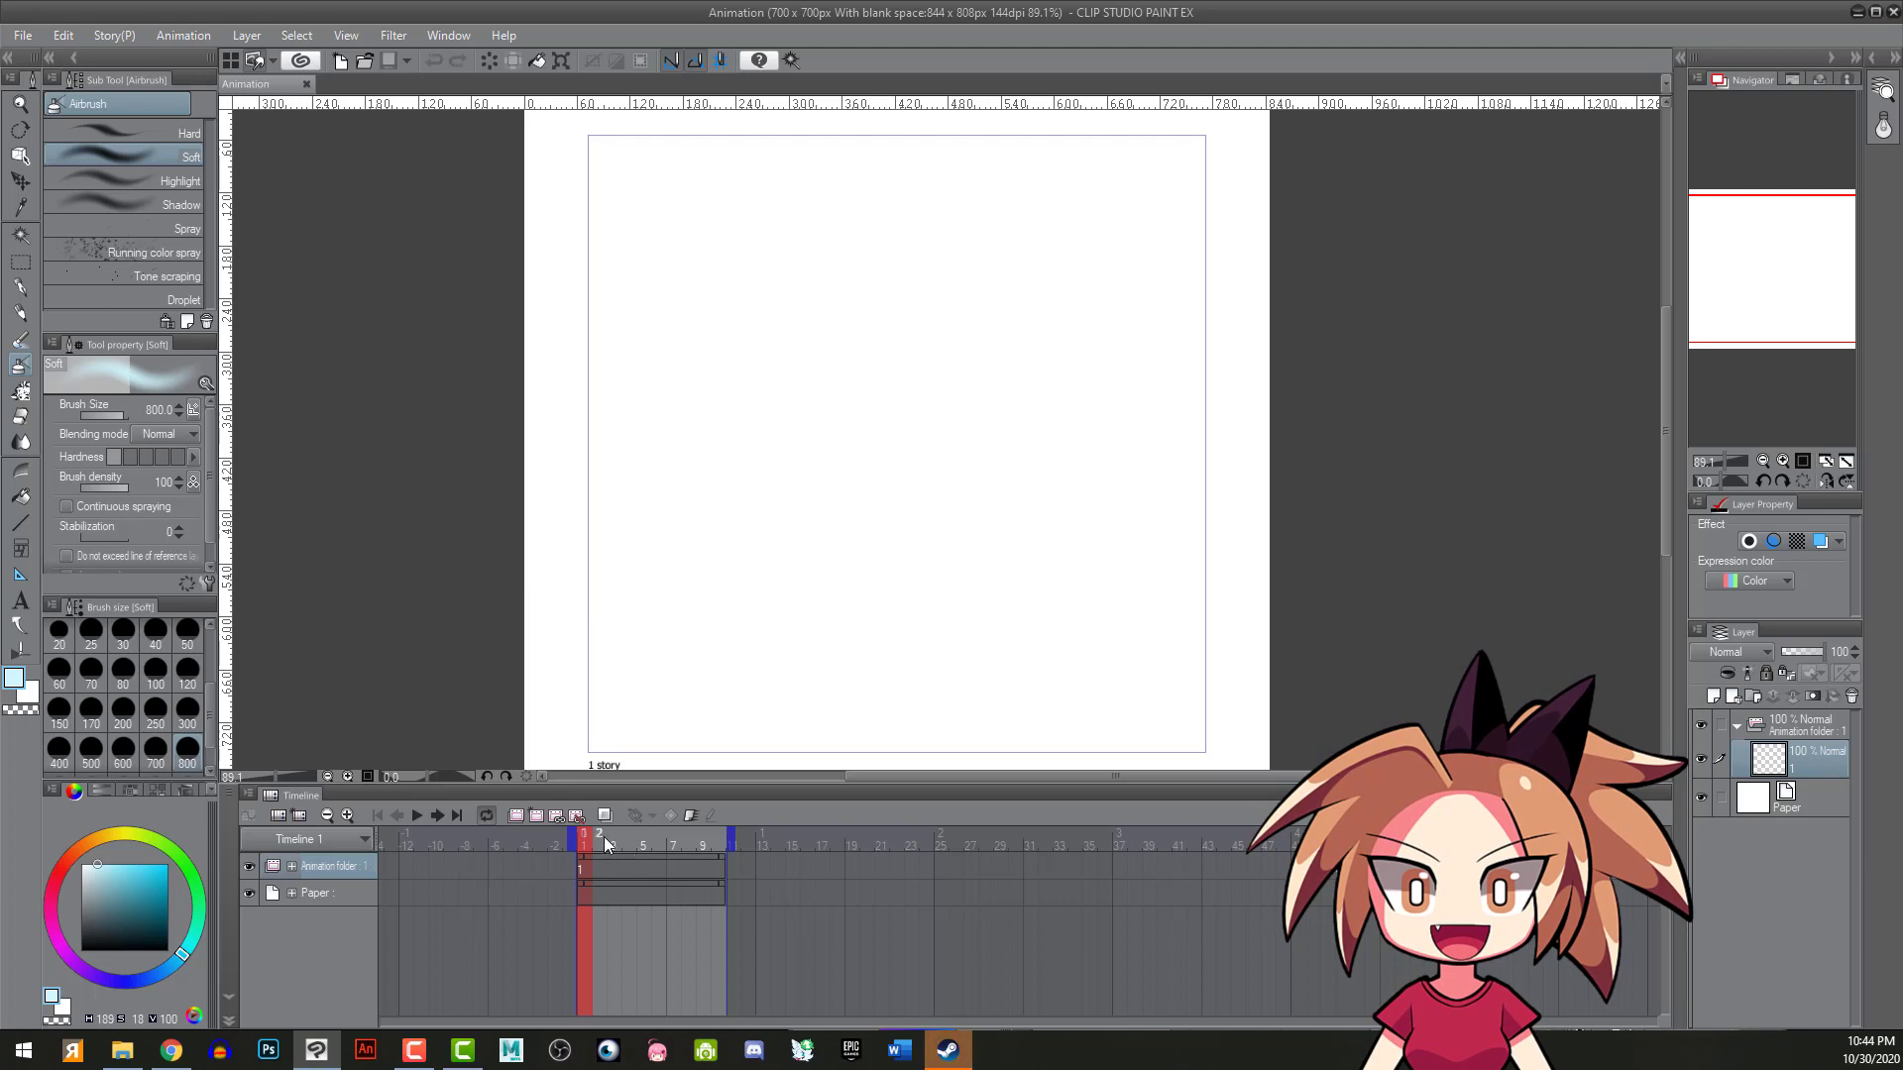
- Ink a tilted black ellipse with the G-Pen on cel 1 and add a blank cel 2
{"action": "left_click", "coordinate": [628, 838]}
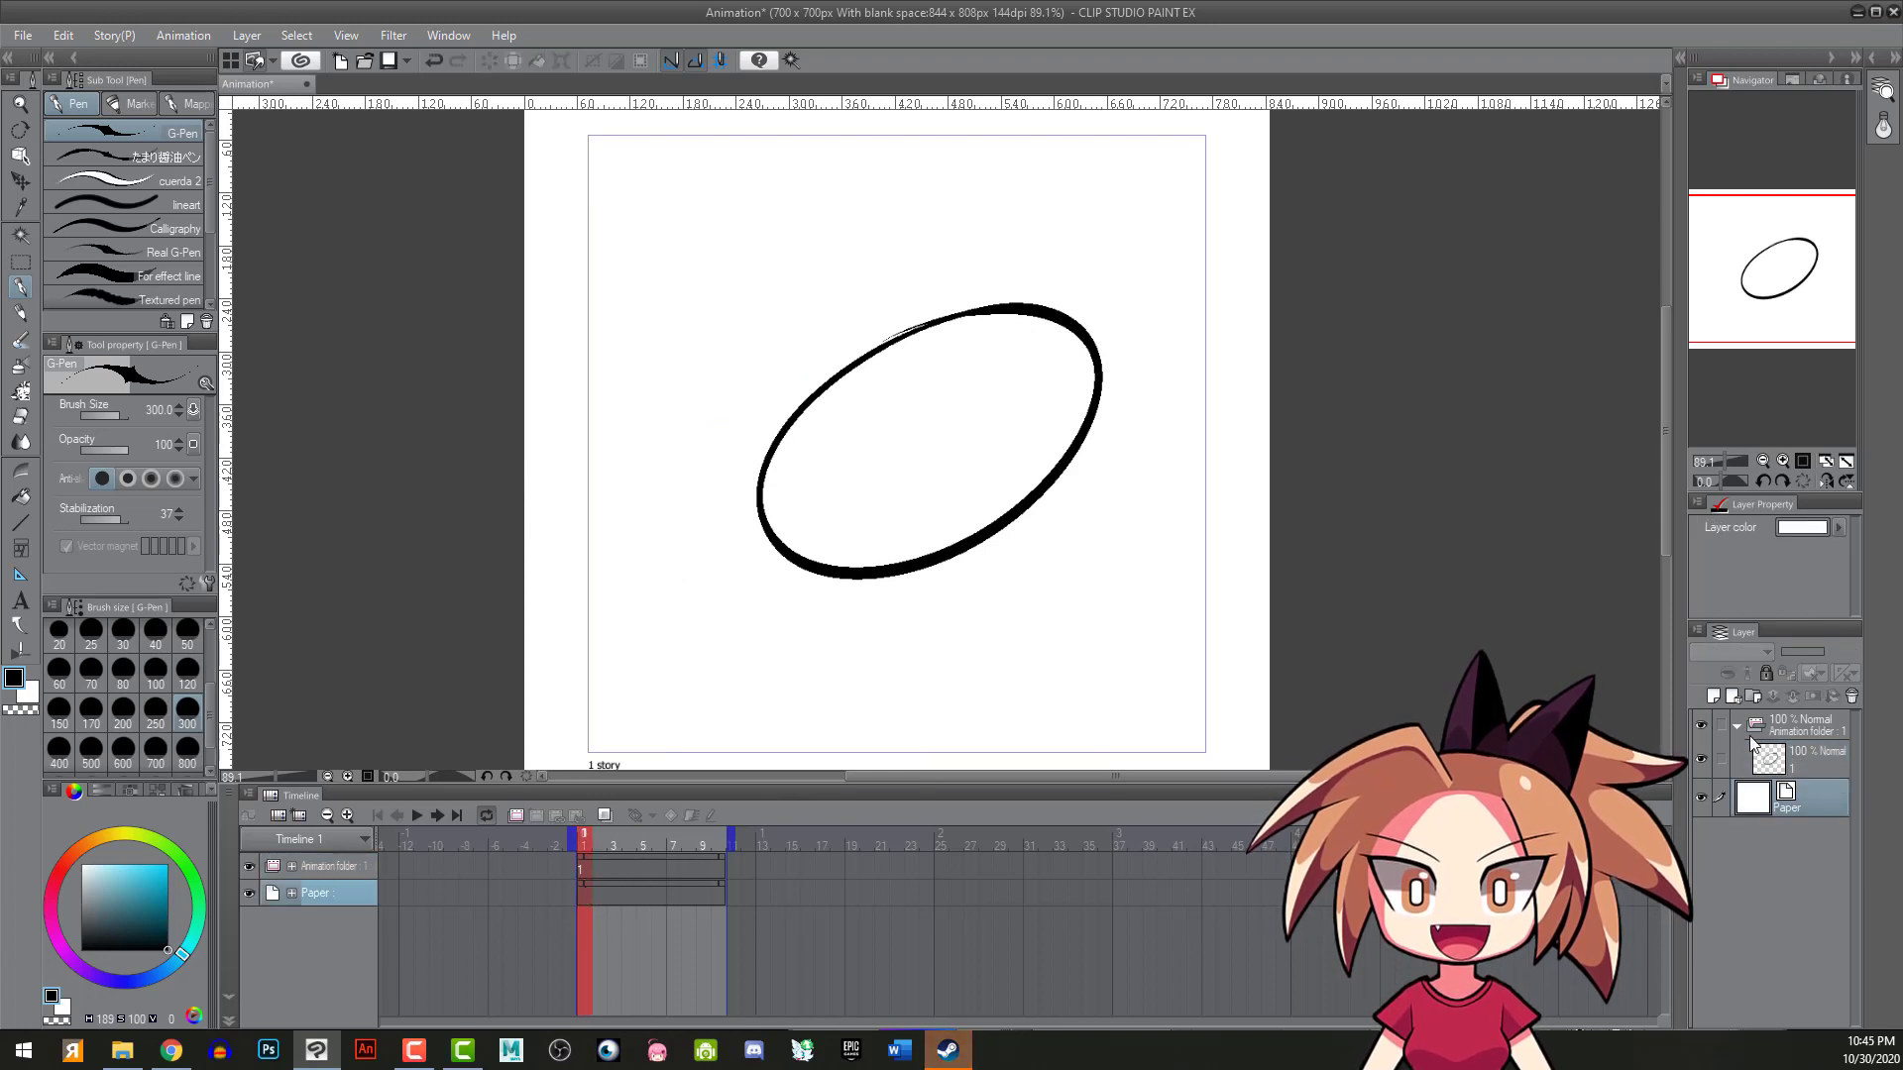
{"action": "left_click", "coordinate": [1784, 758]}
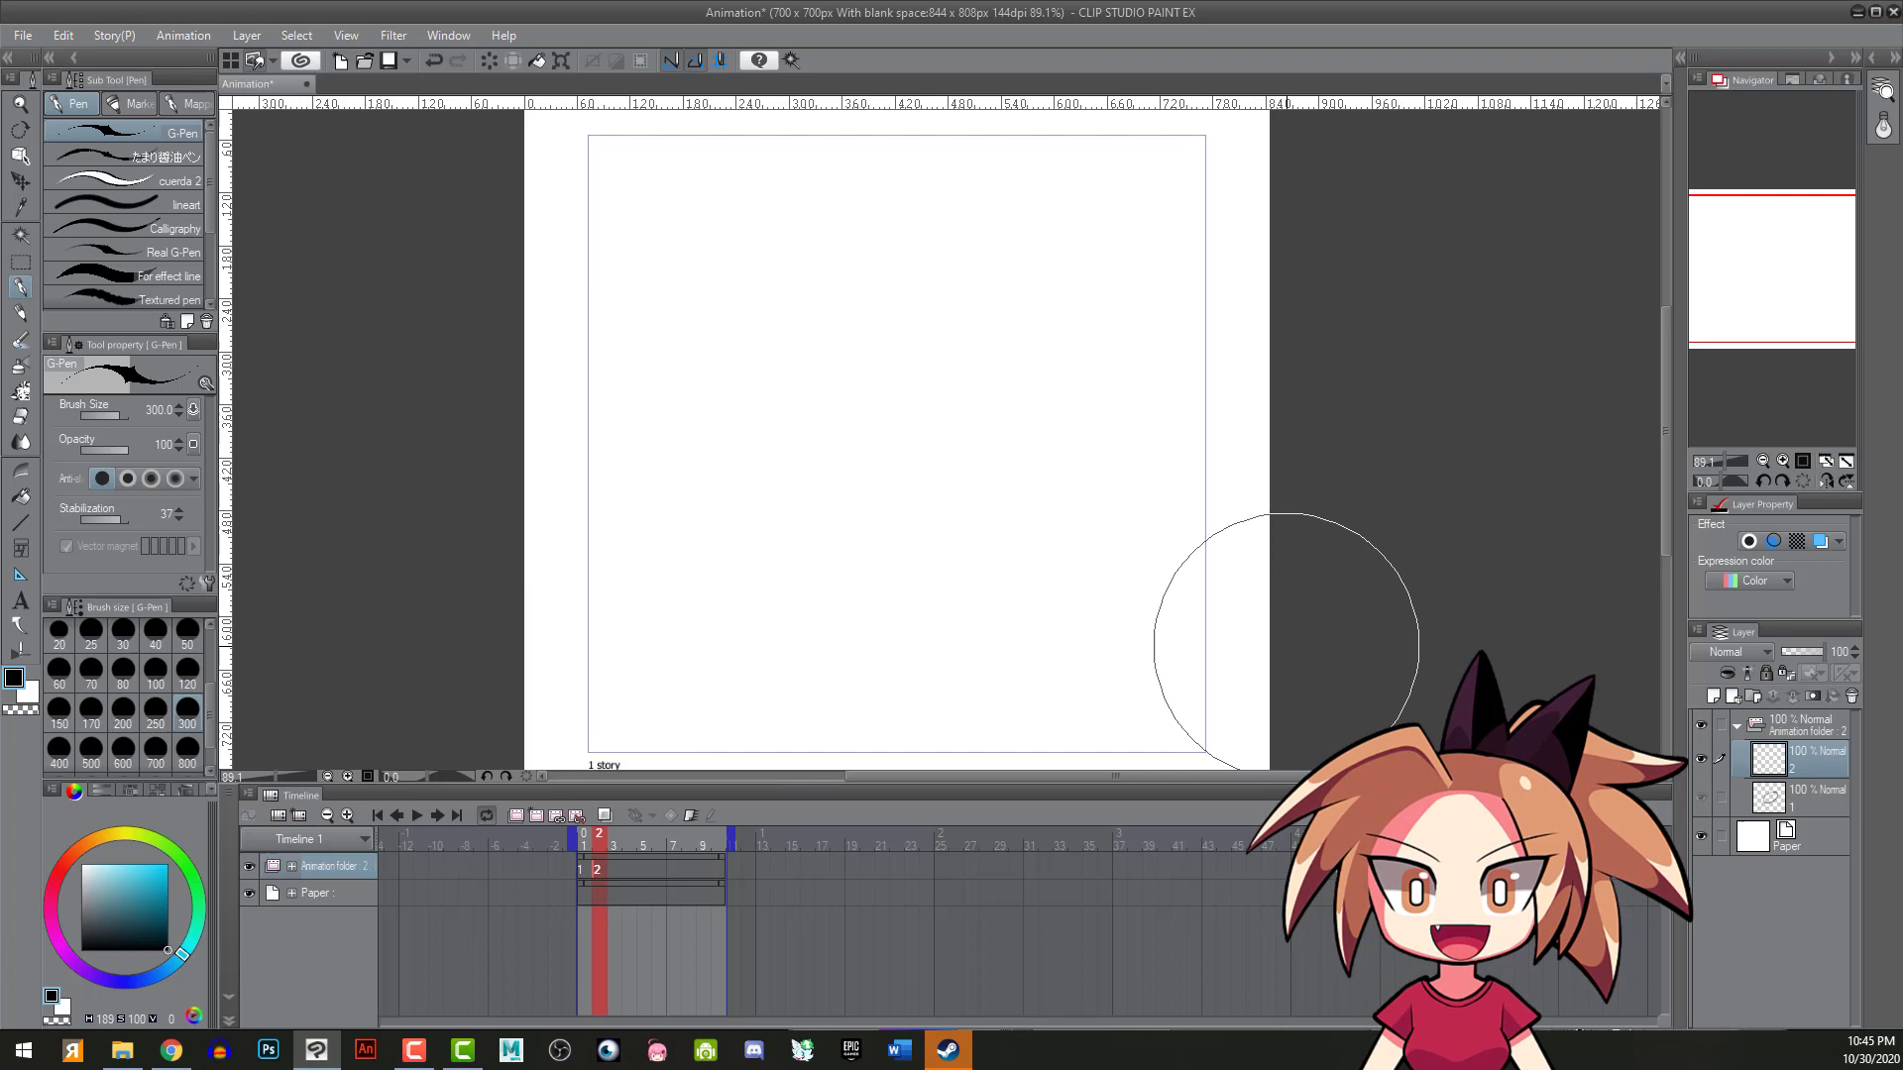
{"action": "mouse_move", "coordinate": [1541, 637]}
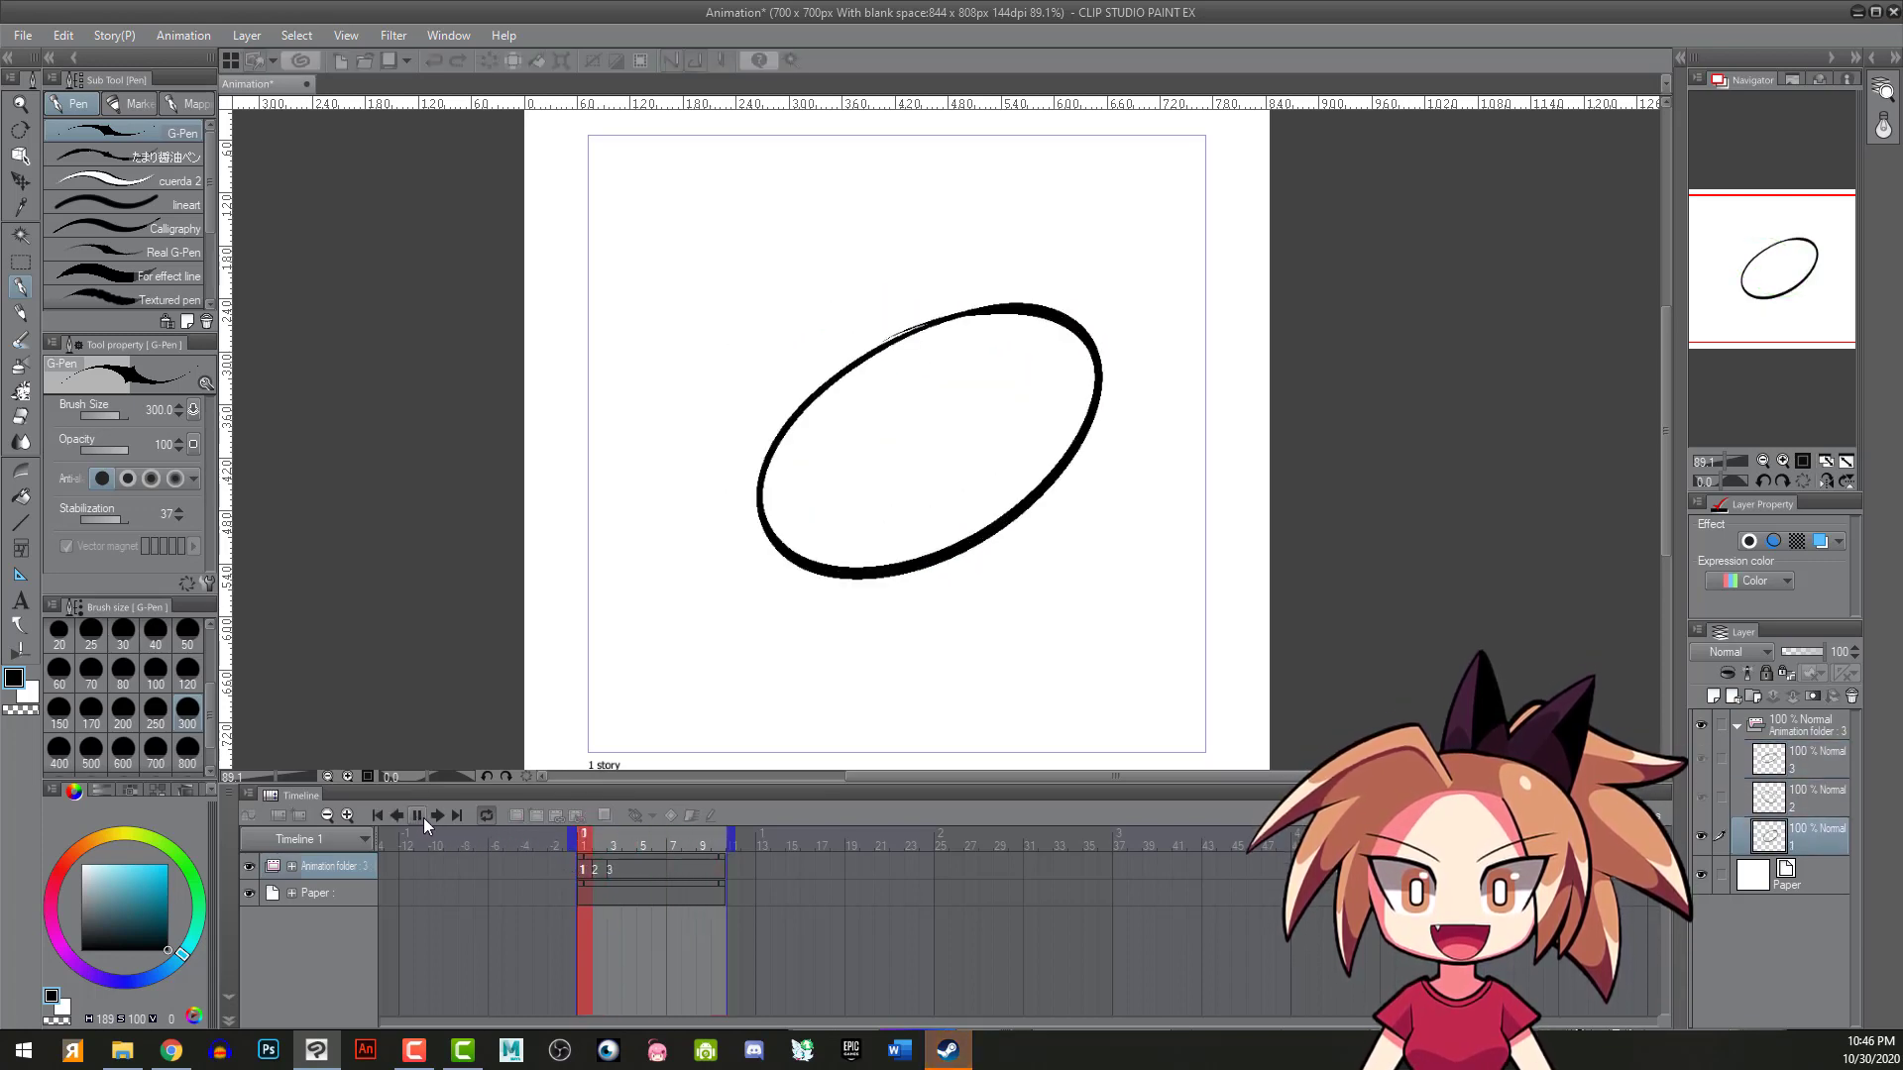
- Preview the drawn frames and move to frame 3's reshaped ellipse
{"action": "left_click", "coordinate": [417, 814]}
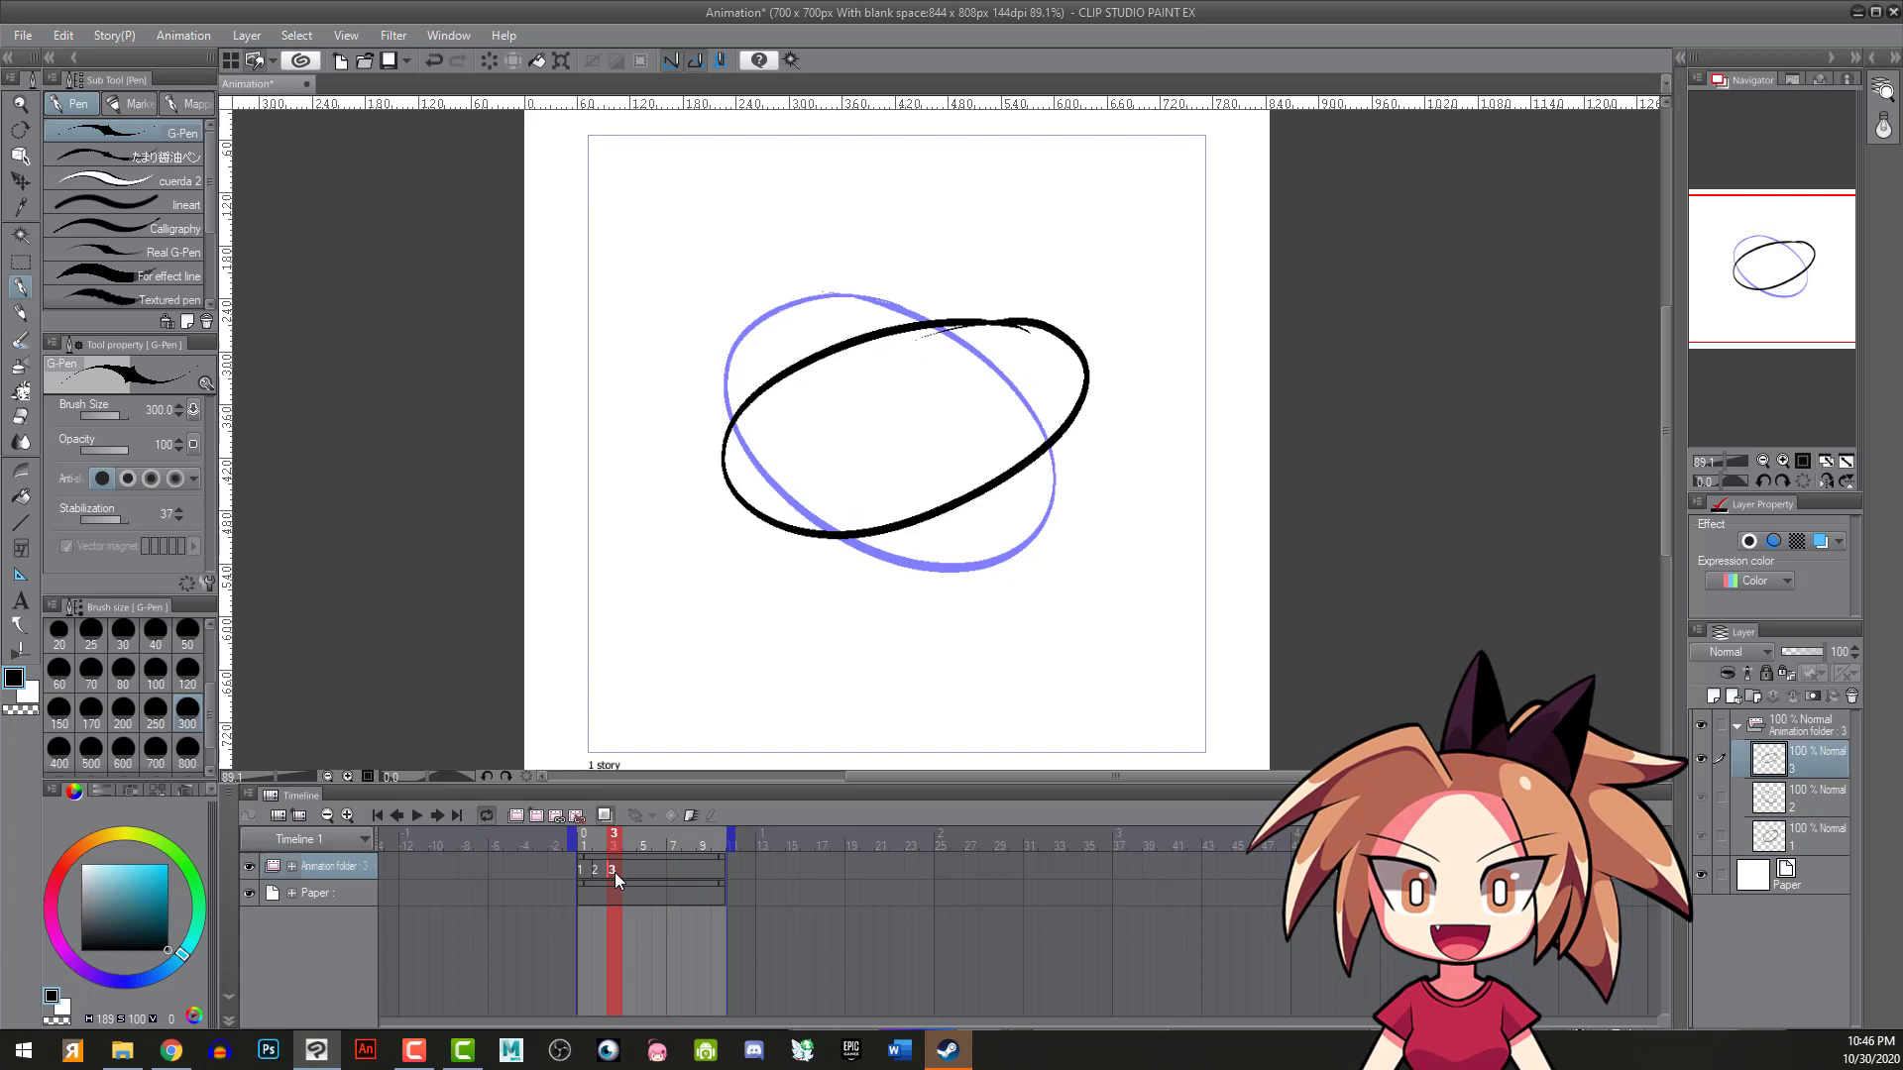
{"action": "left_click", "coordinate": [674, 837]}
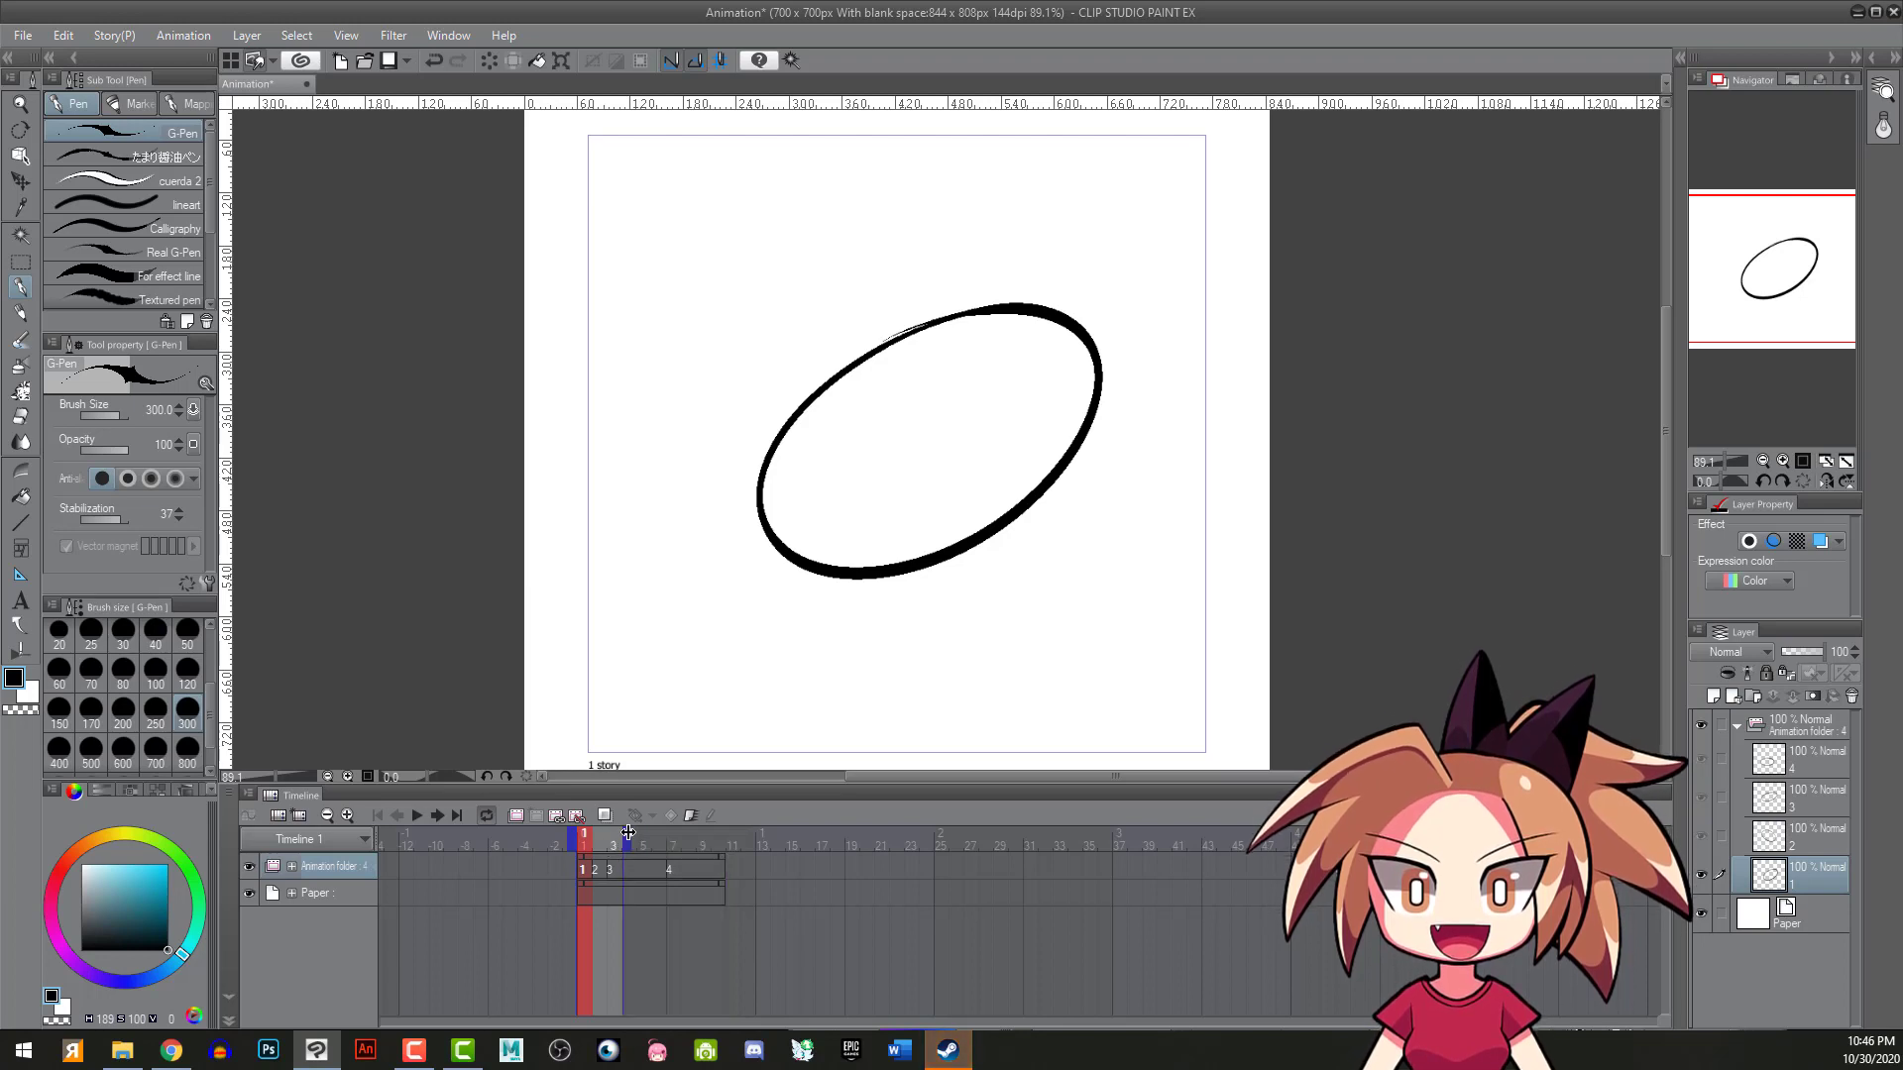
- Pull the playback end marker back so the loop covers only the drawn frames
{"action": "left_click", "coordinate": [417, 814]}
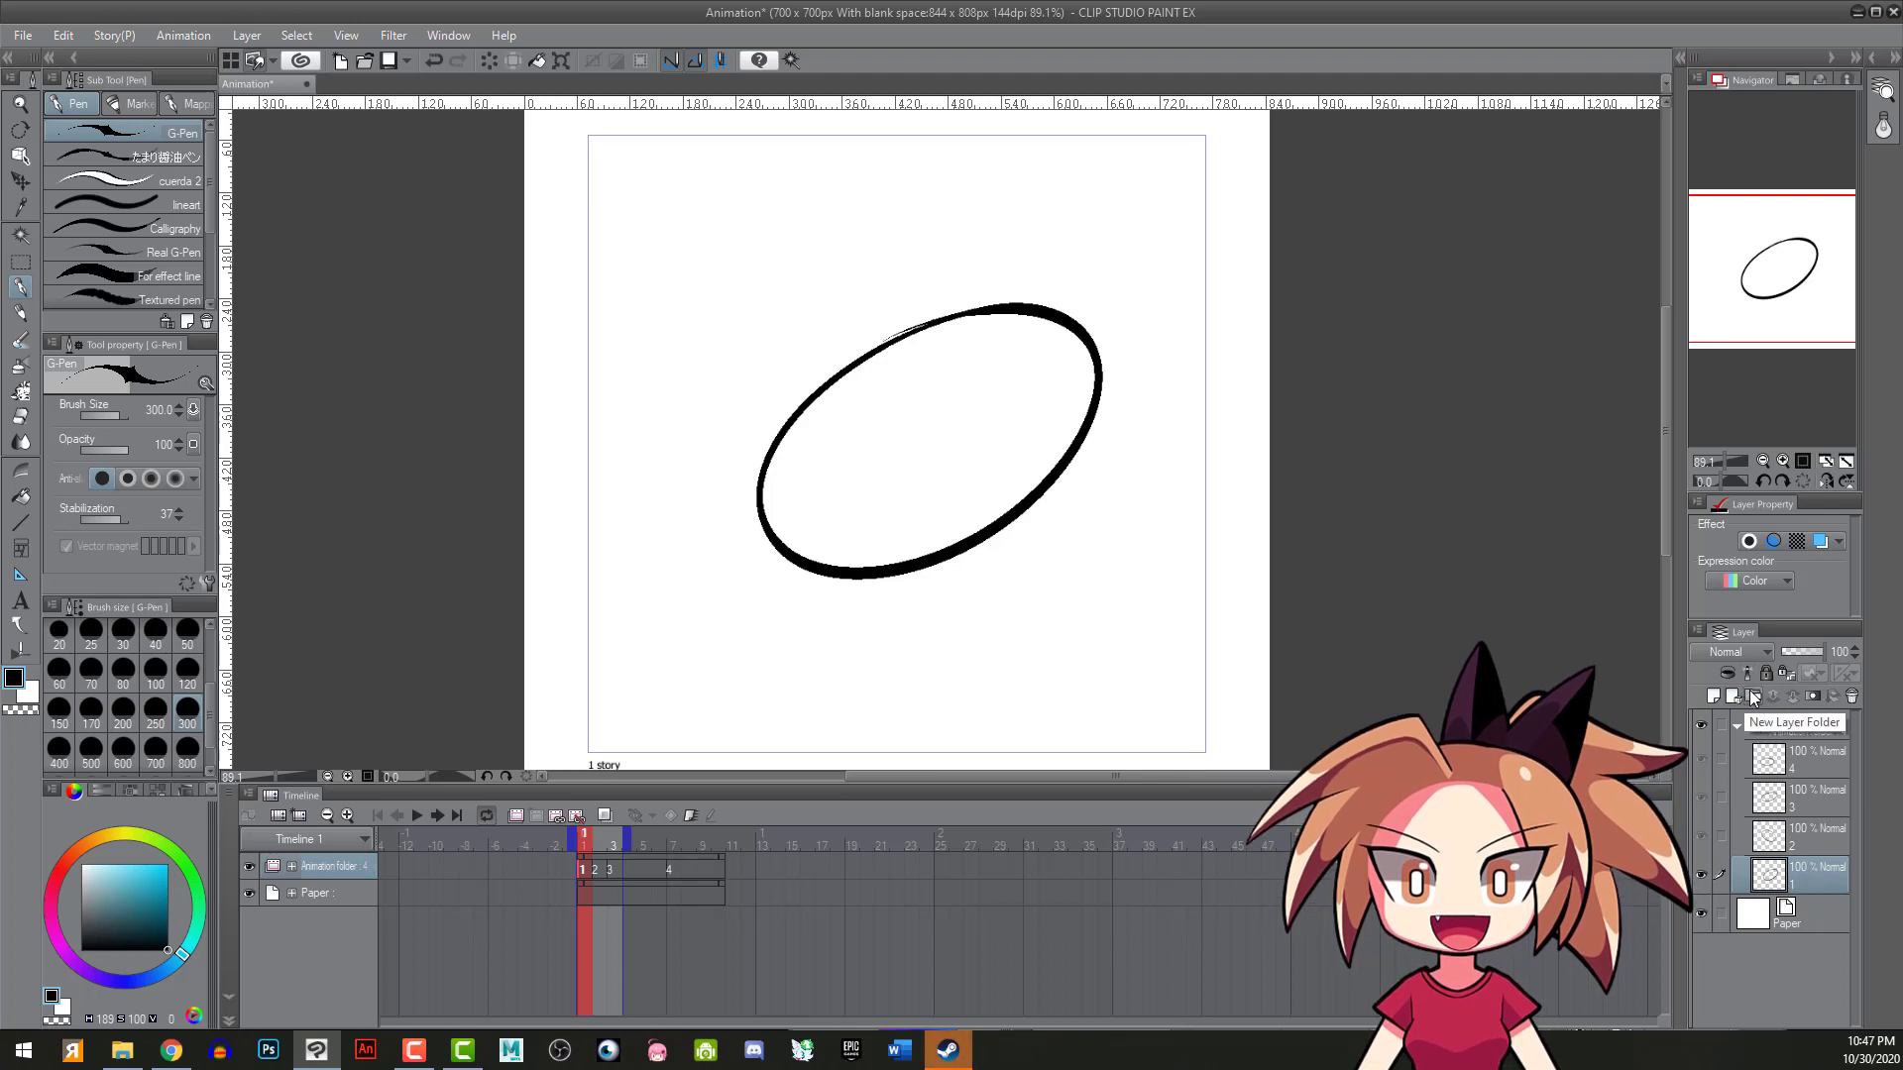
- Create a layer folder and move frame 1's ellipse cel into it
{"action": "left_click", "coordinate": [1750, 697]}
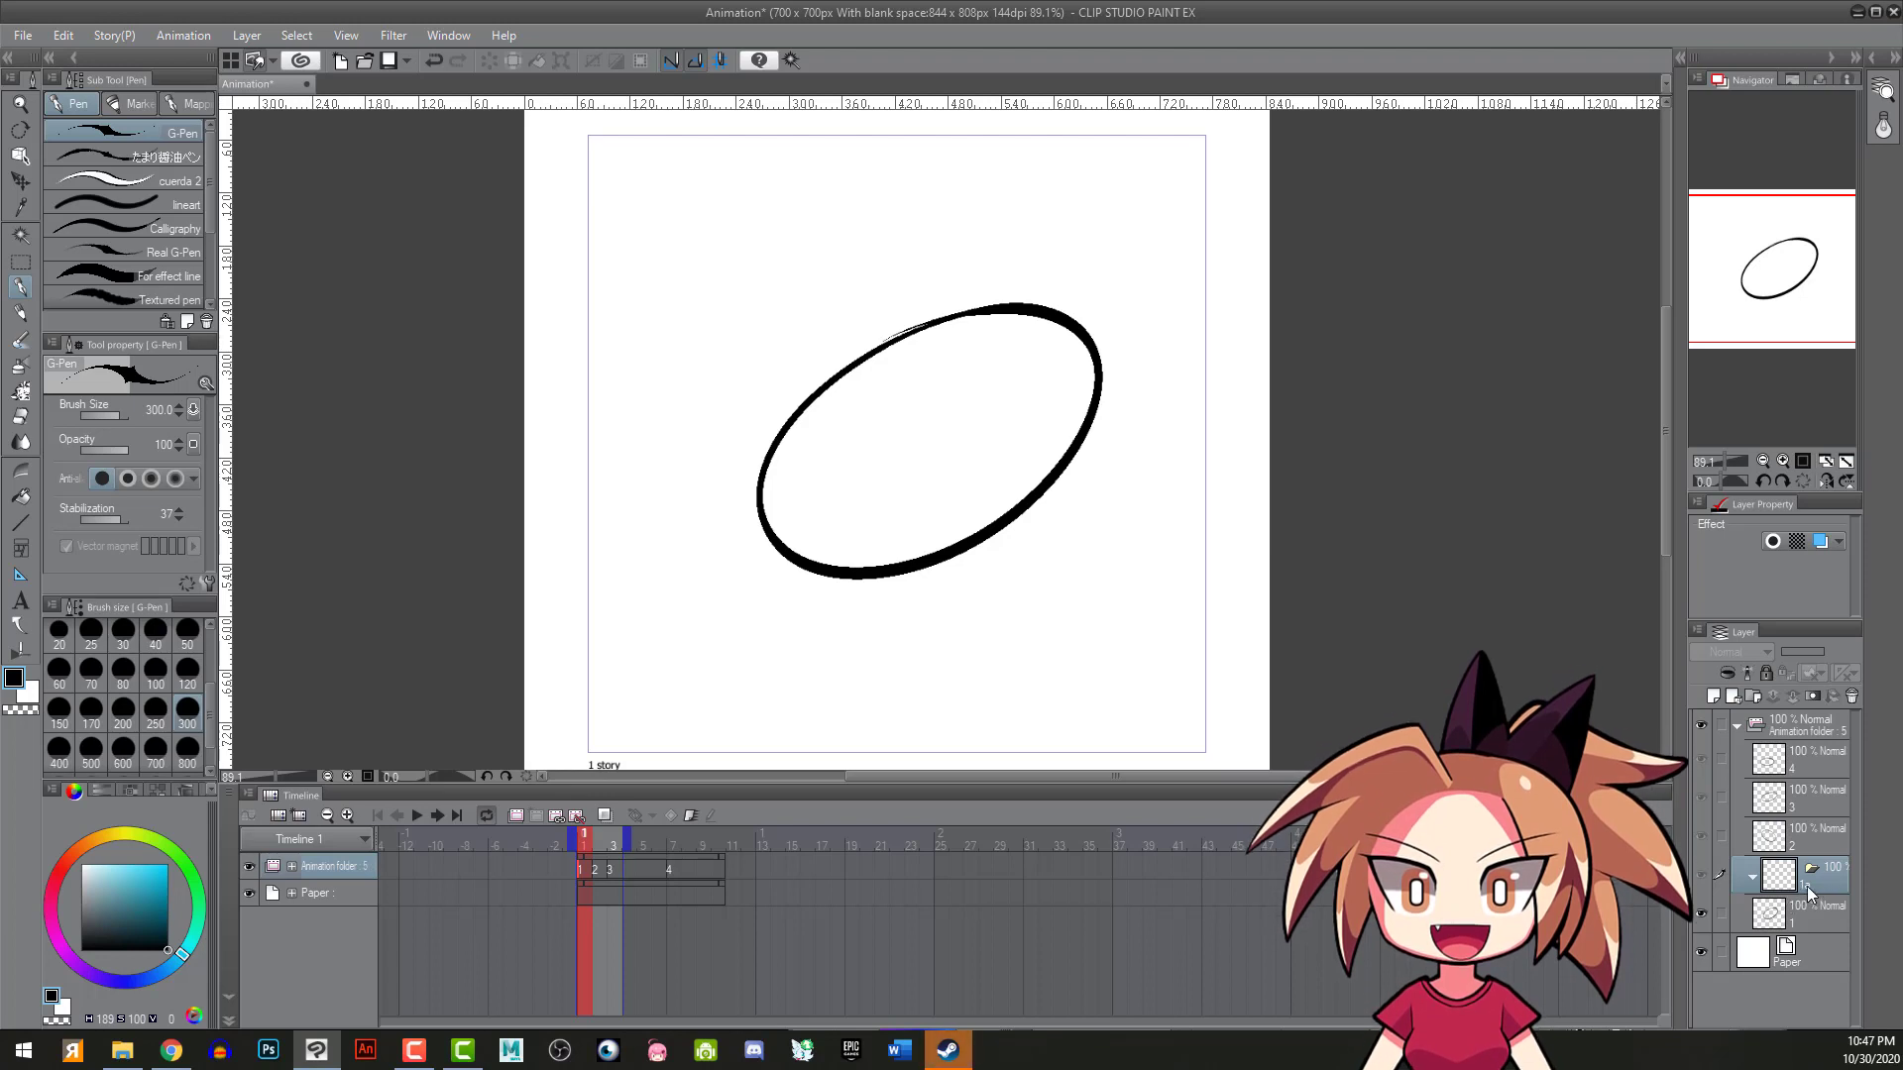
{"action": "left_click", "coordinate": [1818, 874]}
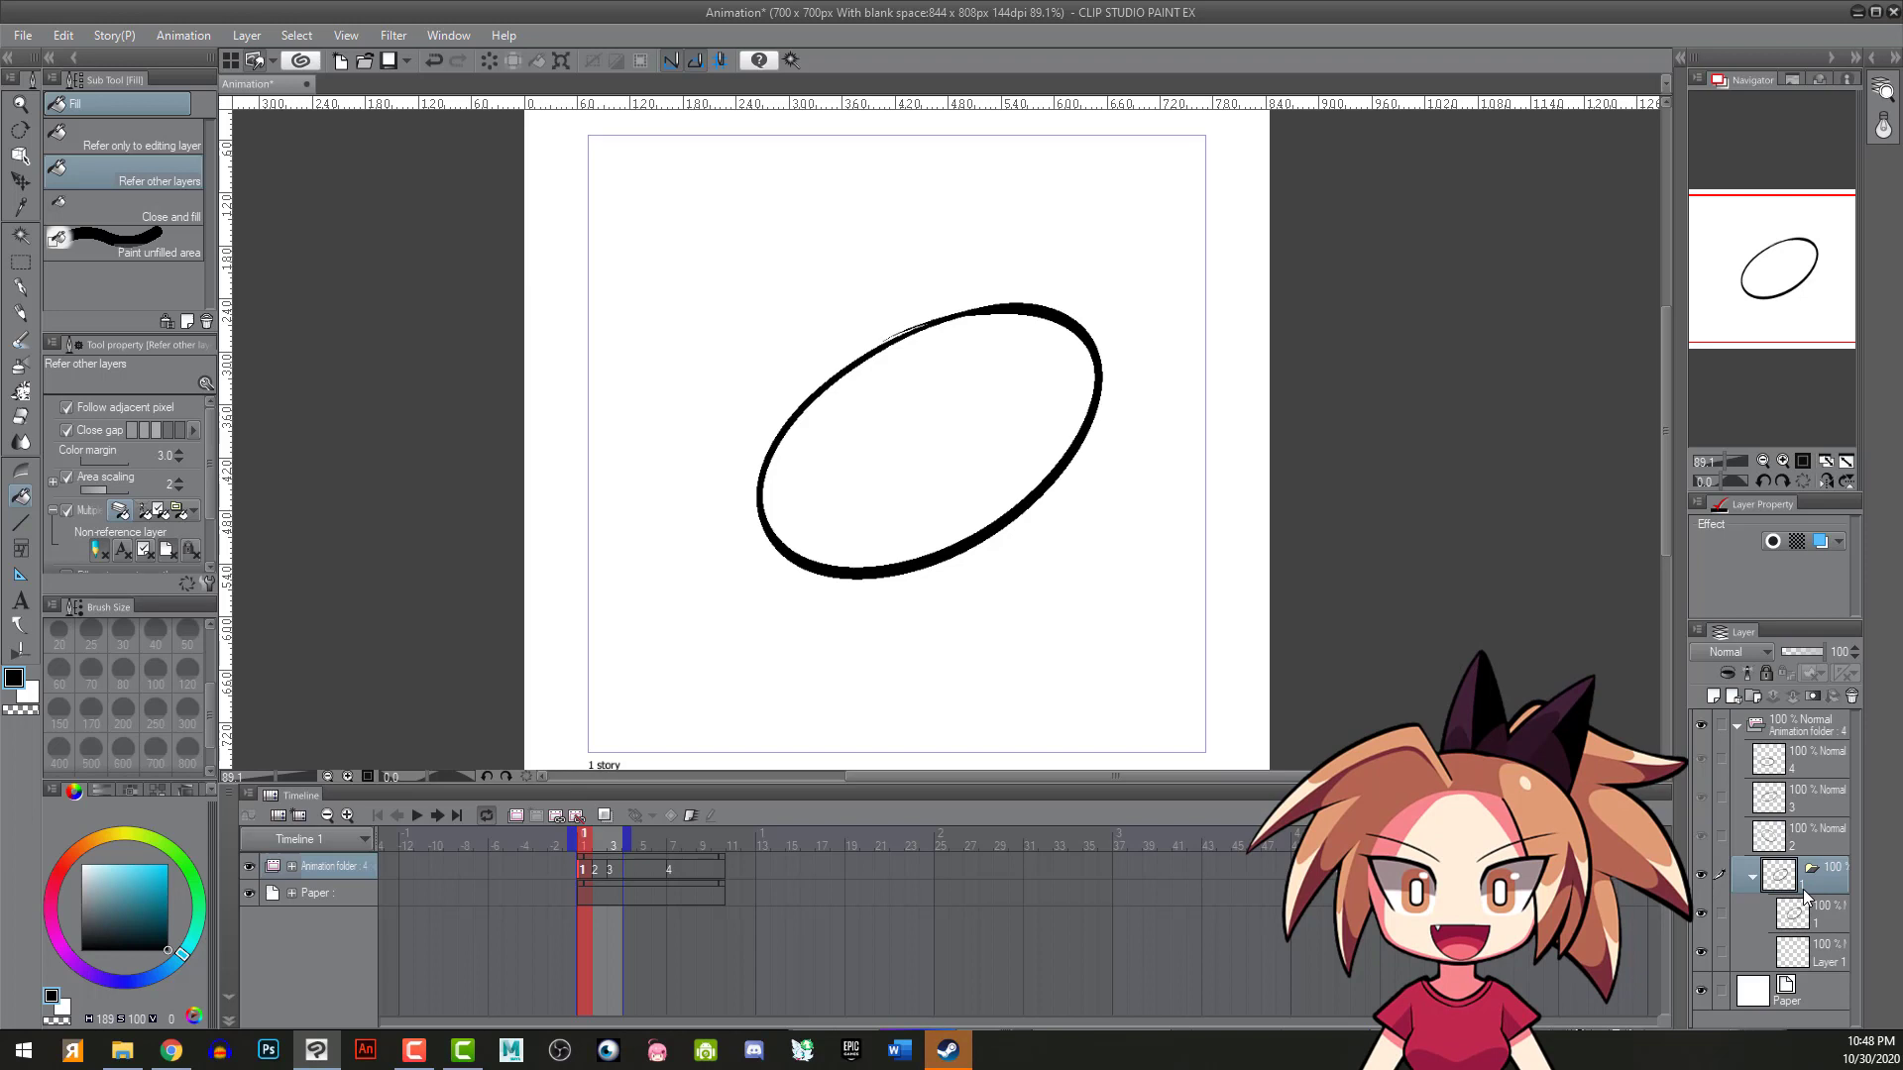
- Fill the ellipses light blue on colour layers beneath the ink outlines
{"action": "left_click", "coordinate": [1777, 903]}
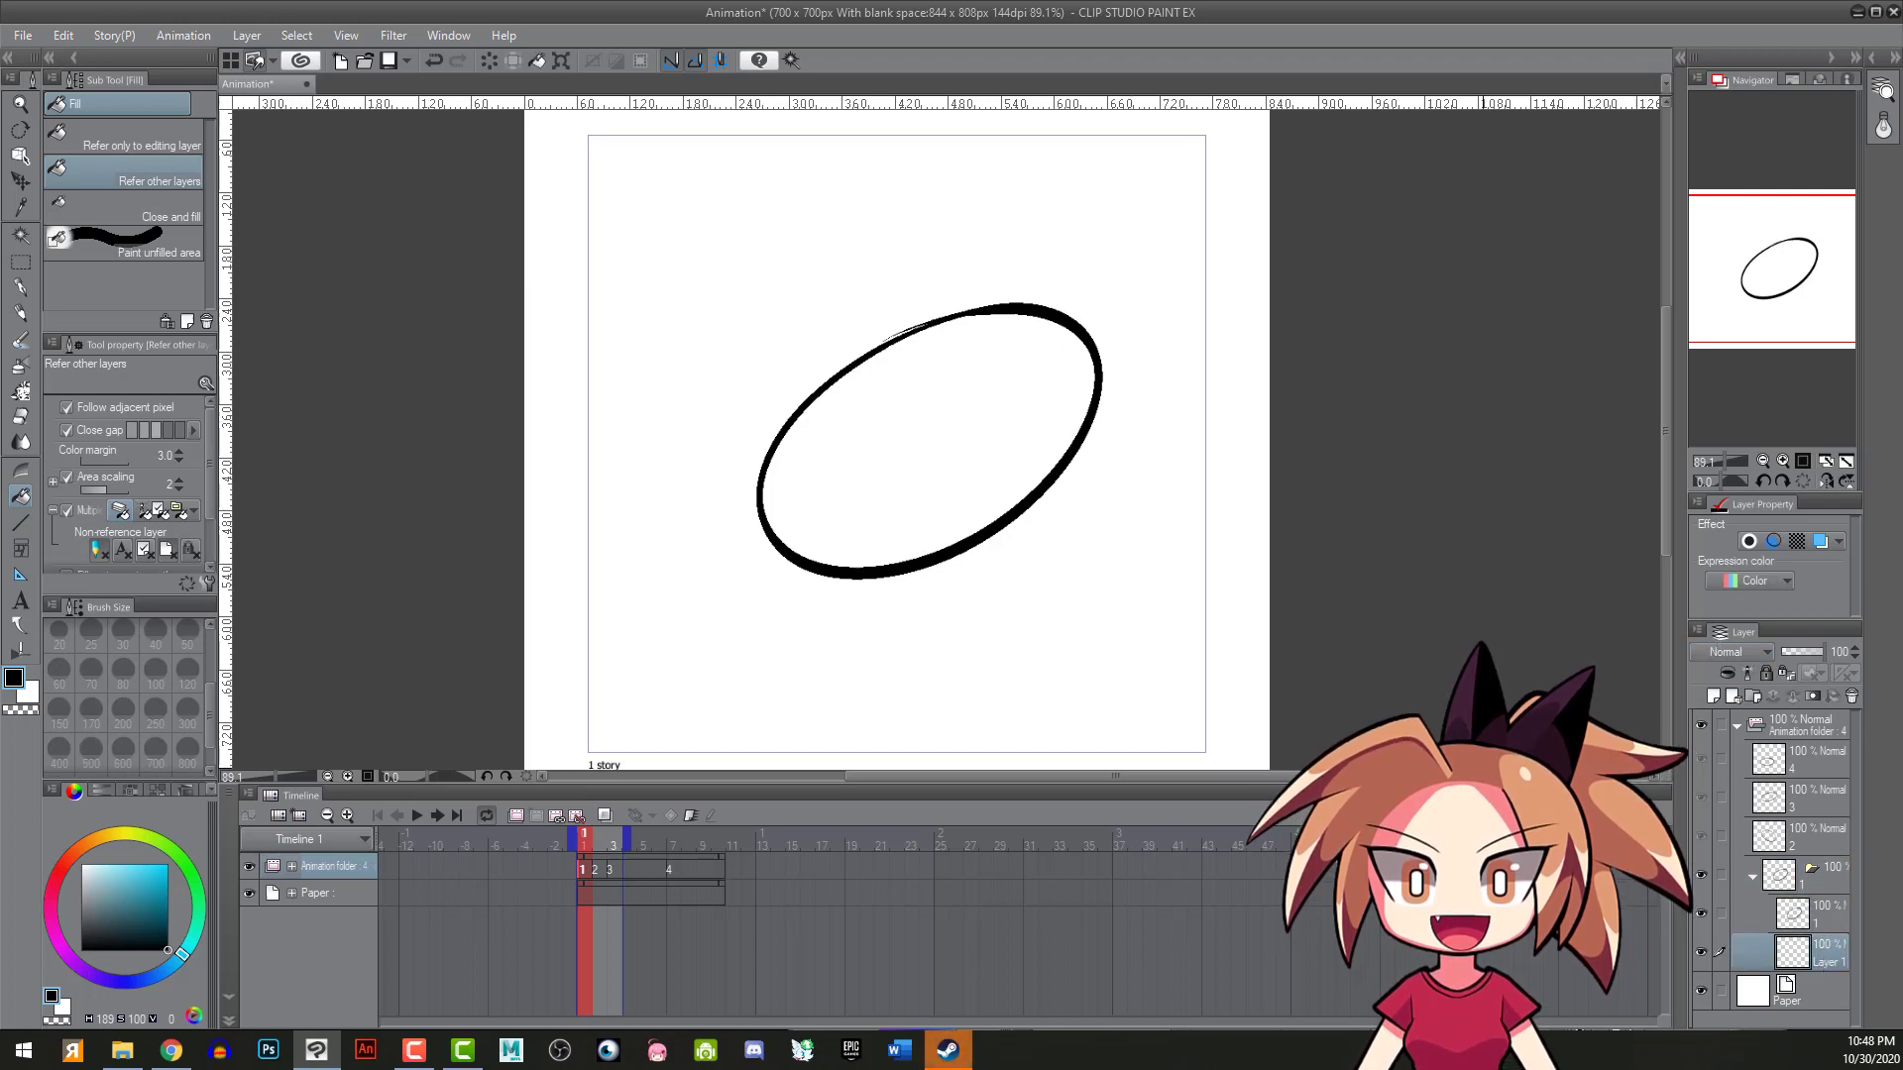
{"action": "left_click", "coordinate": [931, 409]}
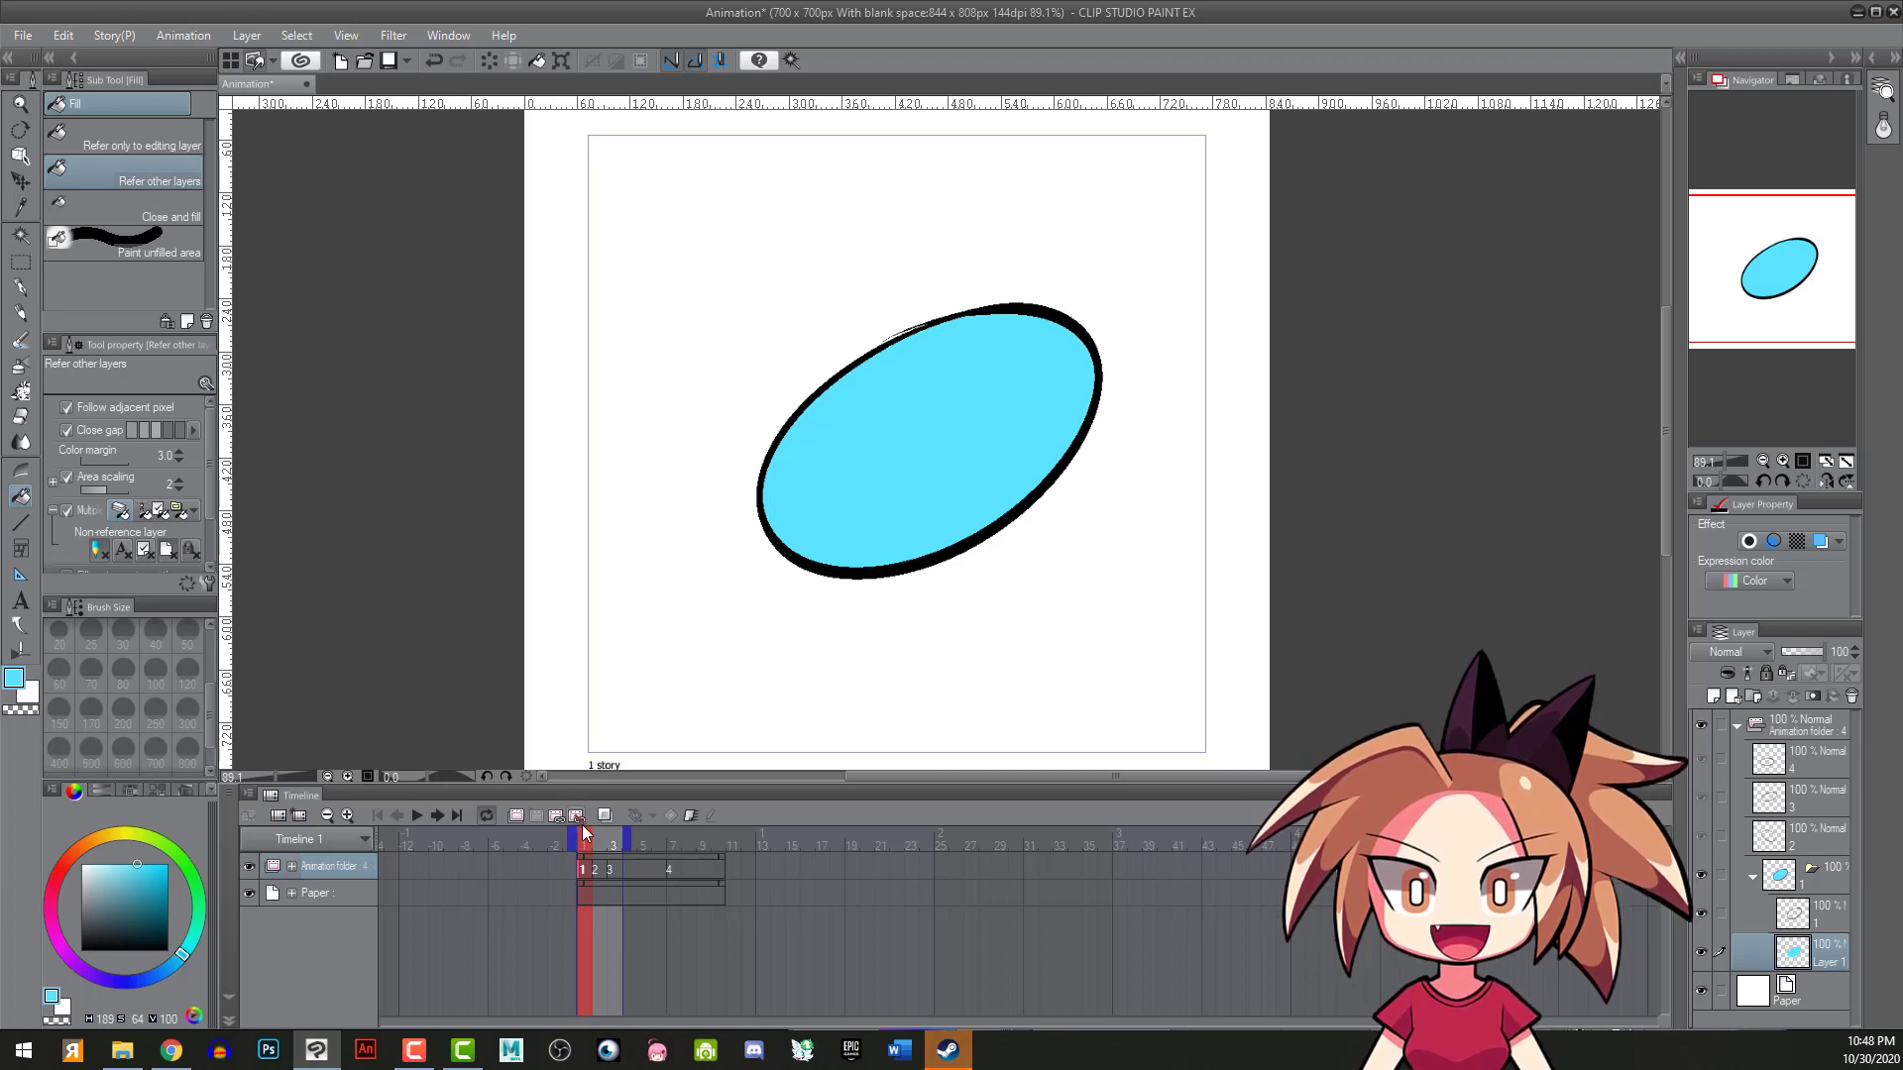
{"action": "left_click", "coordinate": [597, 865]}
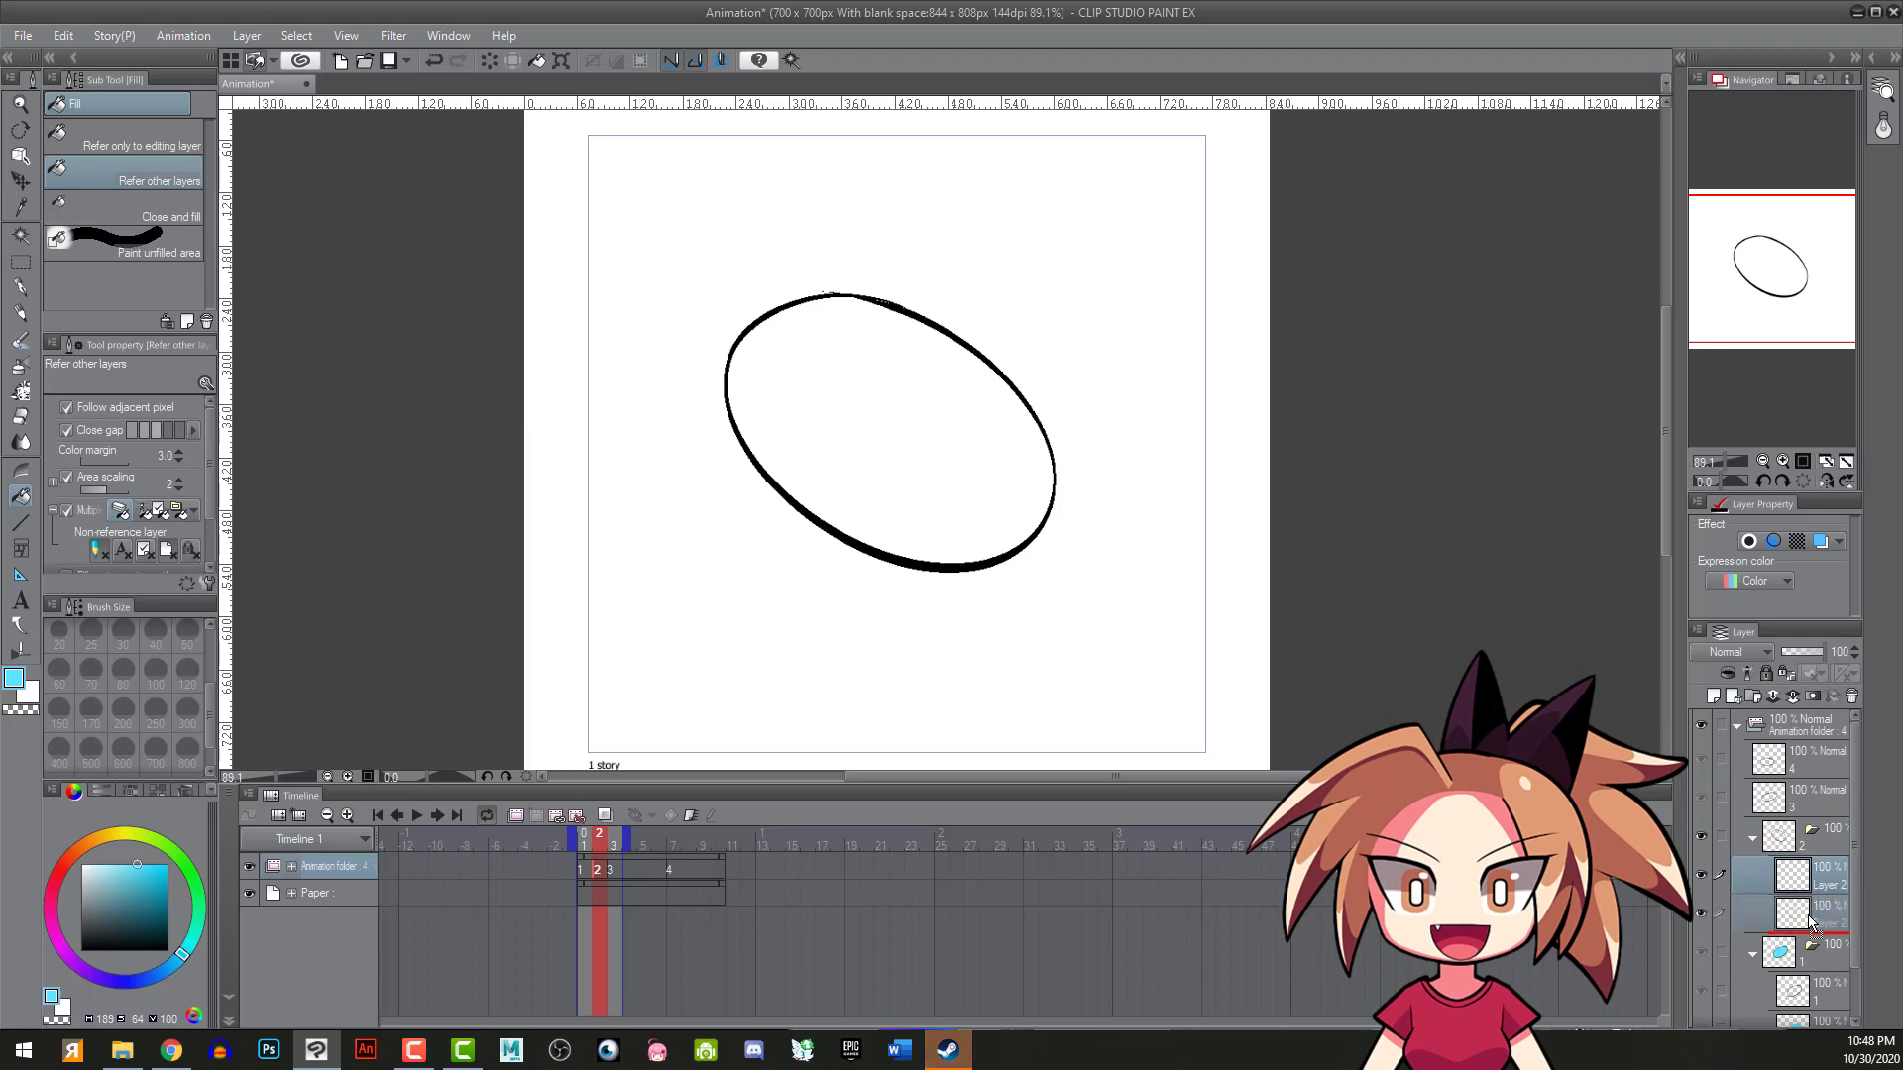
{"action": "left_click", "coordinate": [886, 437]}
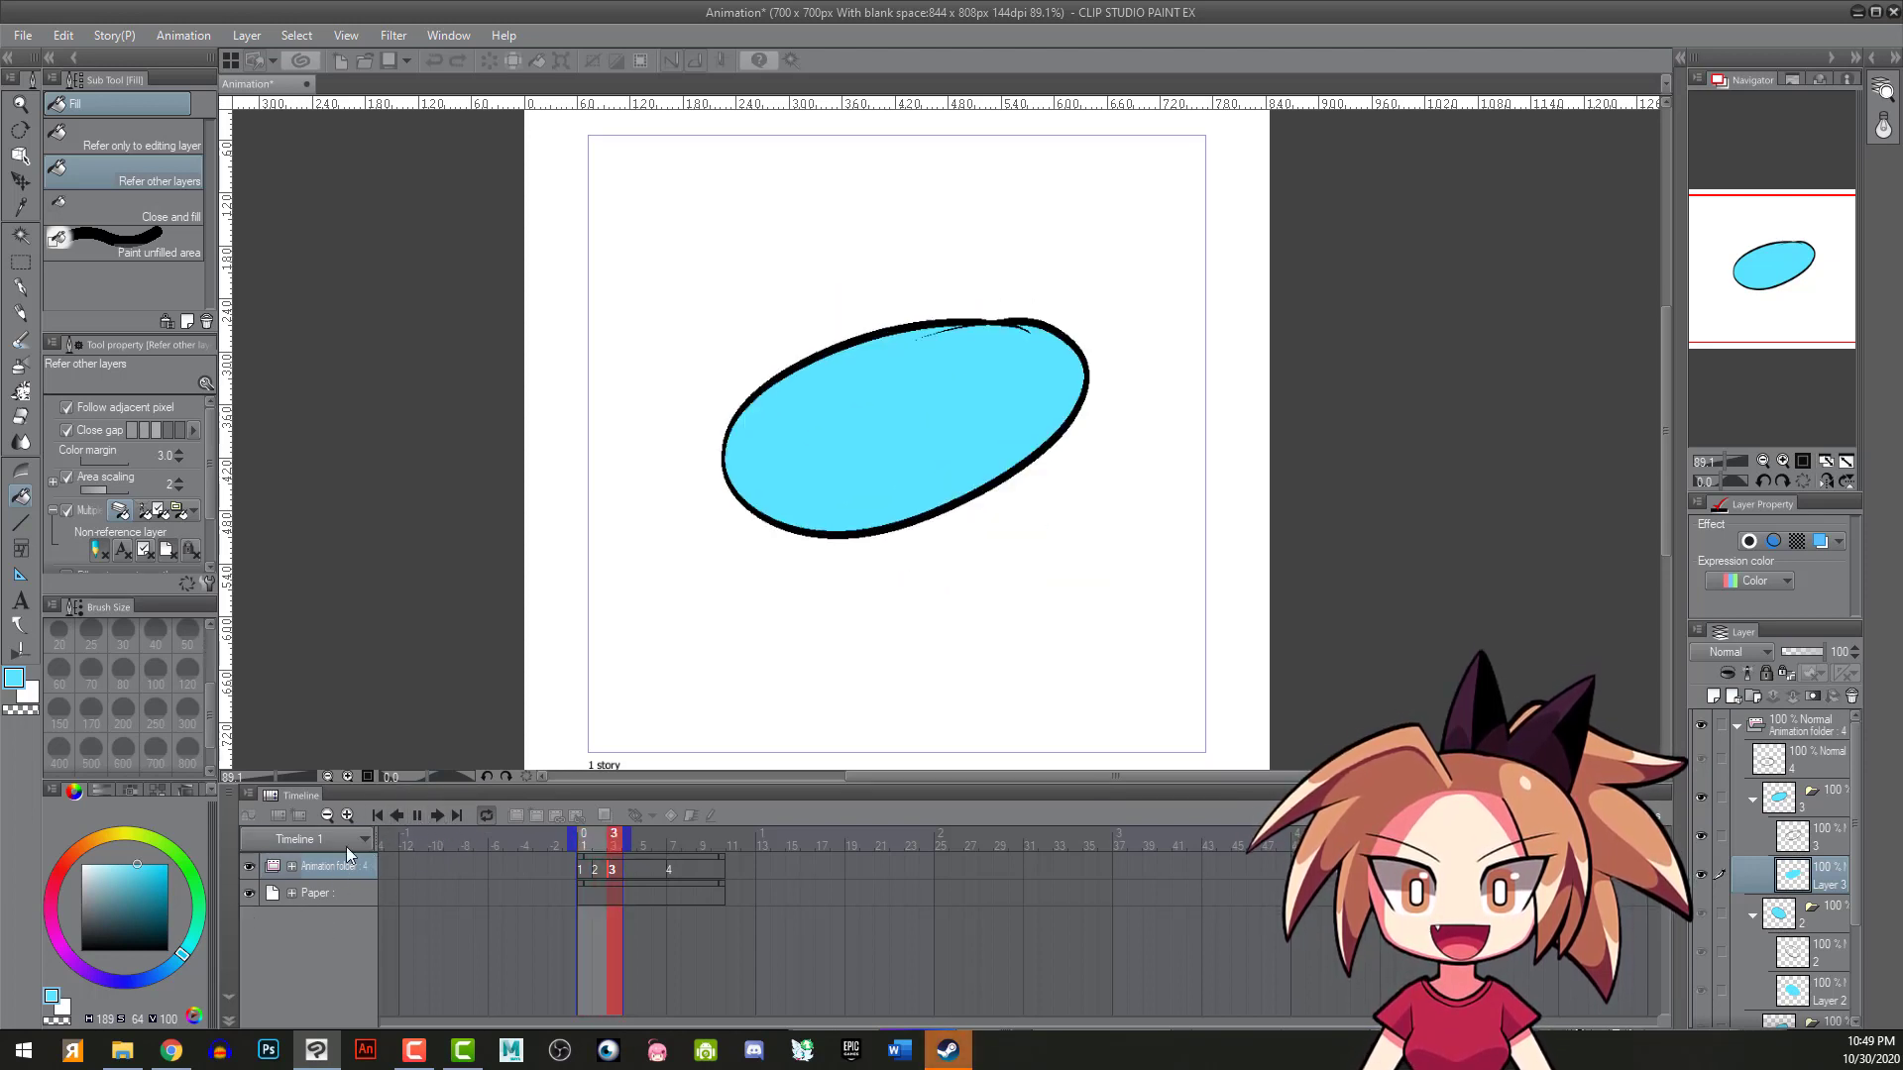
- Play back the three-frame blue ellipse animation to preview it
{"action": "left_click", "coordinate": [416, 815]}
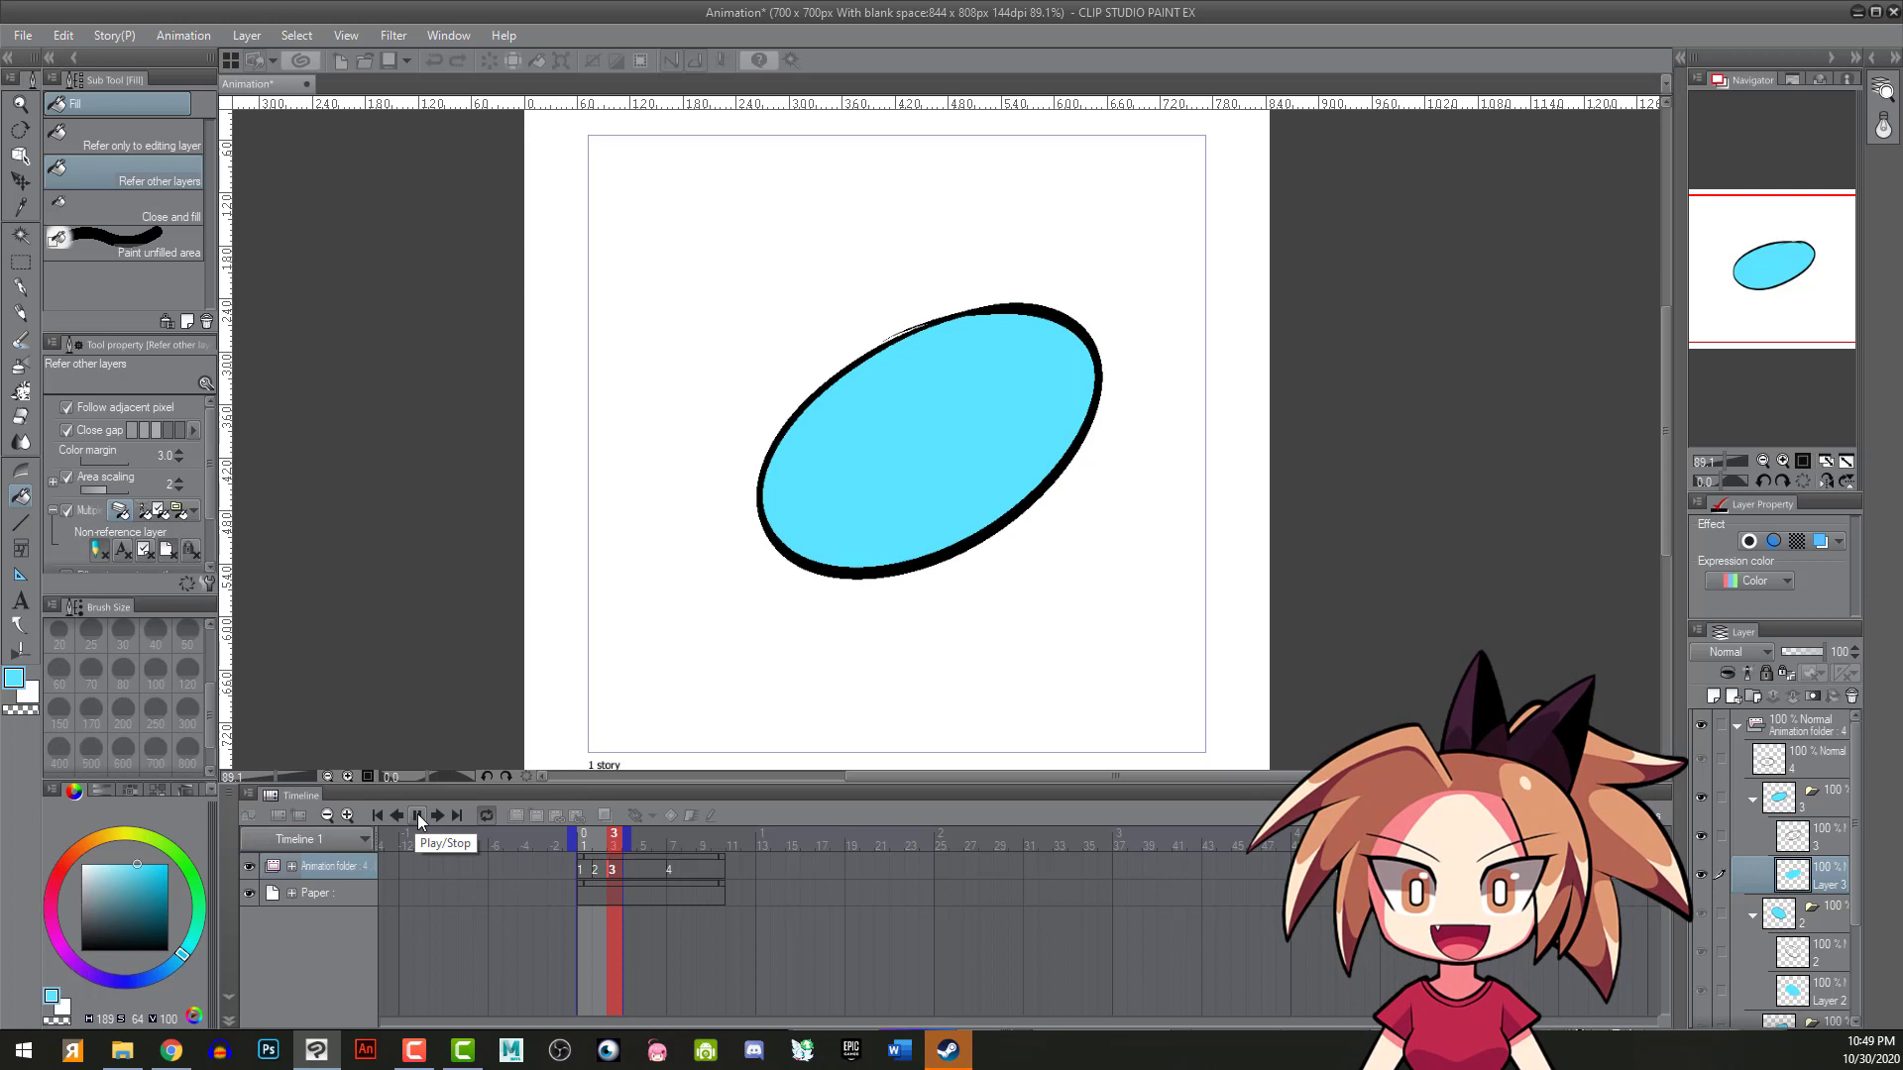
{"action": "left_click", "coordinate": [417, 815]}
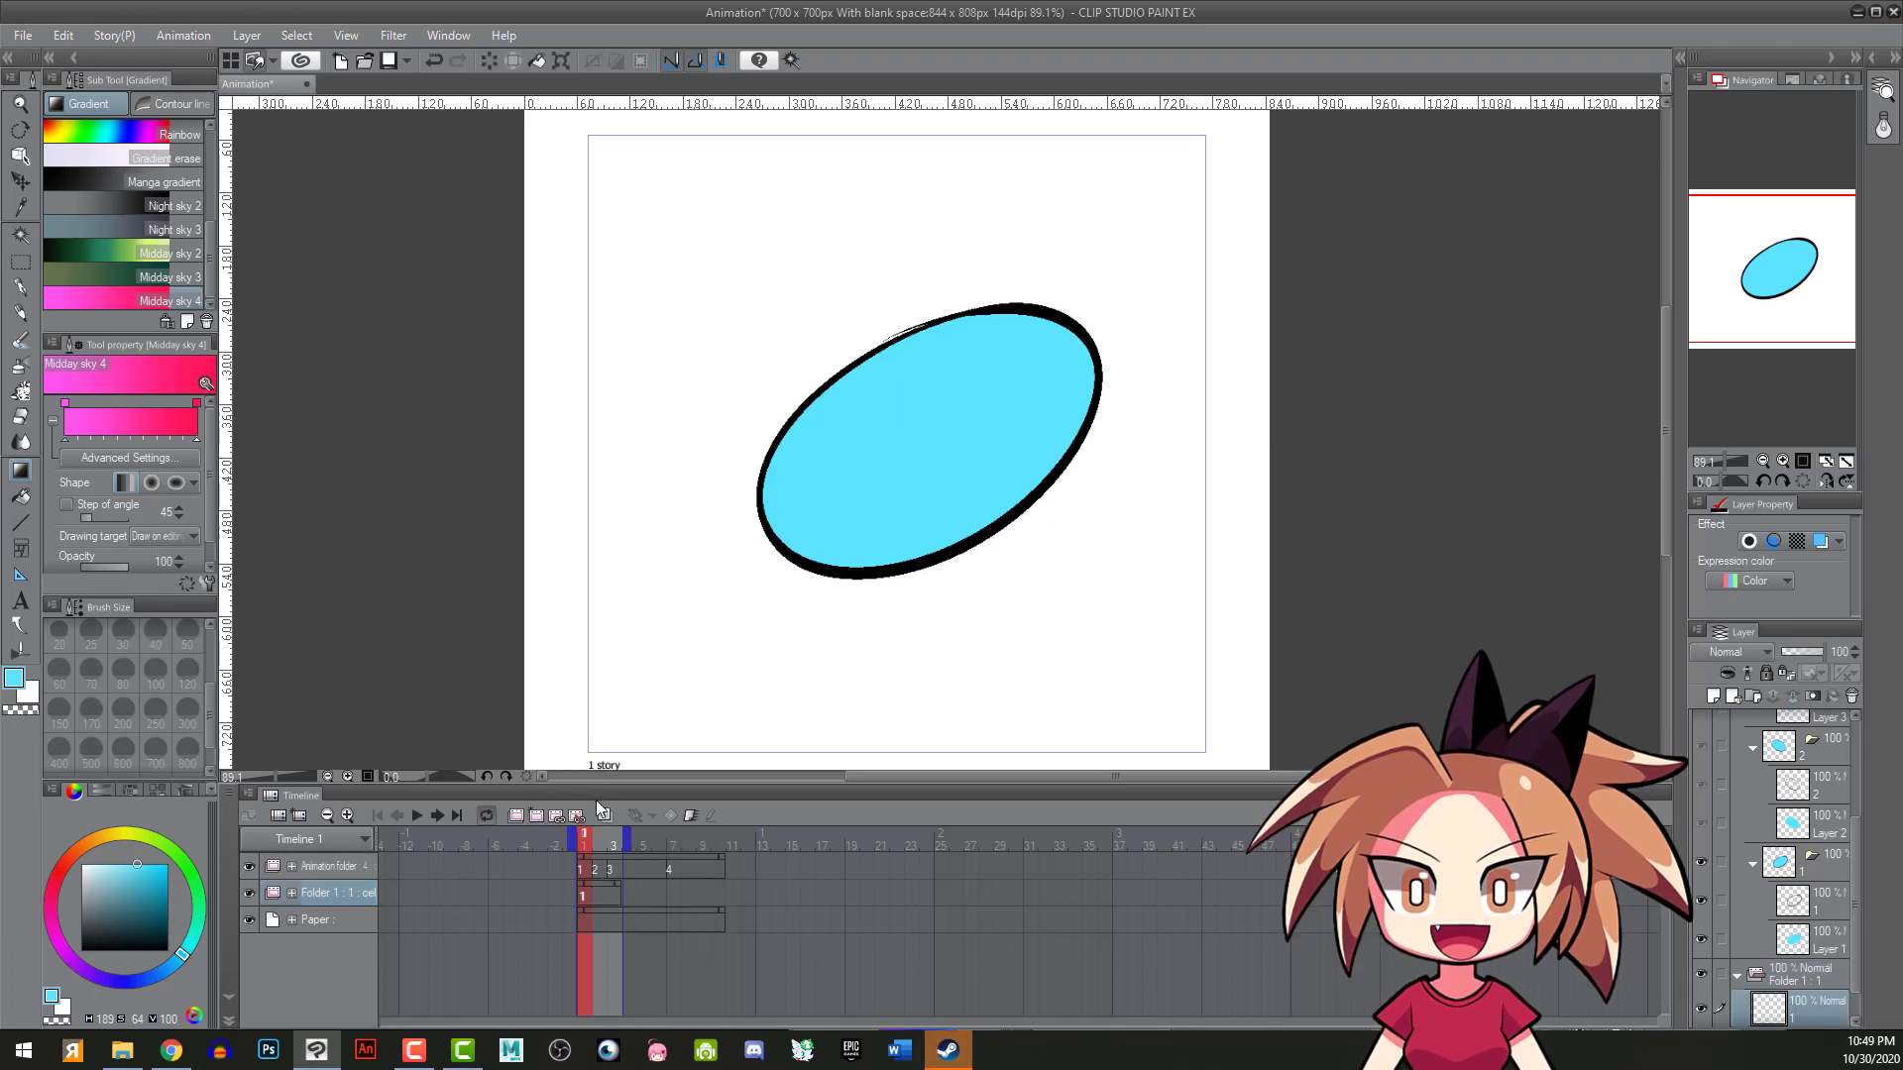
- Drag the Midday sky 4 pink gradient across the background and preview the loop
{"action": "left_click_drag", "start_coordinate": [742, 182], "coordinate": [762, 719]}
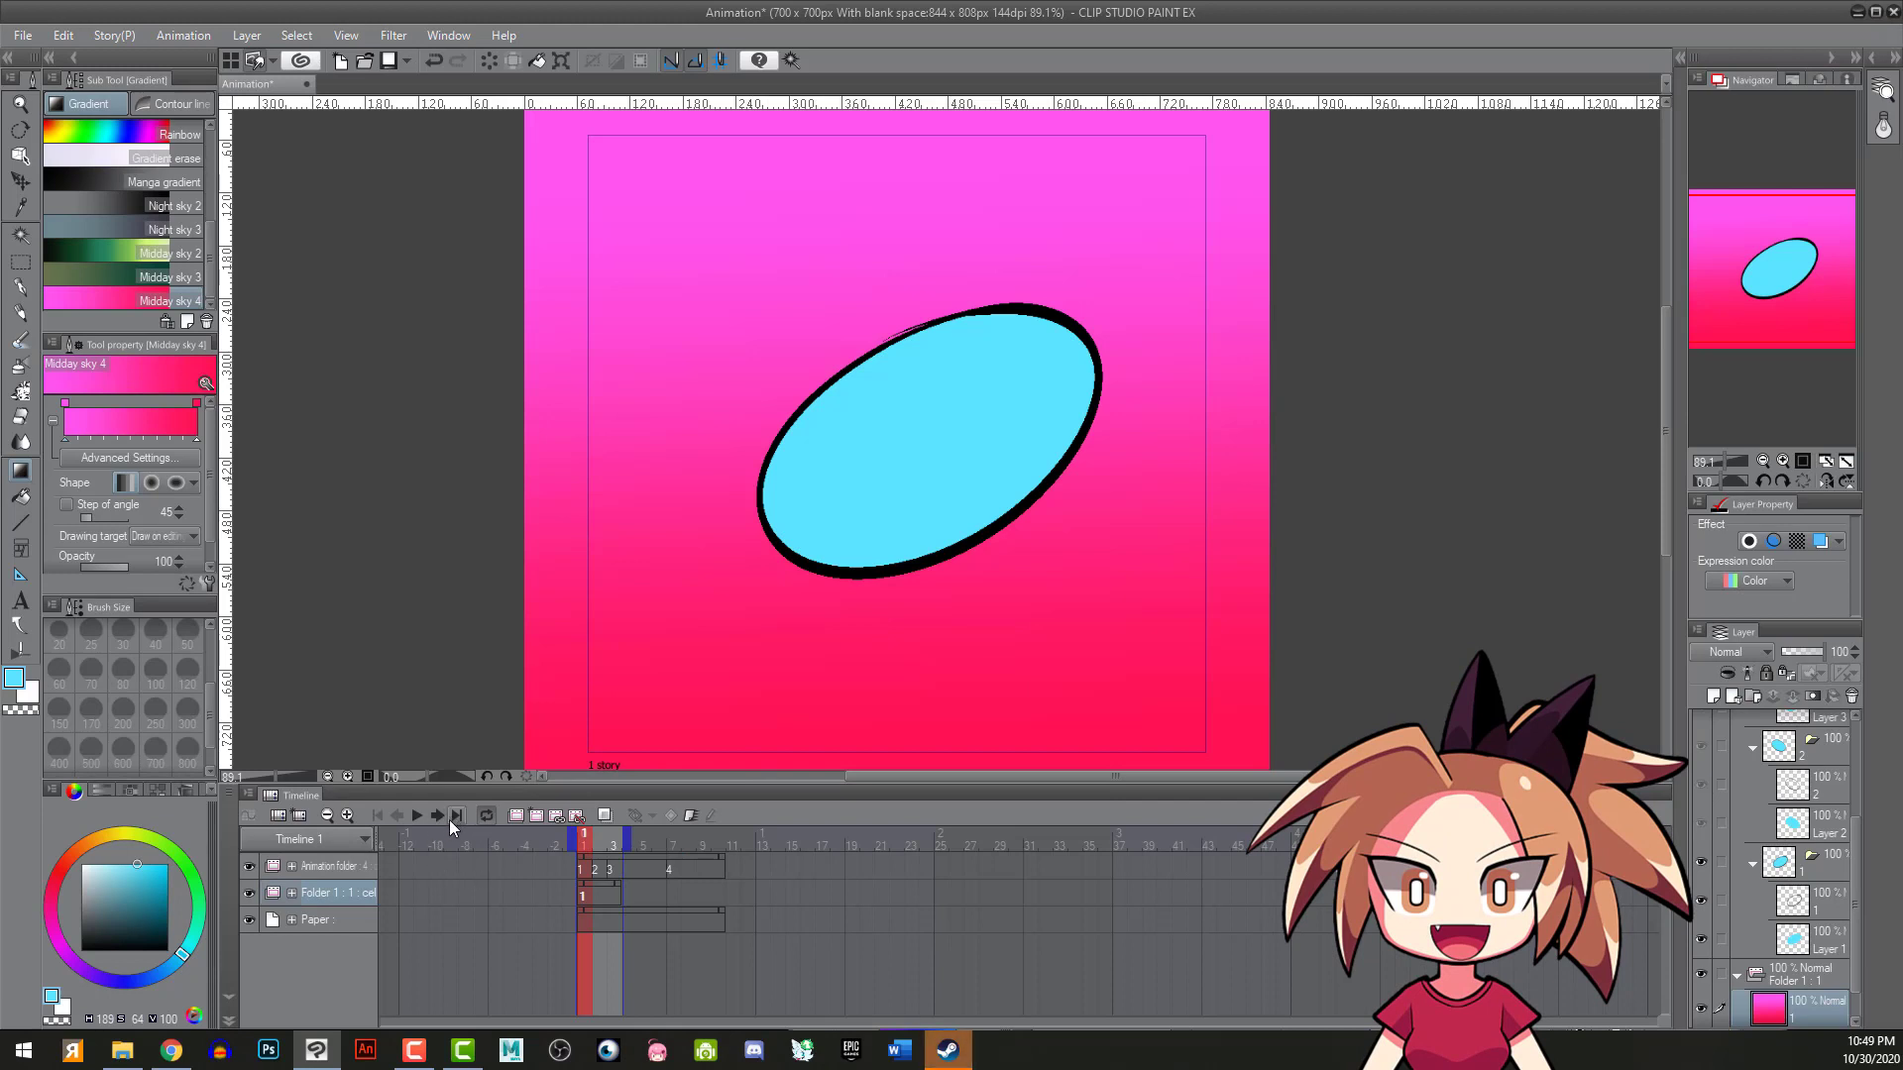
{"action": "left_click", "coordinate": [416, 816]}
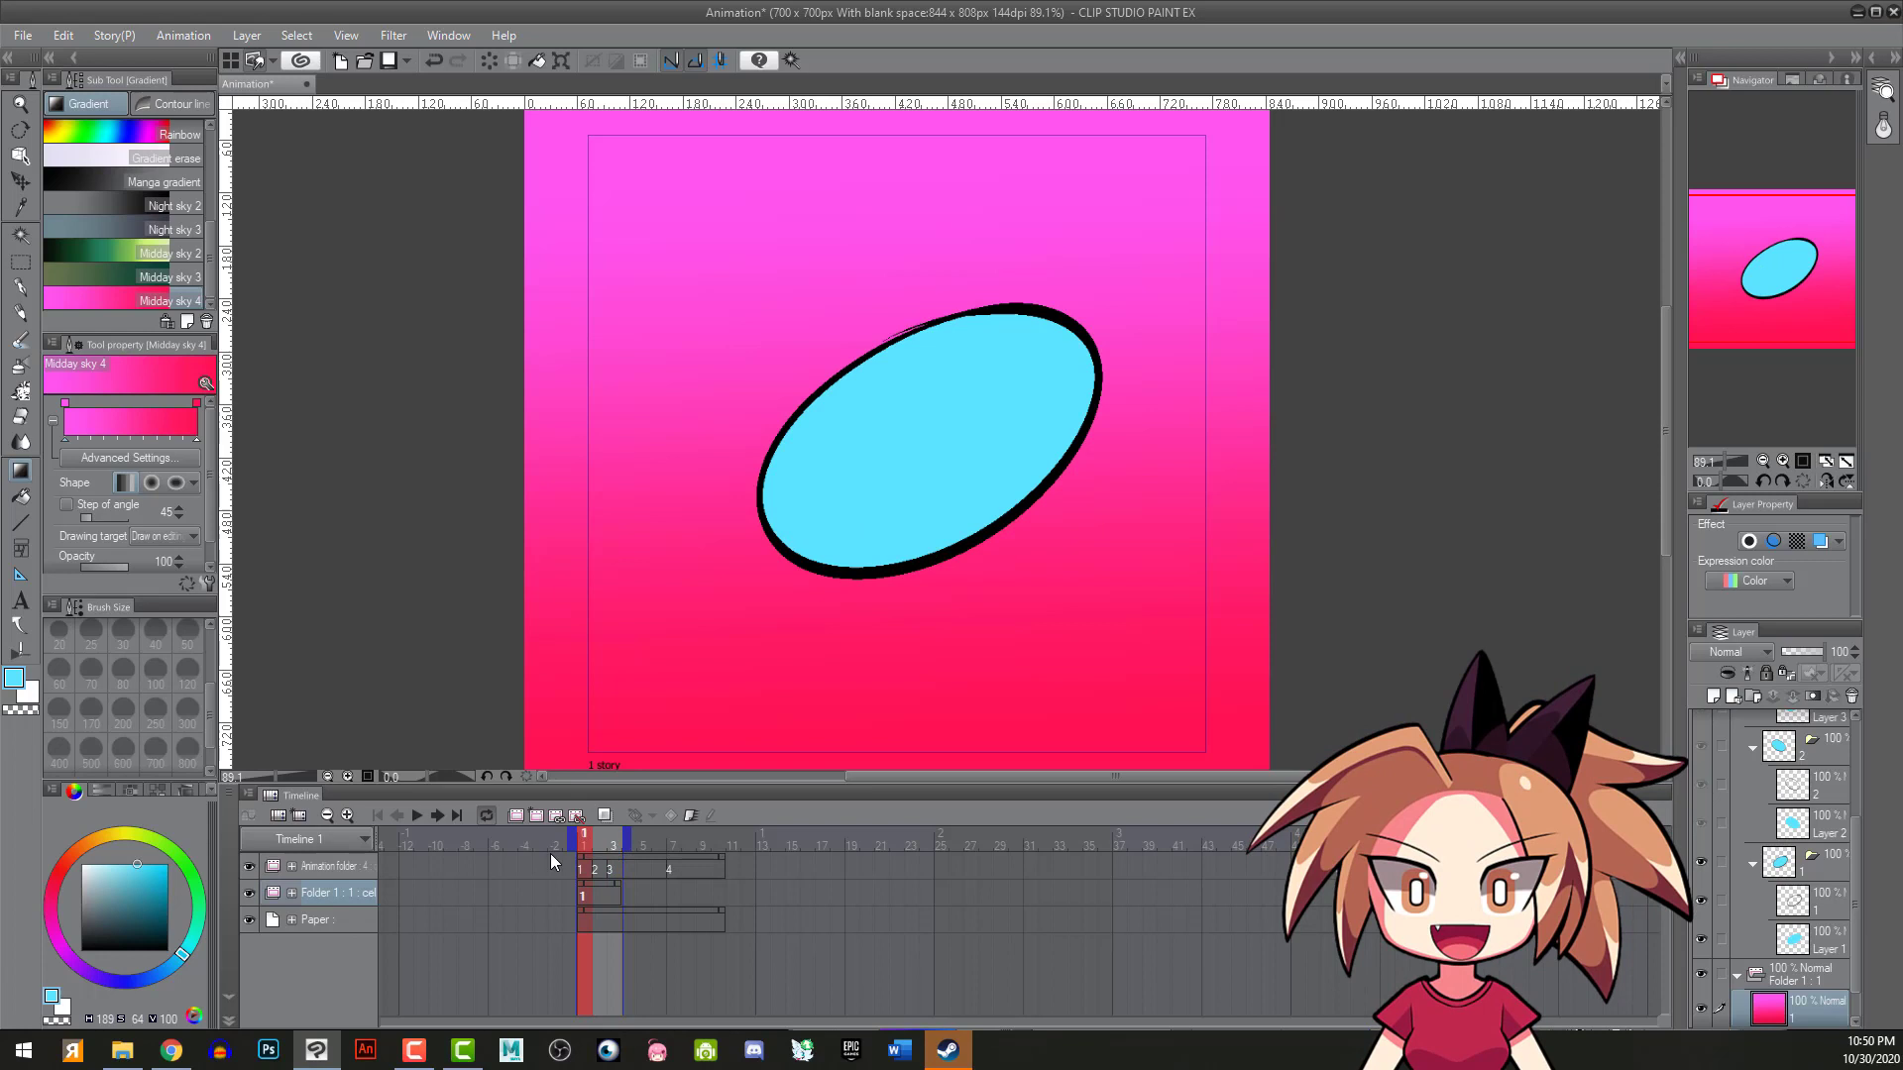
{"action": "left_click", "coordinate": [612, 837]}
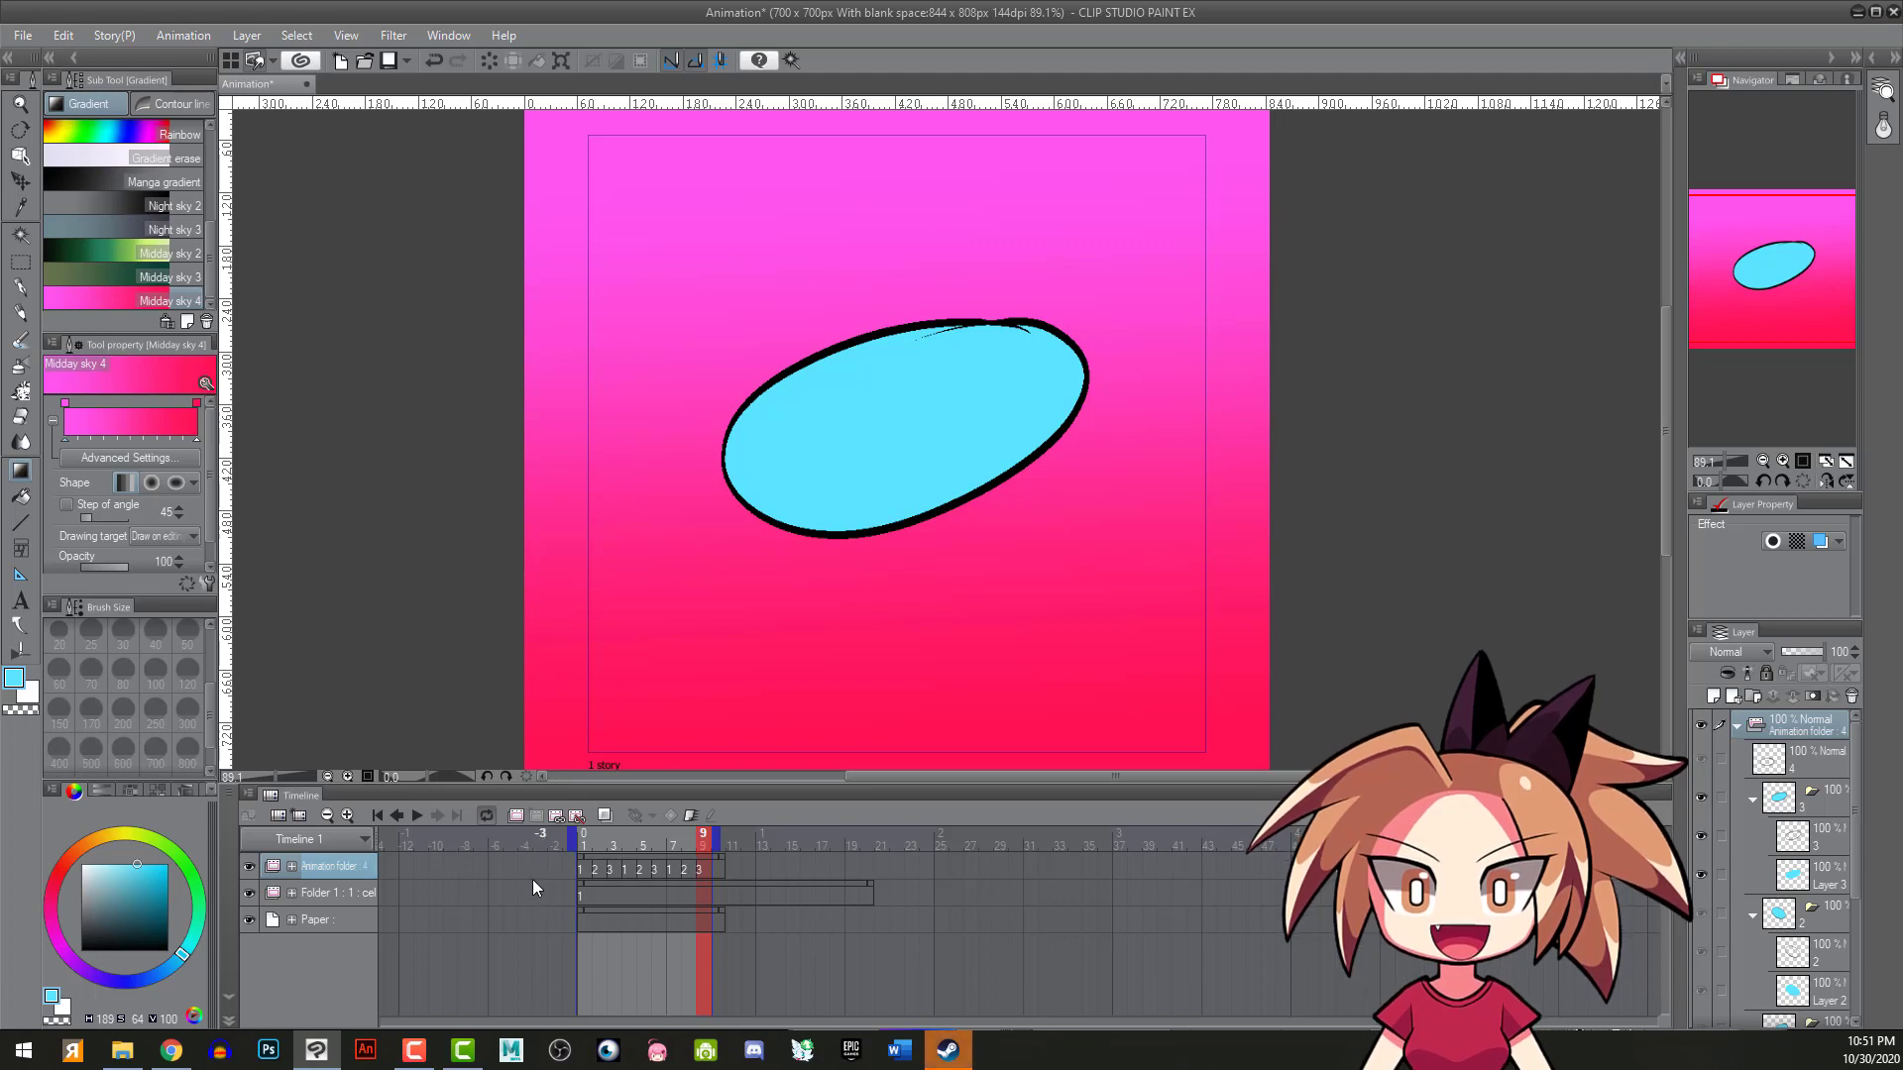
{"action": "mouse_move", "coordinate": [503, 865]}
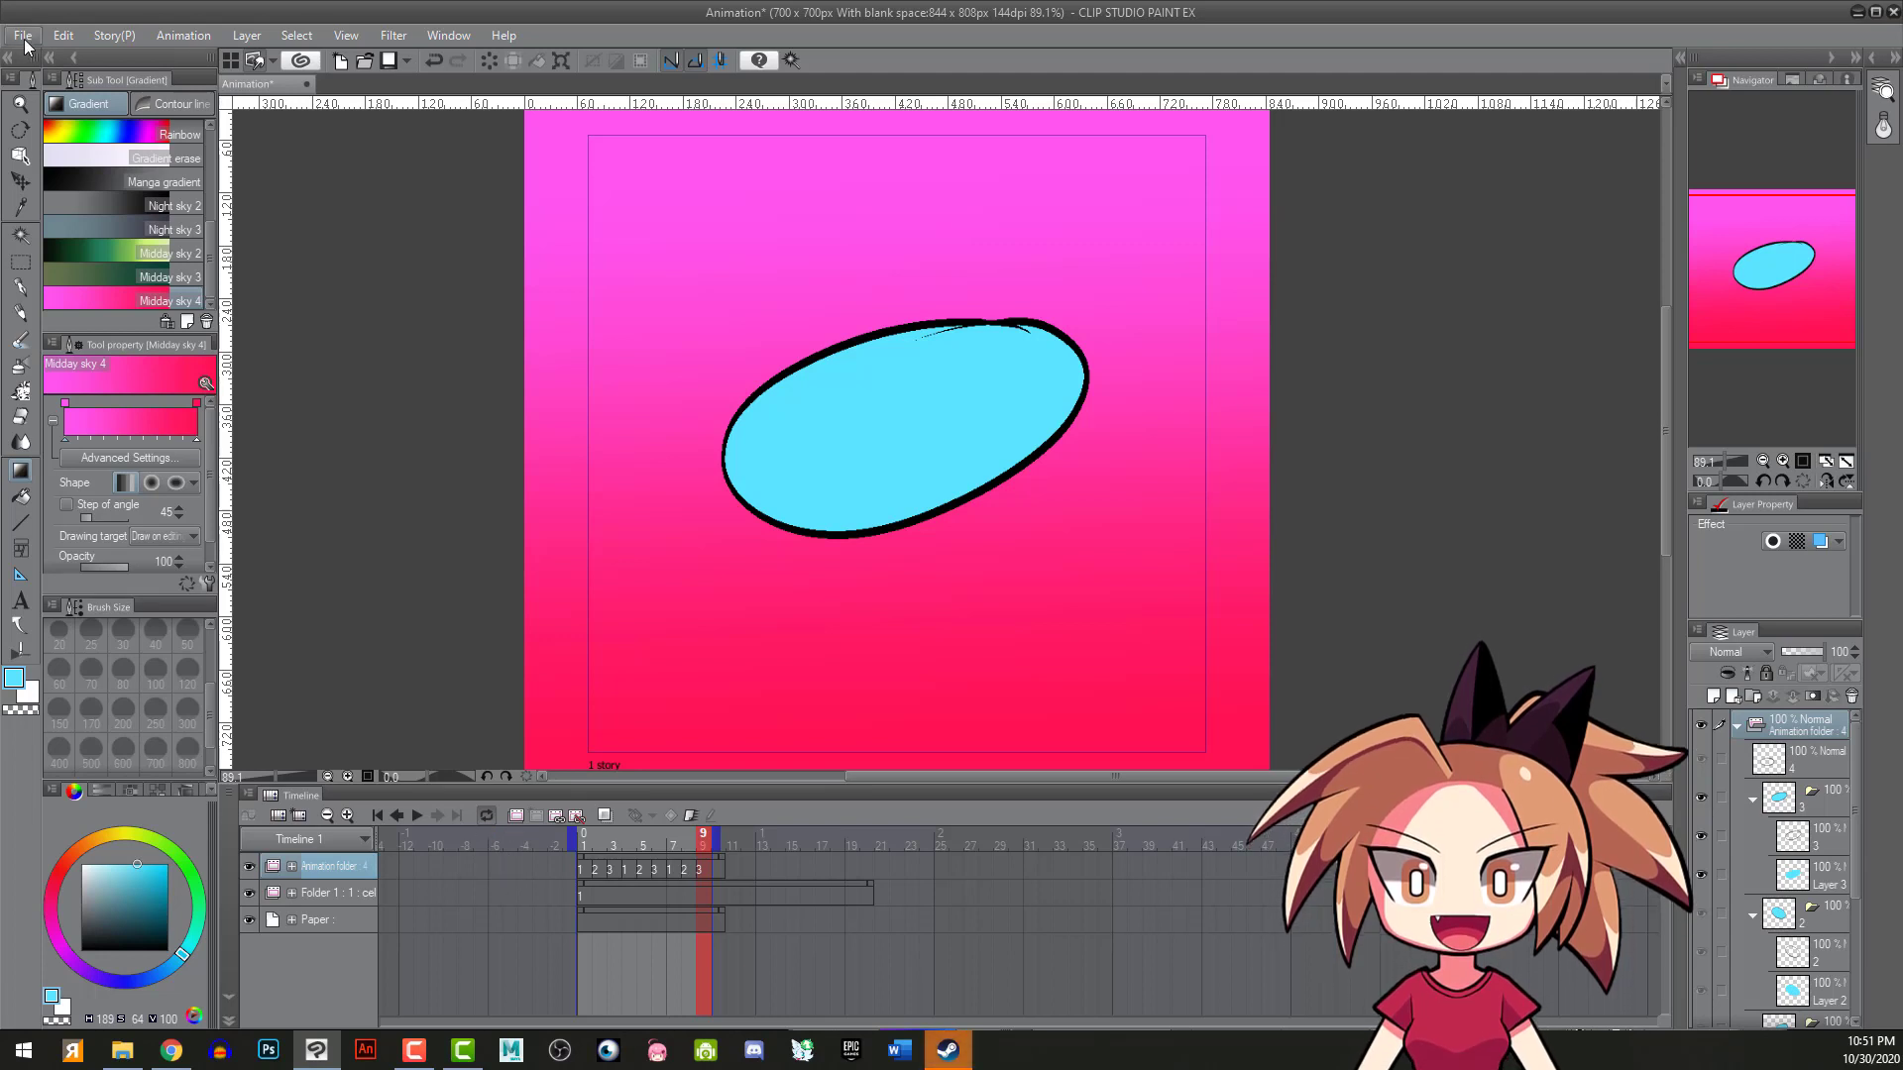
- Export the animation as a 700×700 movie at 30 fps
{"action": "left_click", "coordinate": [22, 34]}
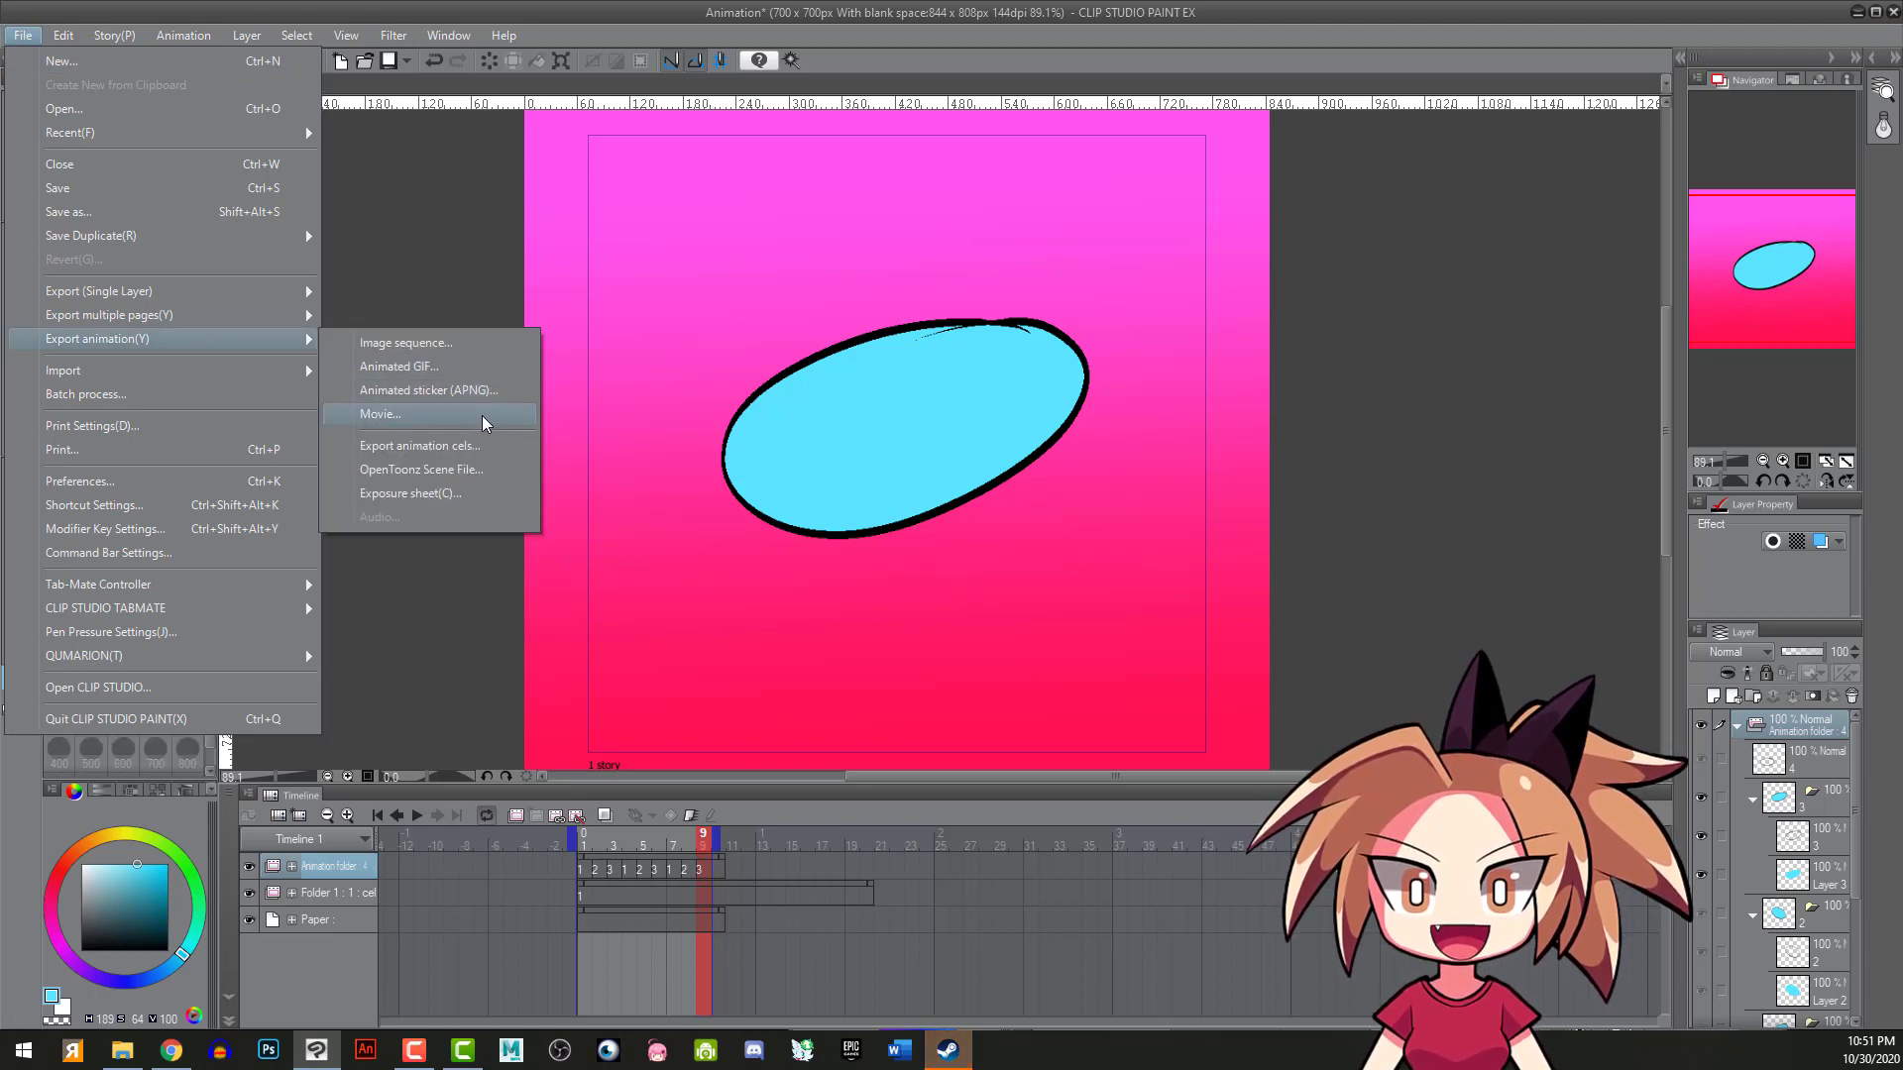
{"action": "left_click", "coordinate": [379, 414]}
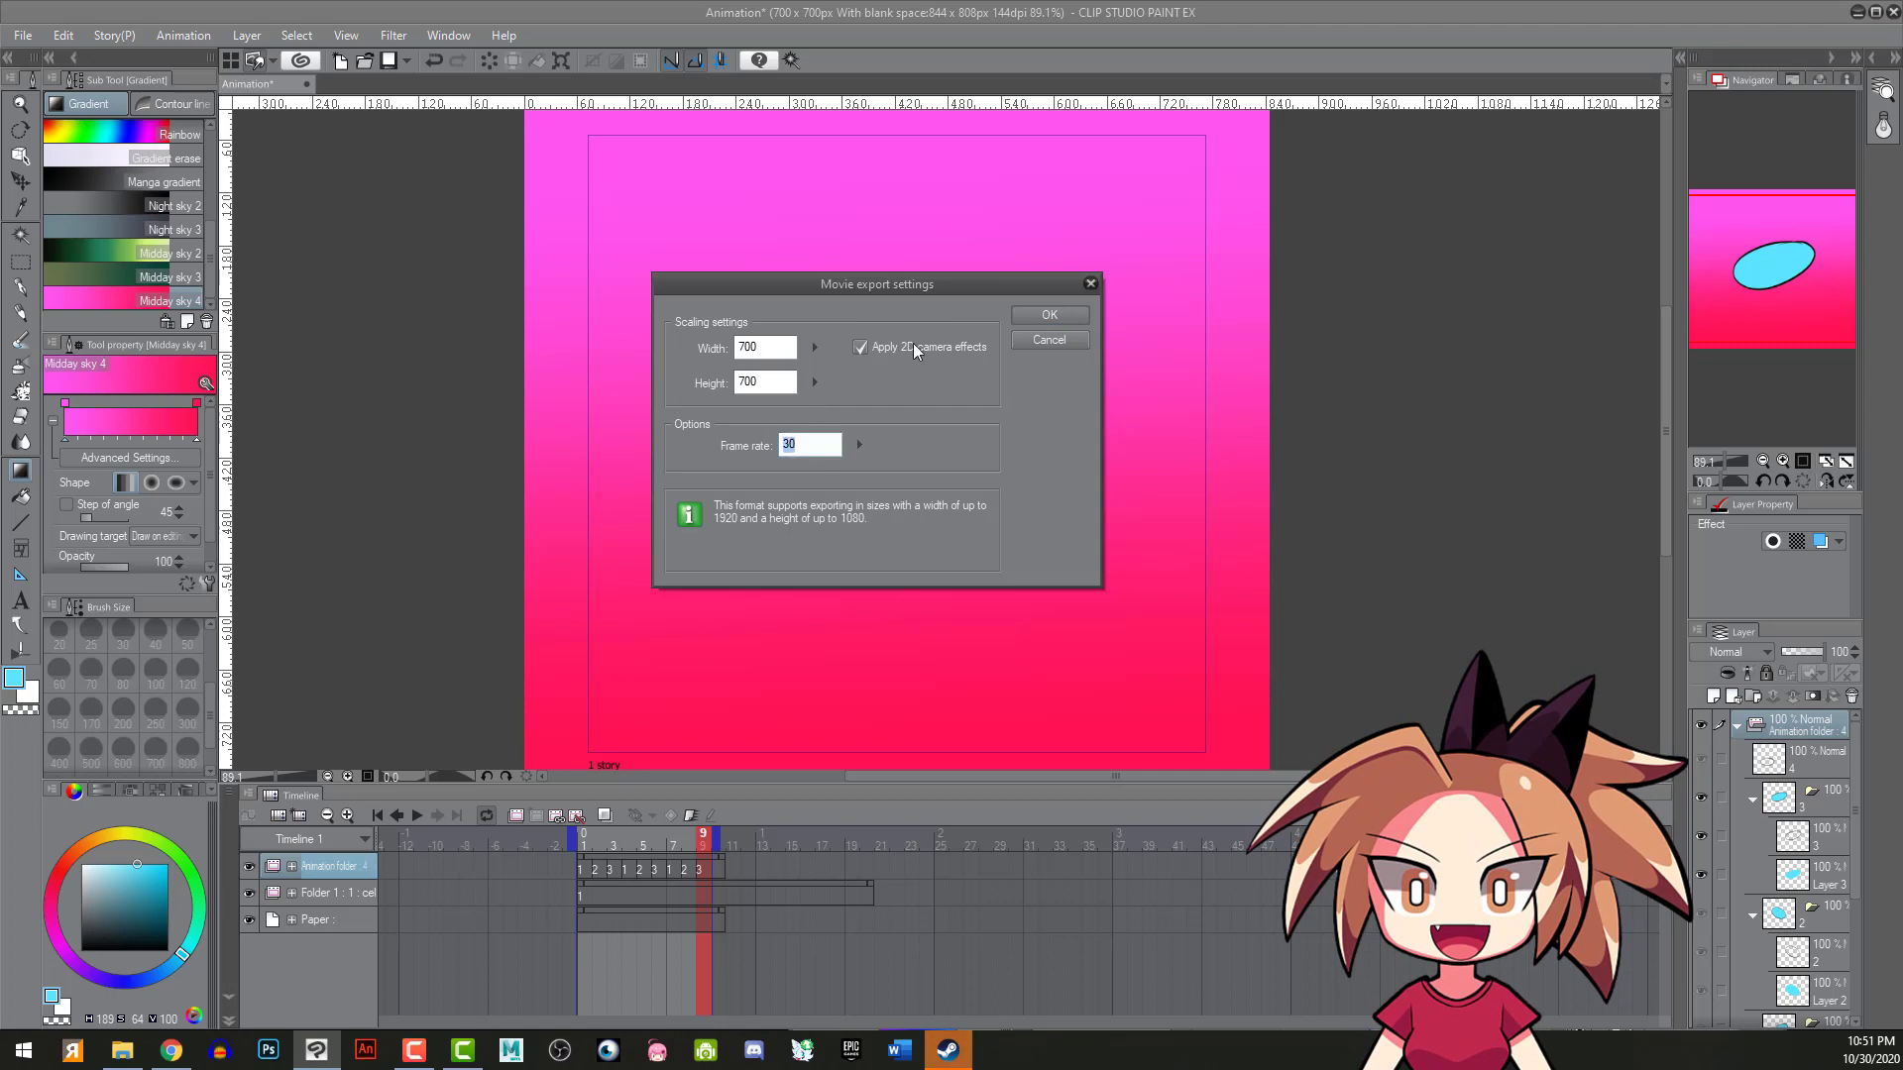
{"action": "left_click", "coordinate": [1047, 315]}
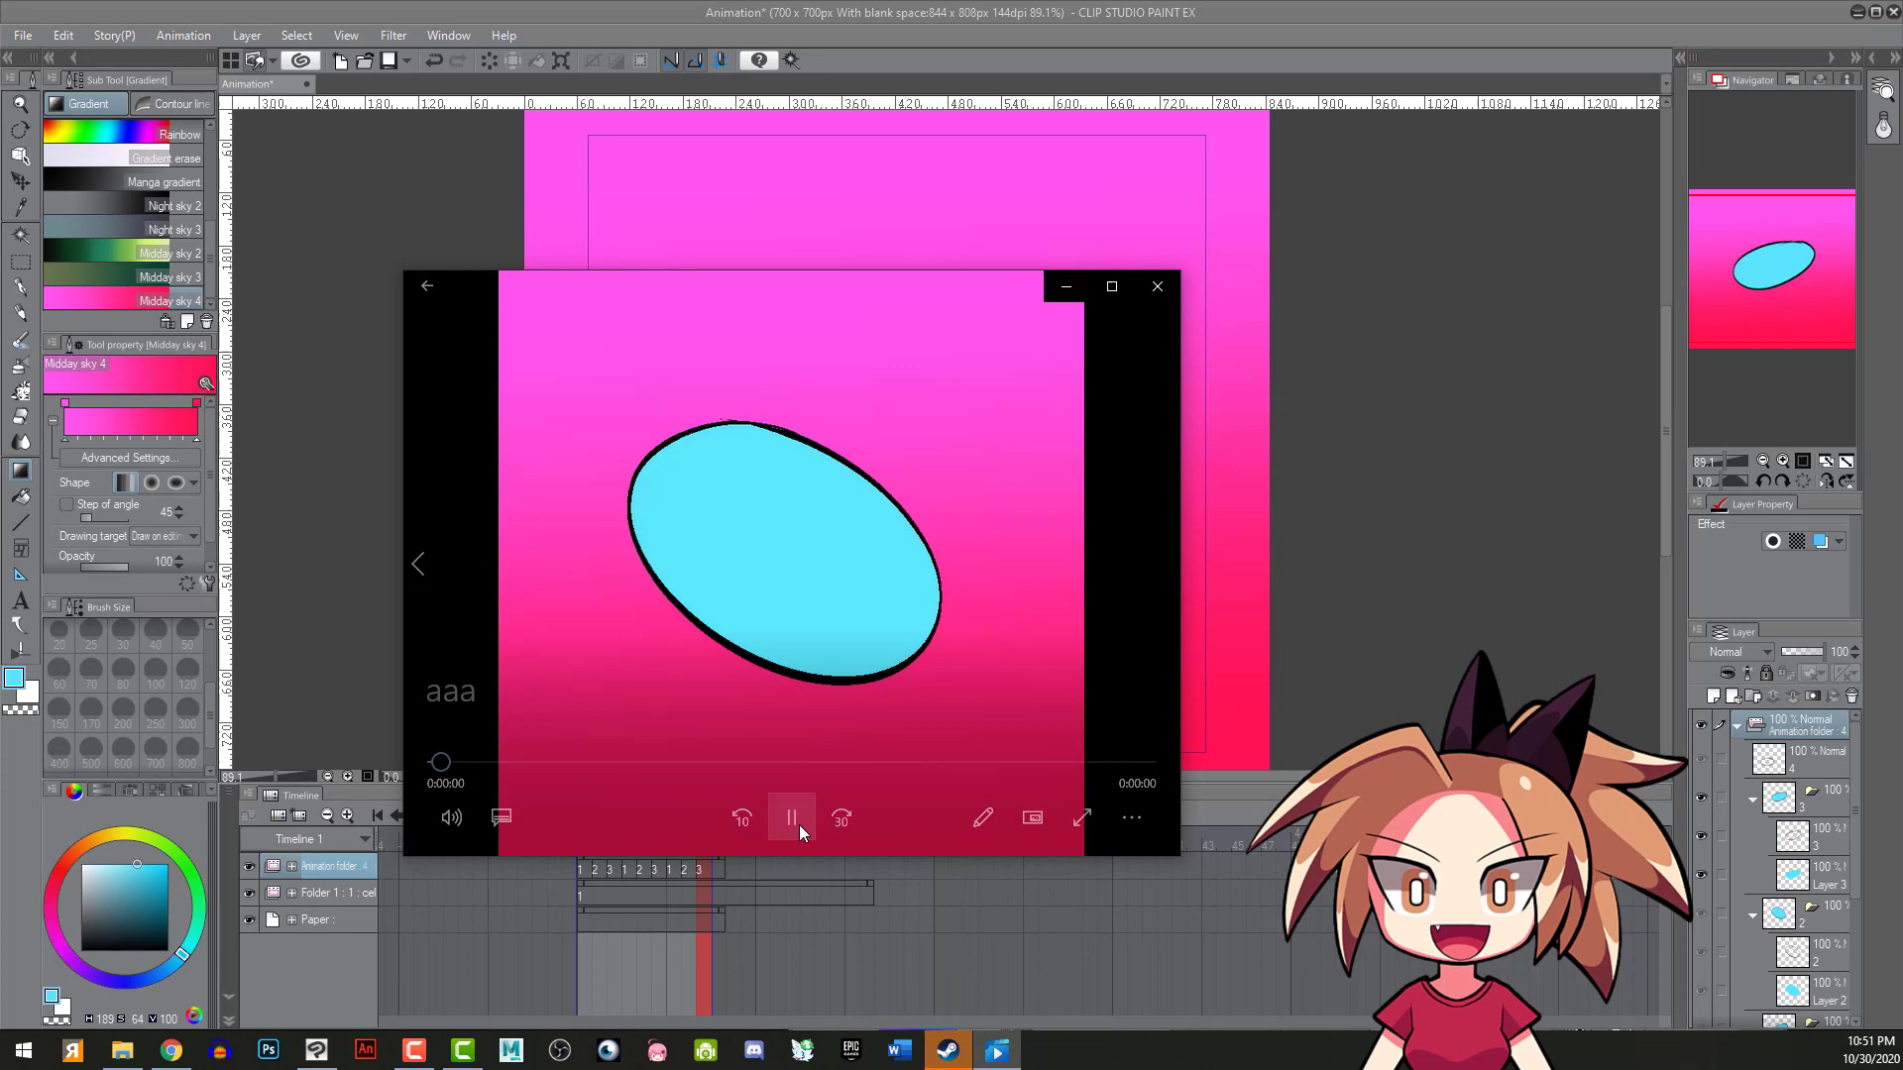
- Watch the exported video, then close the player
{"action": "left_click", "coordinate": [790, 817]}
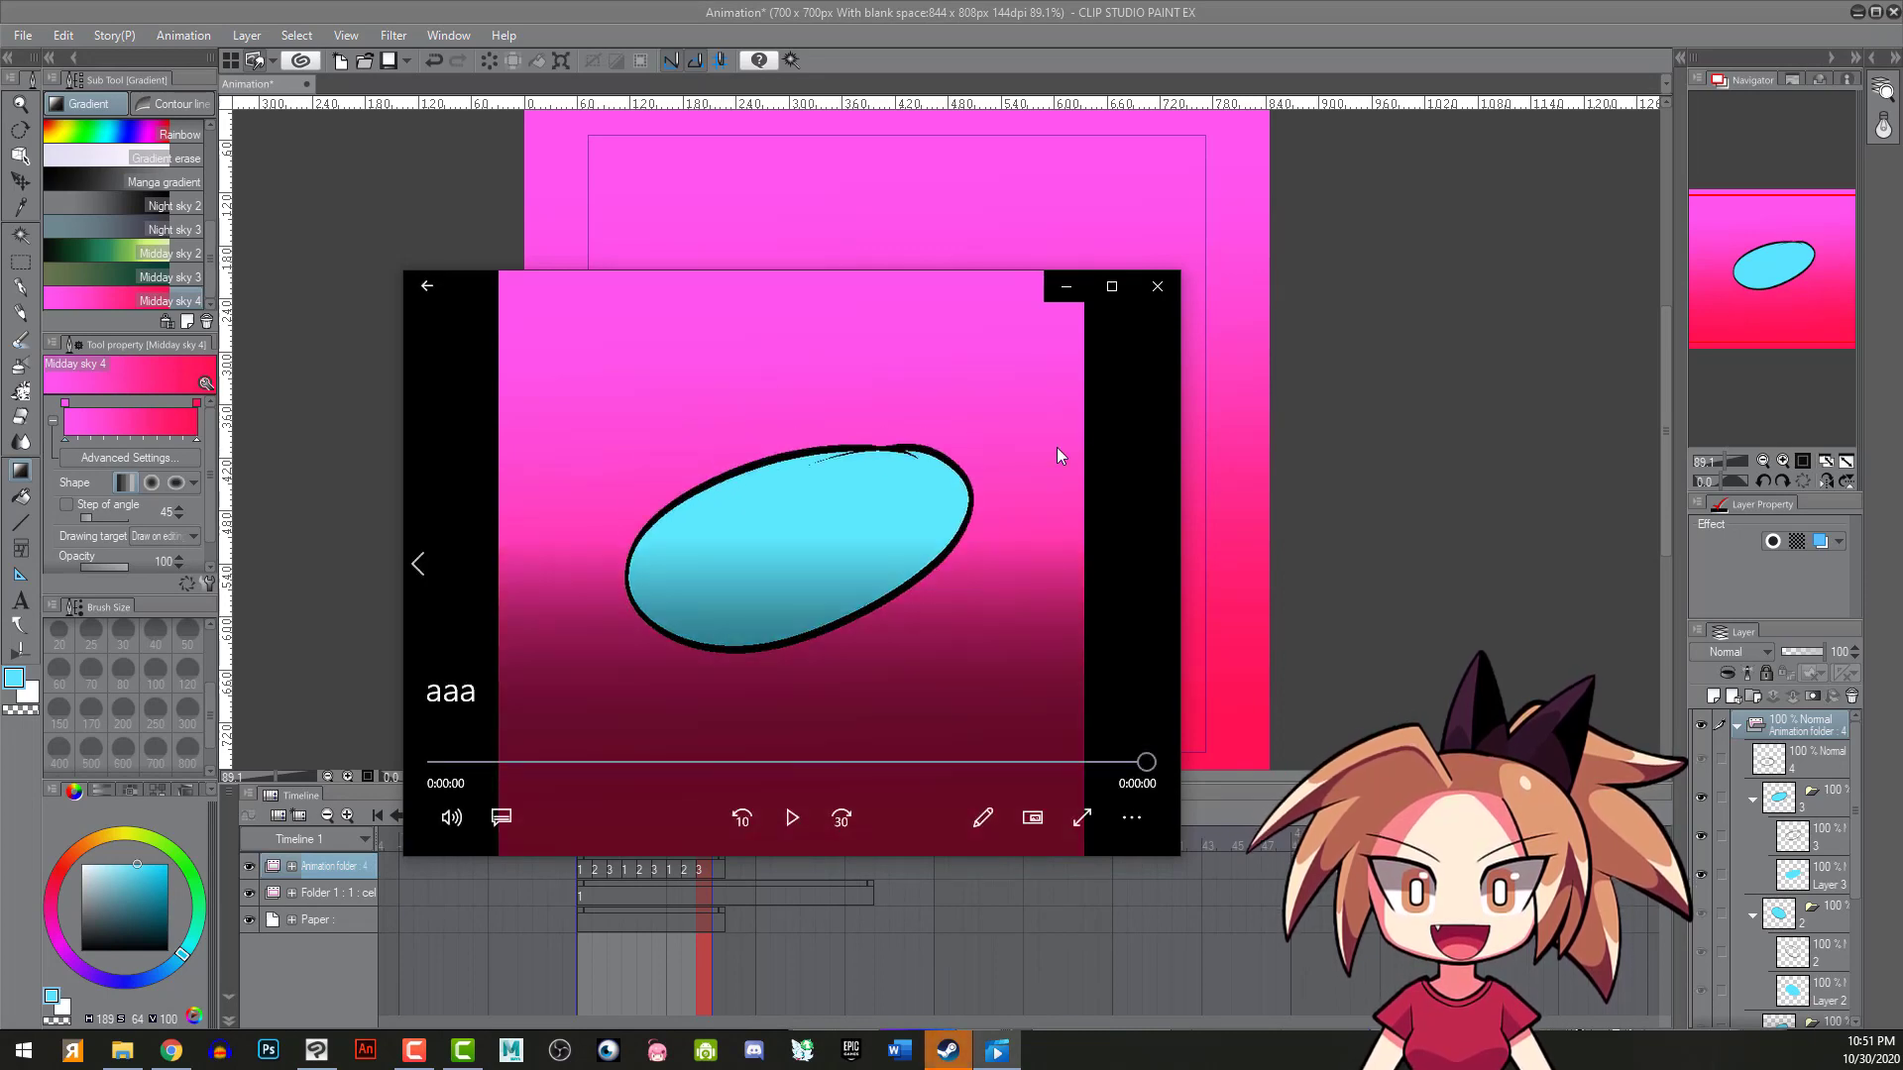
{"action": "left_click", "coordinate": [1154, 286]}
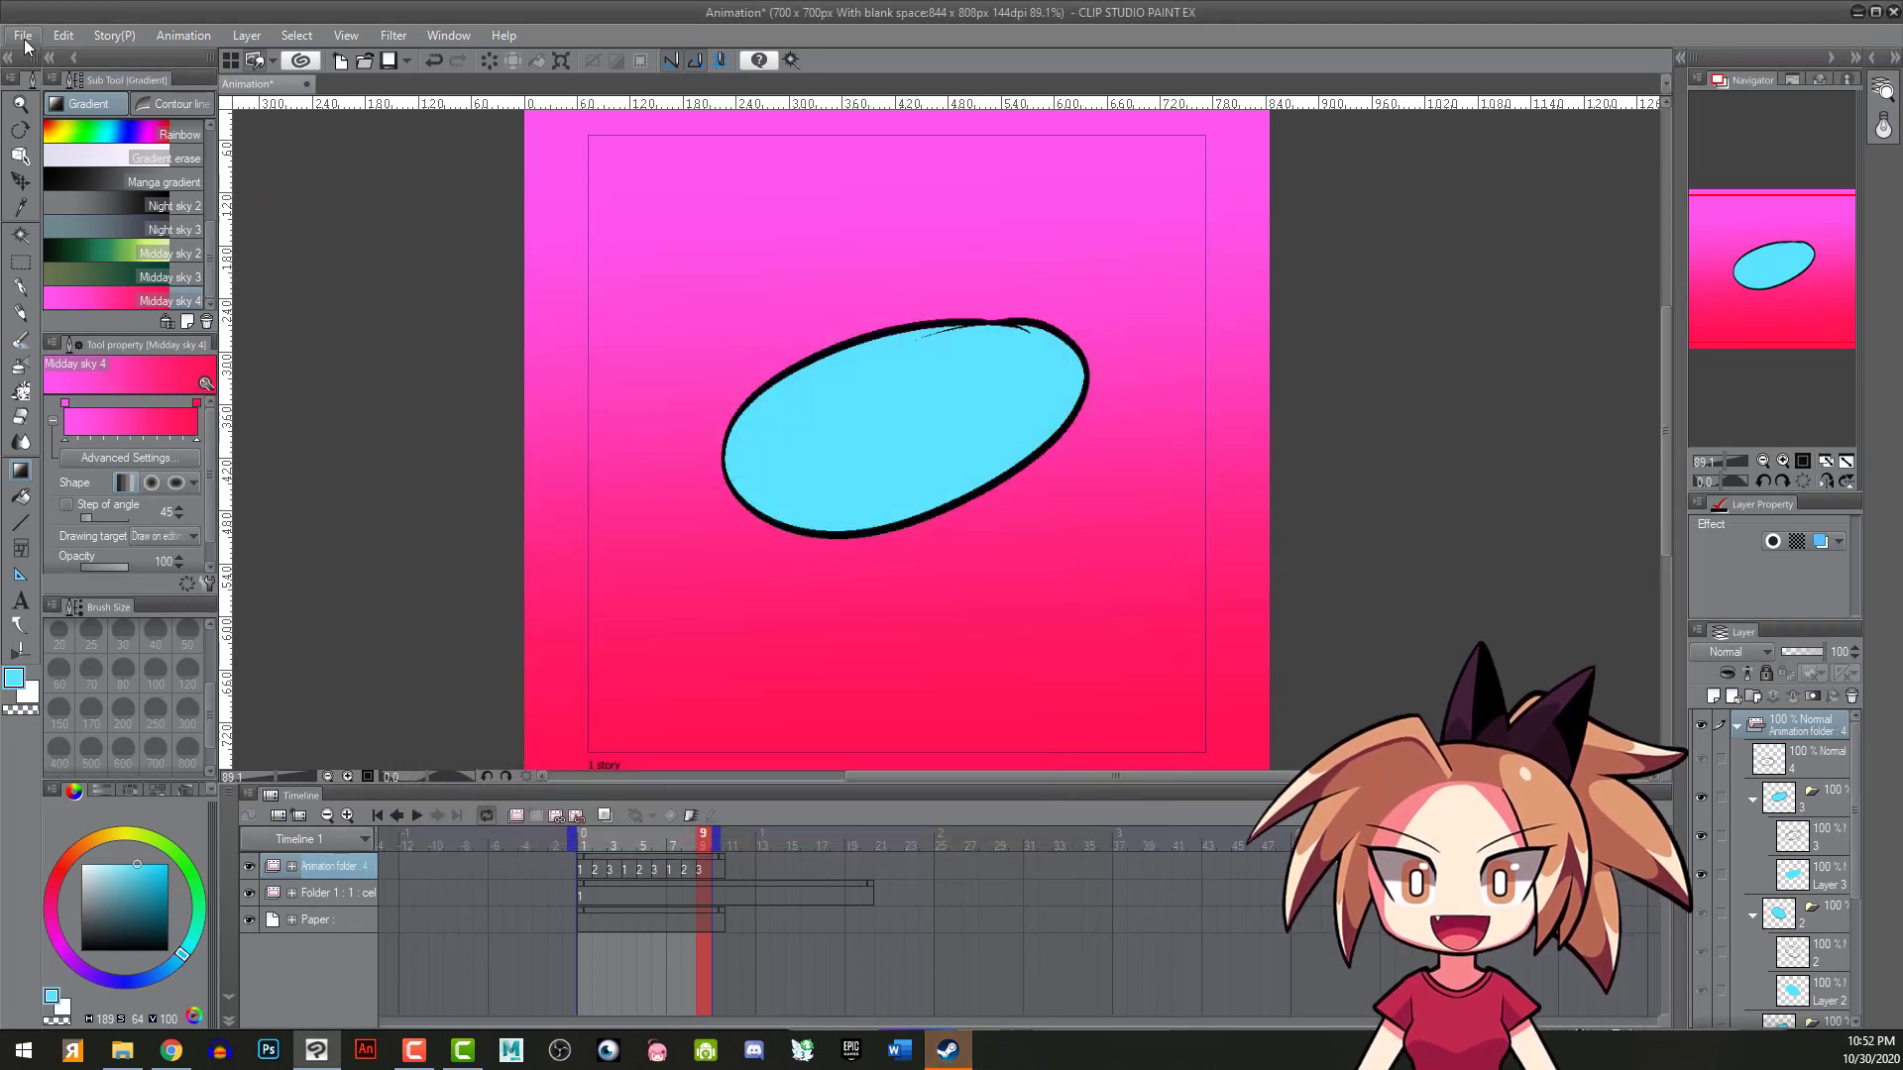
- Export an unlimited-loop 560×560 GIF named aaaa to the Desktop at 12 fps
{"action": "left_click", "coordinate": [22, 34]}
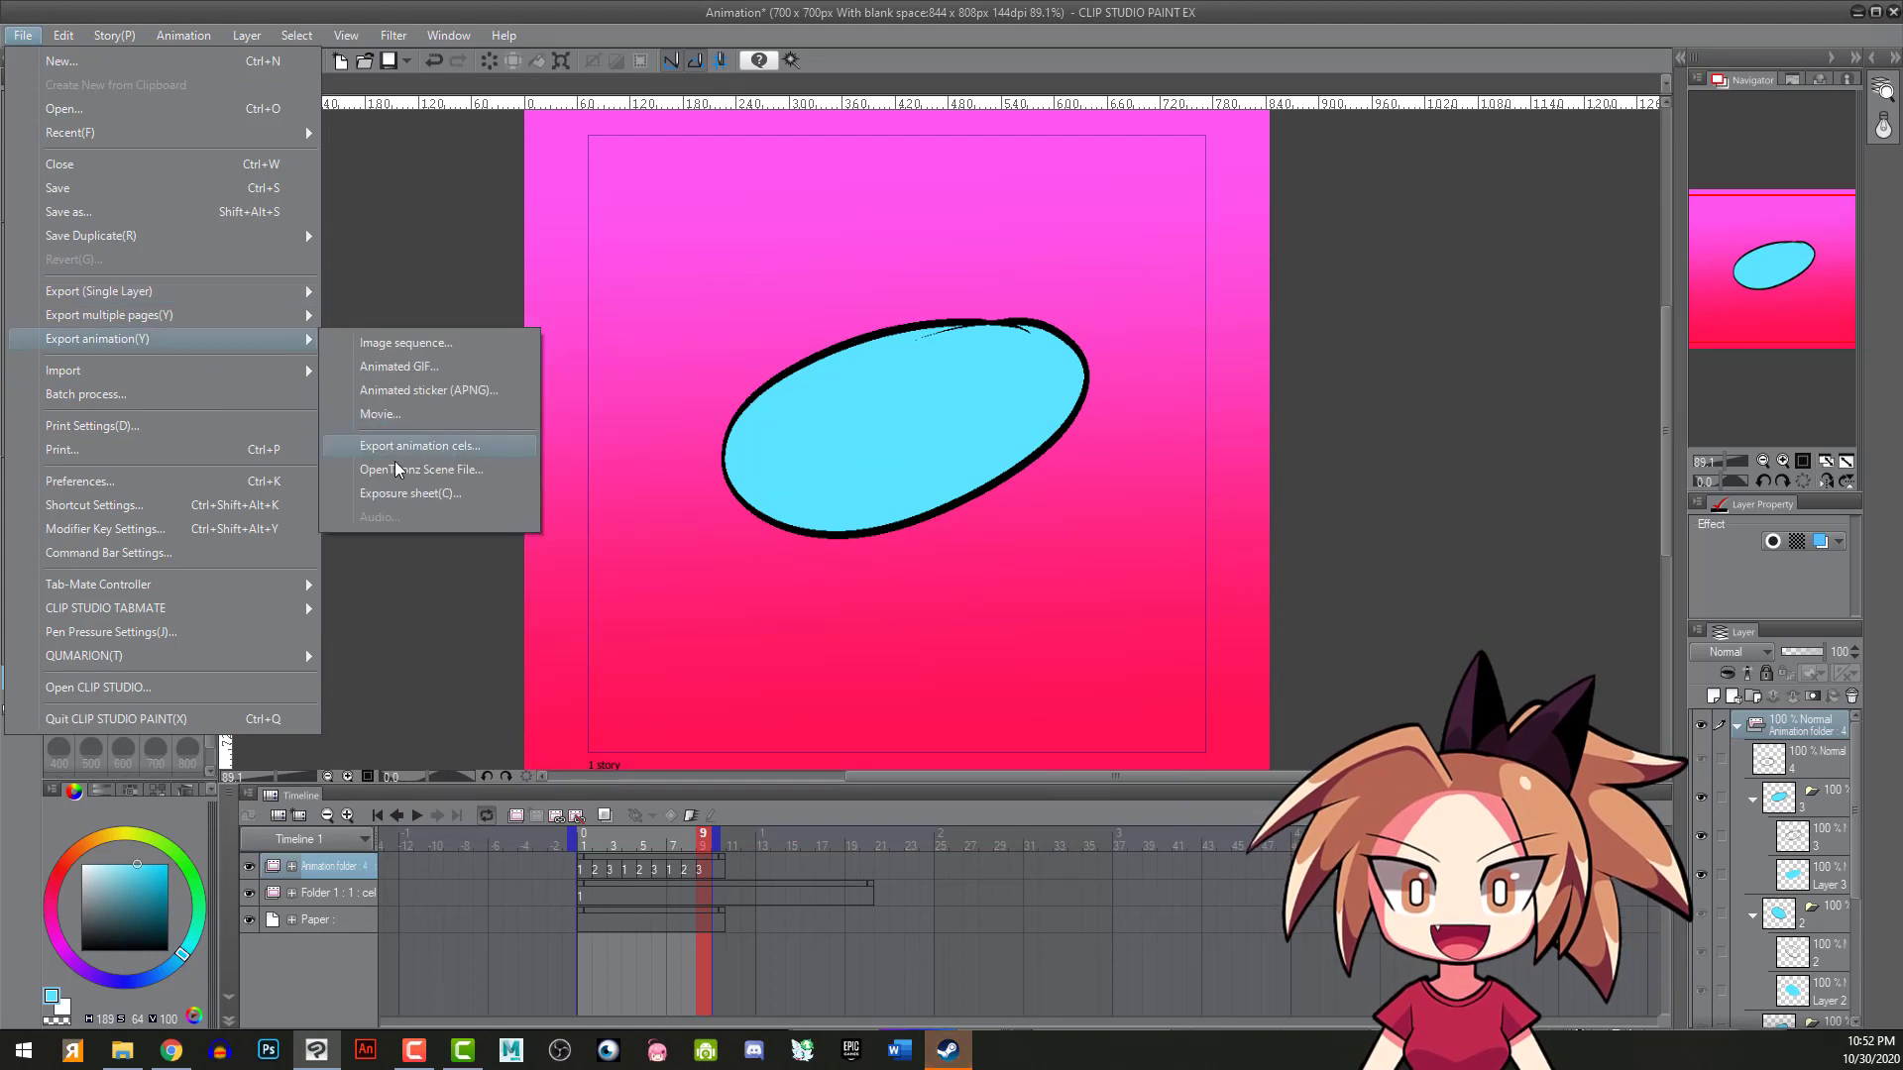
{"action": "left_click", "coordinate": [397, 366]}
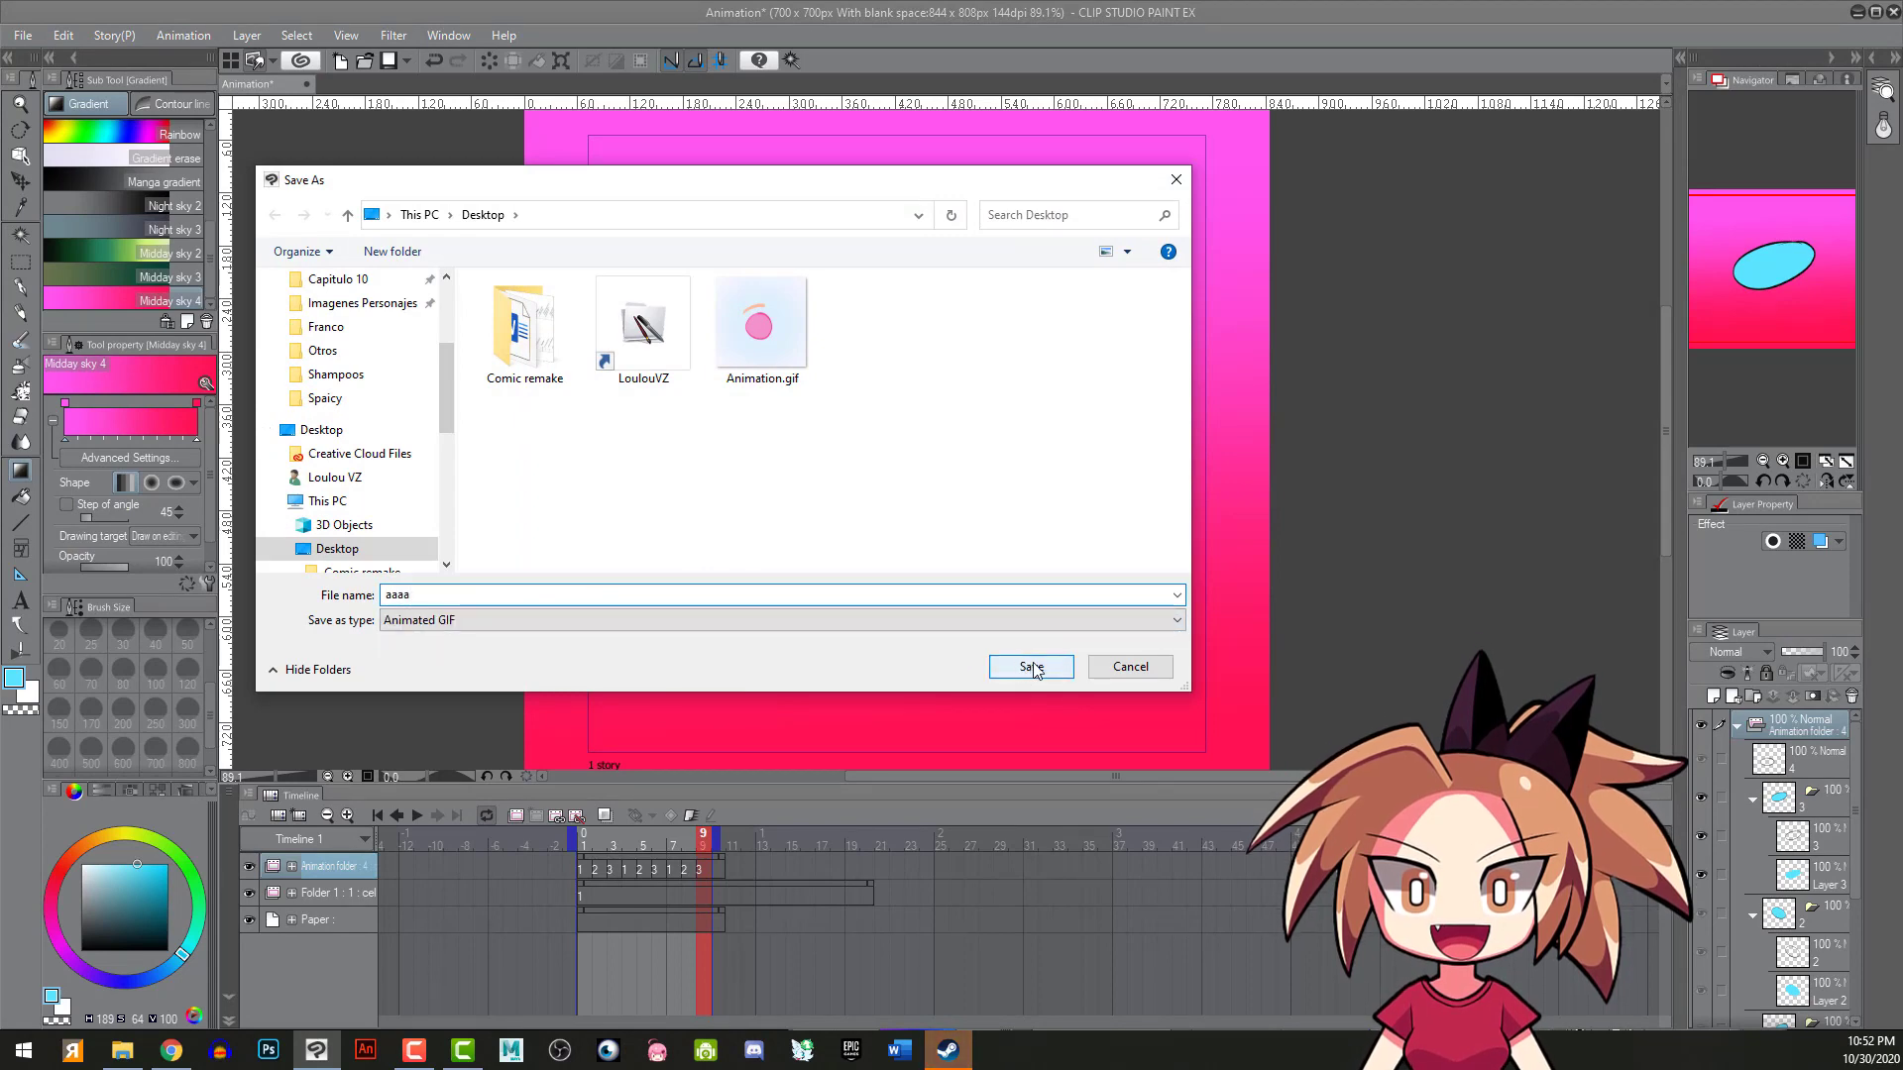
{"action": "left_click", "coordinate": [1031, 667]}
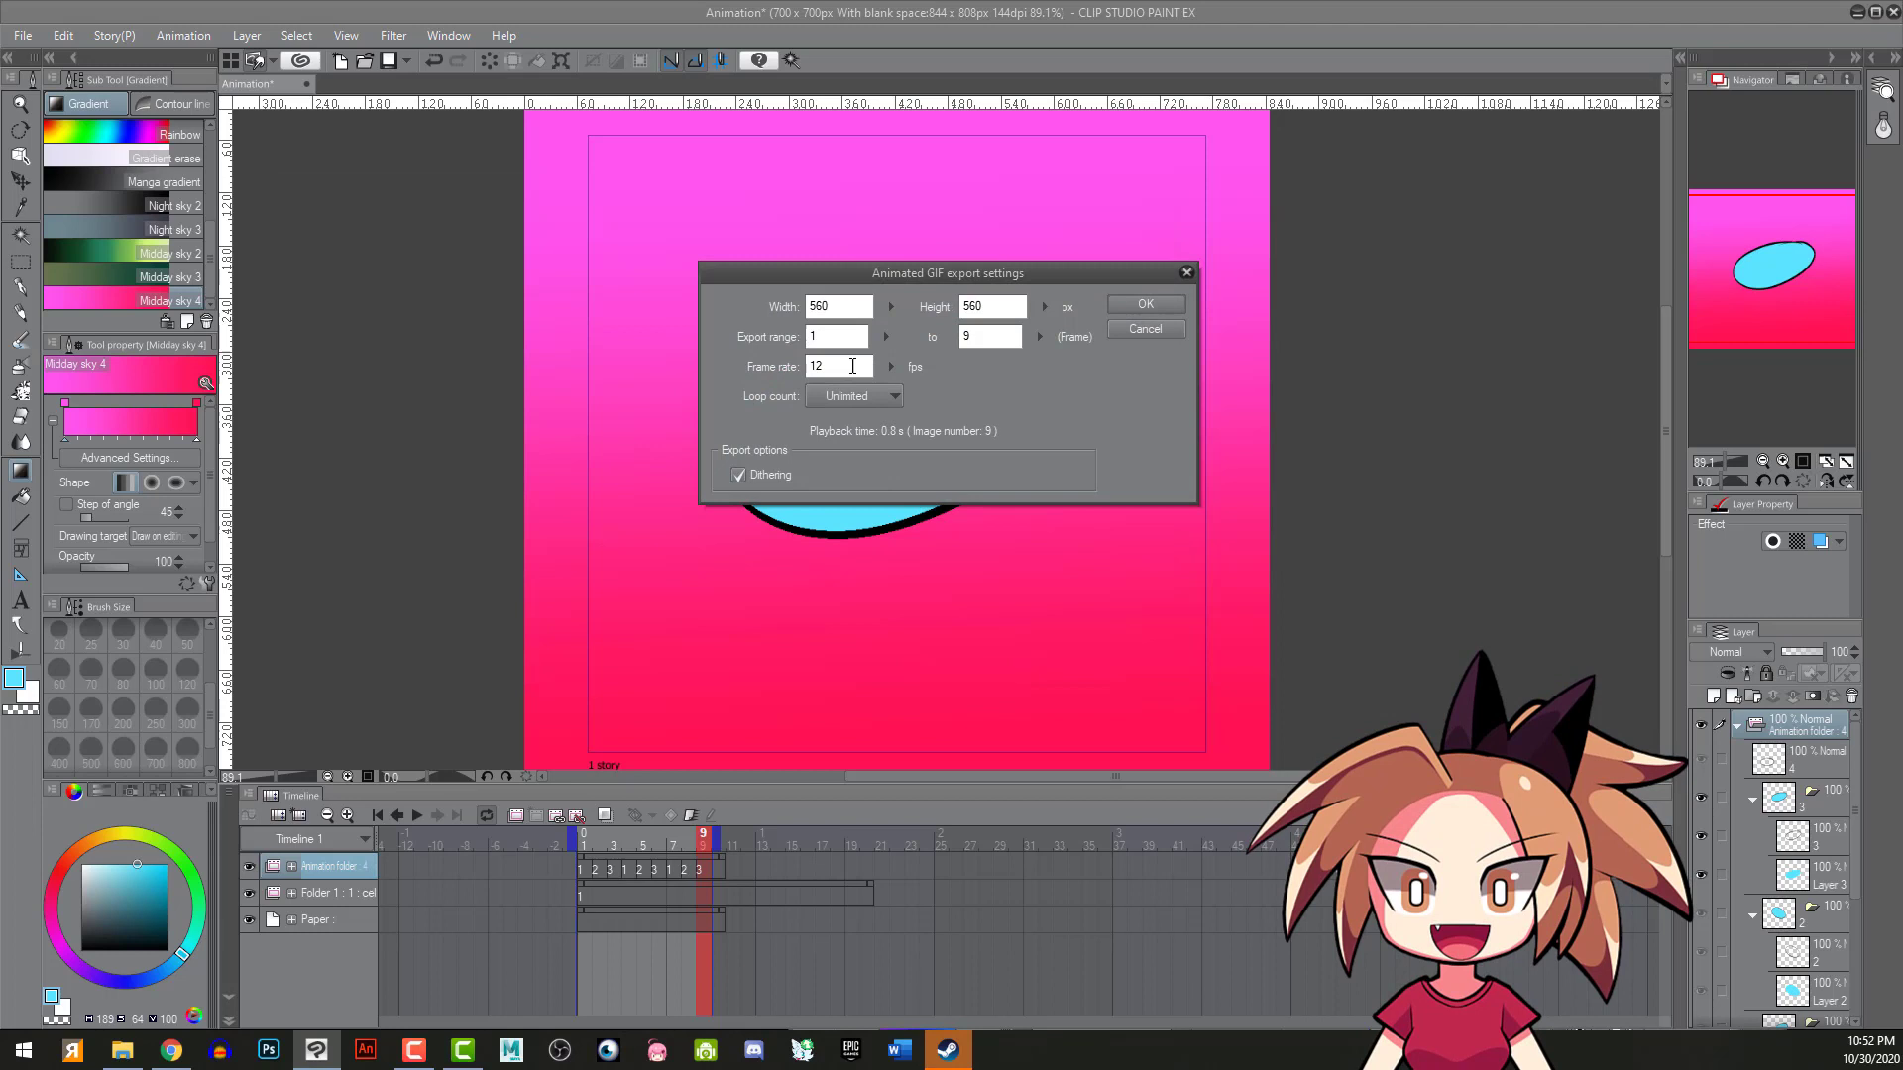
{"action": "left_click", "coordinate": [835, 367]}
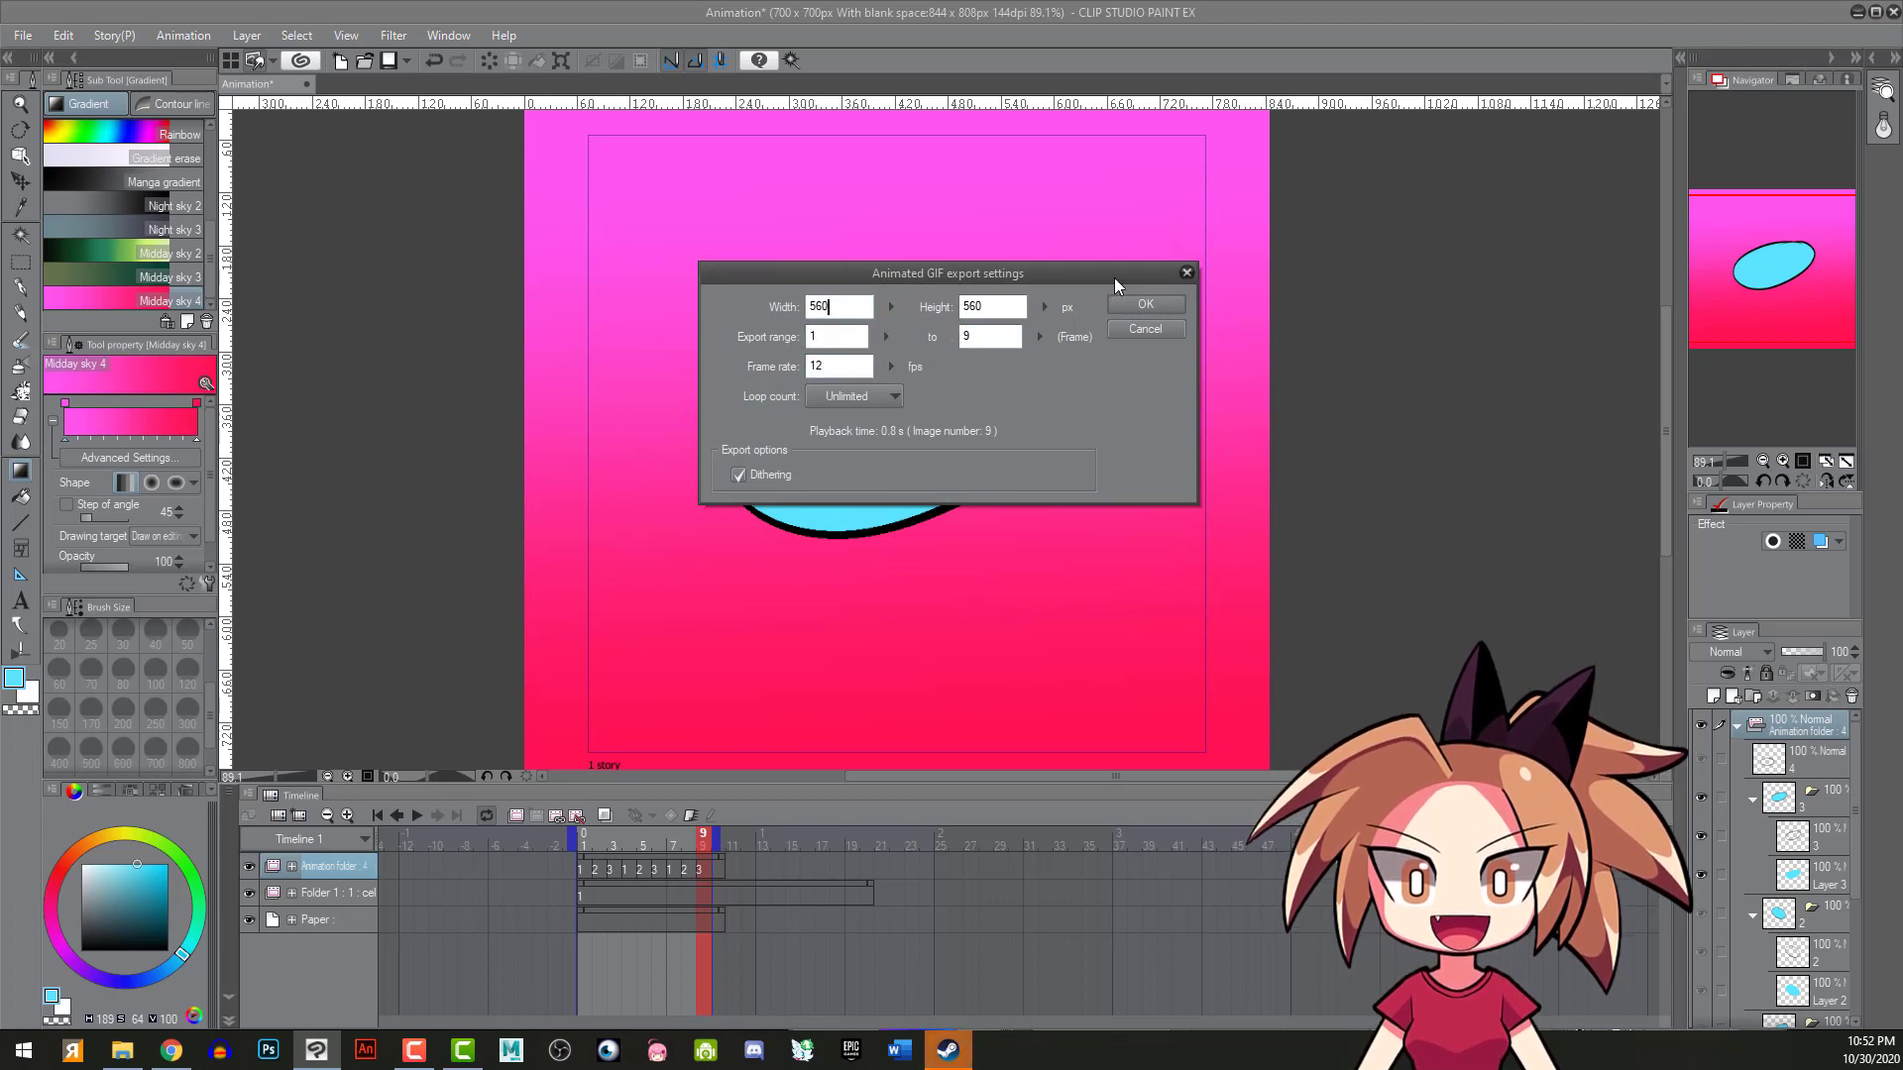
{"action": "left_click", "coordinate": [1142, 303]}
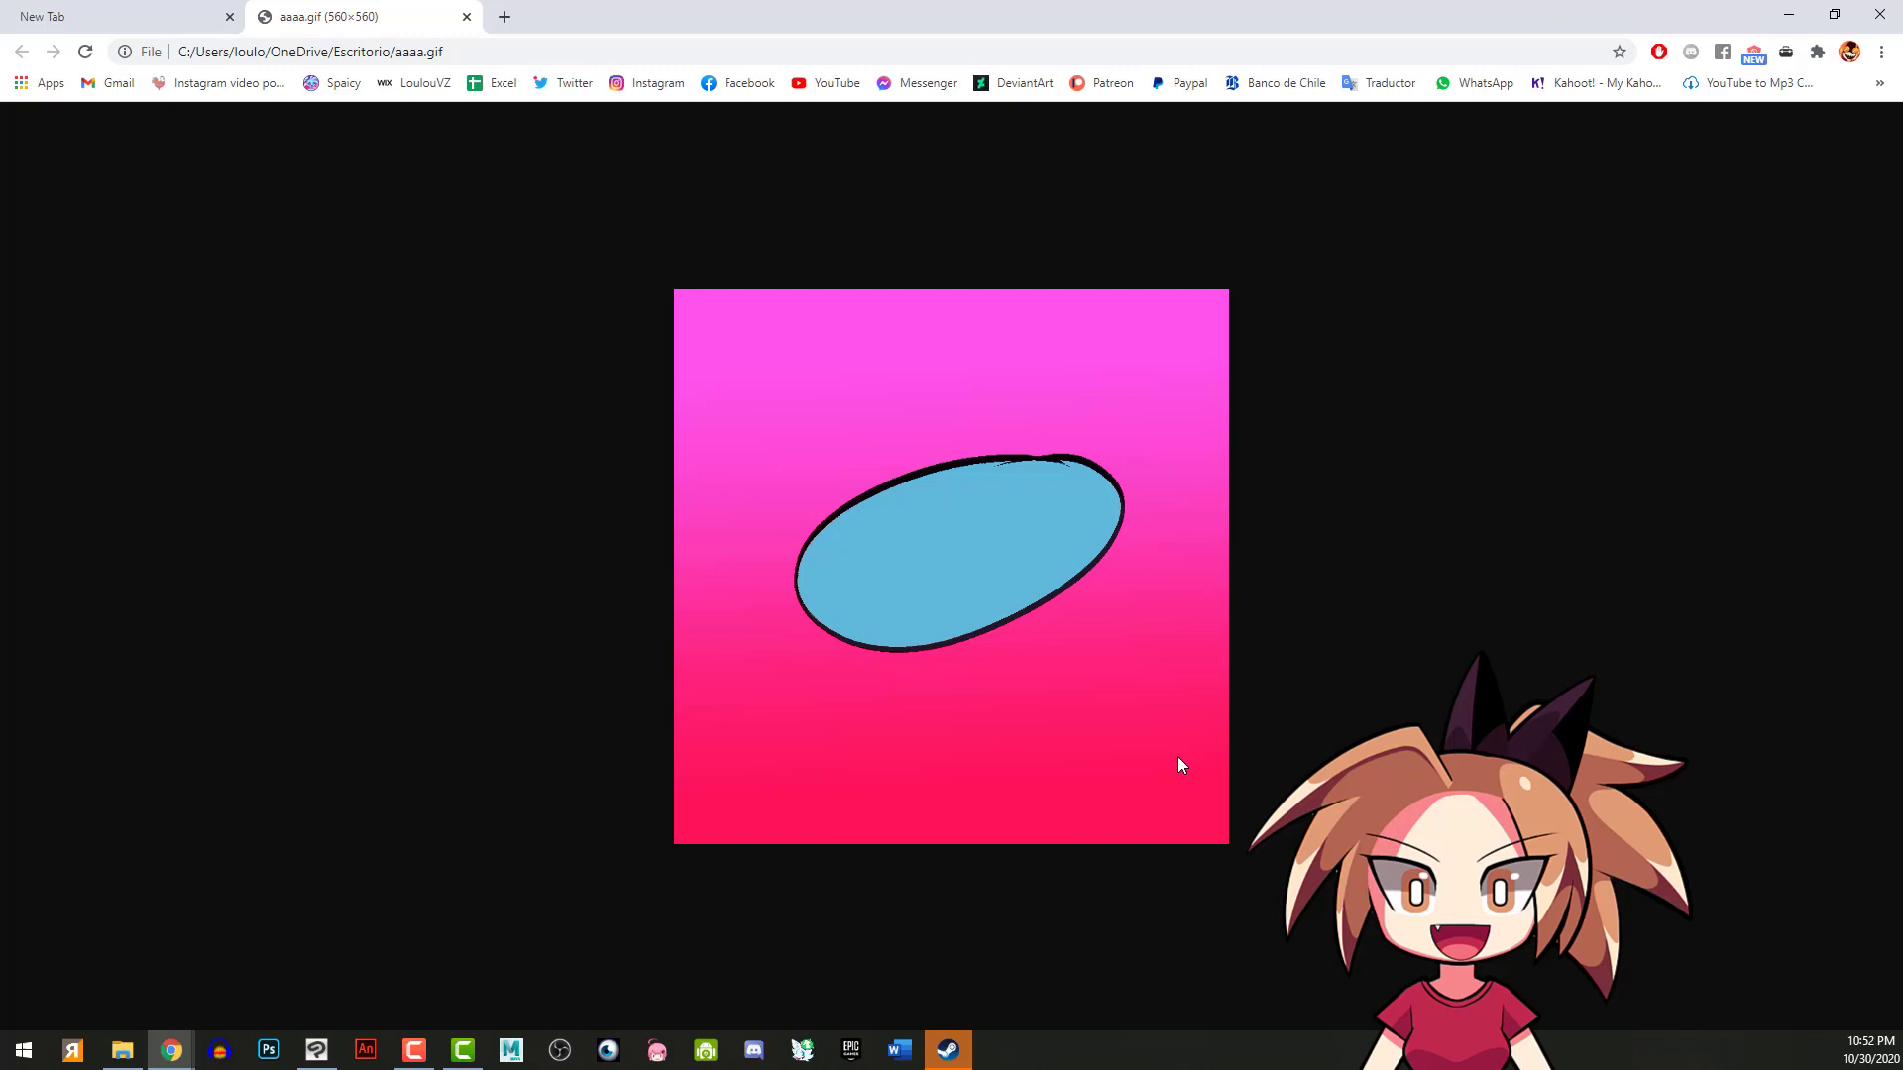
{"action": "mouse_move", "coordinate": [1040, 659]}
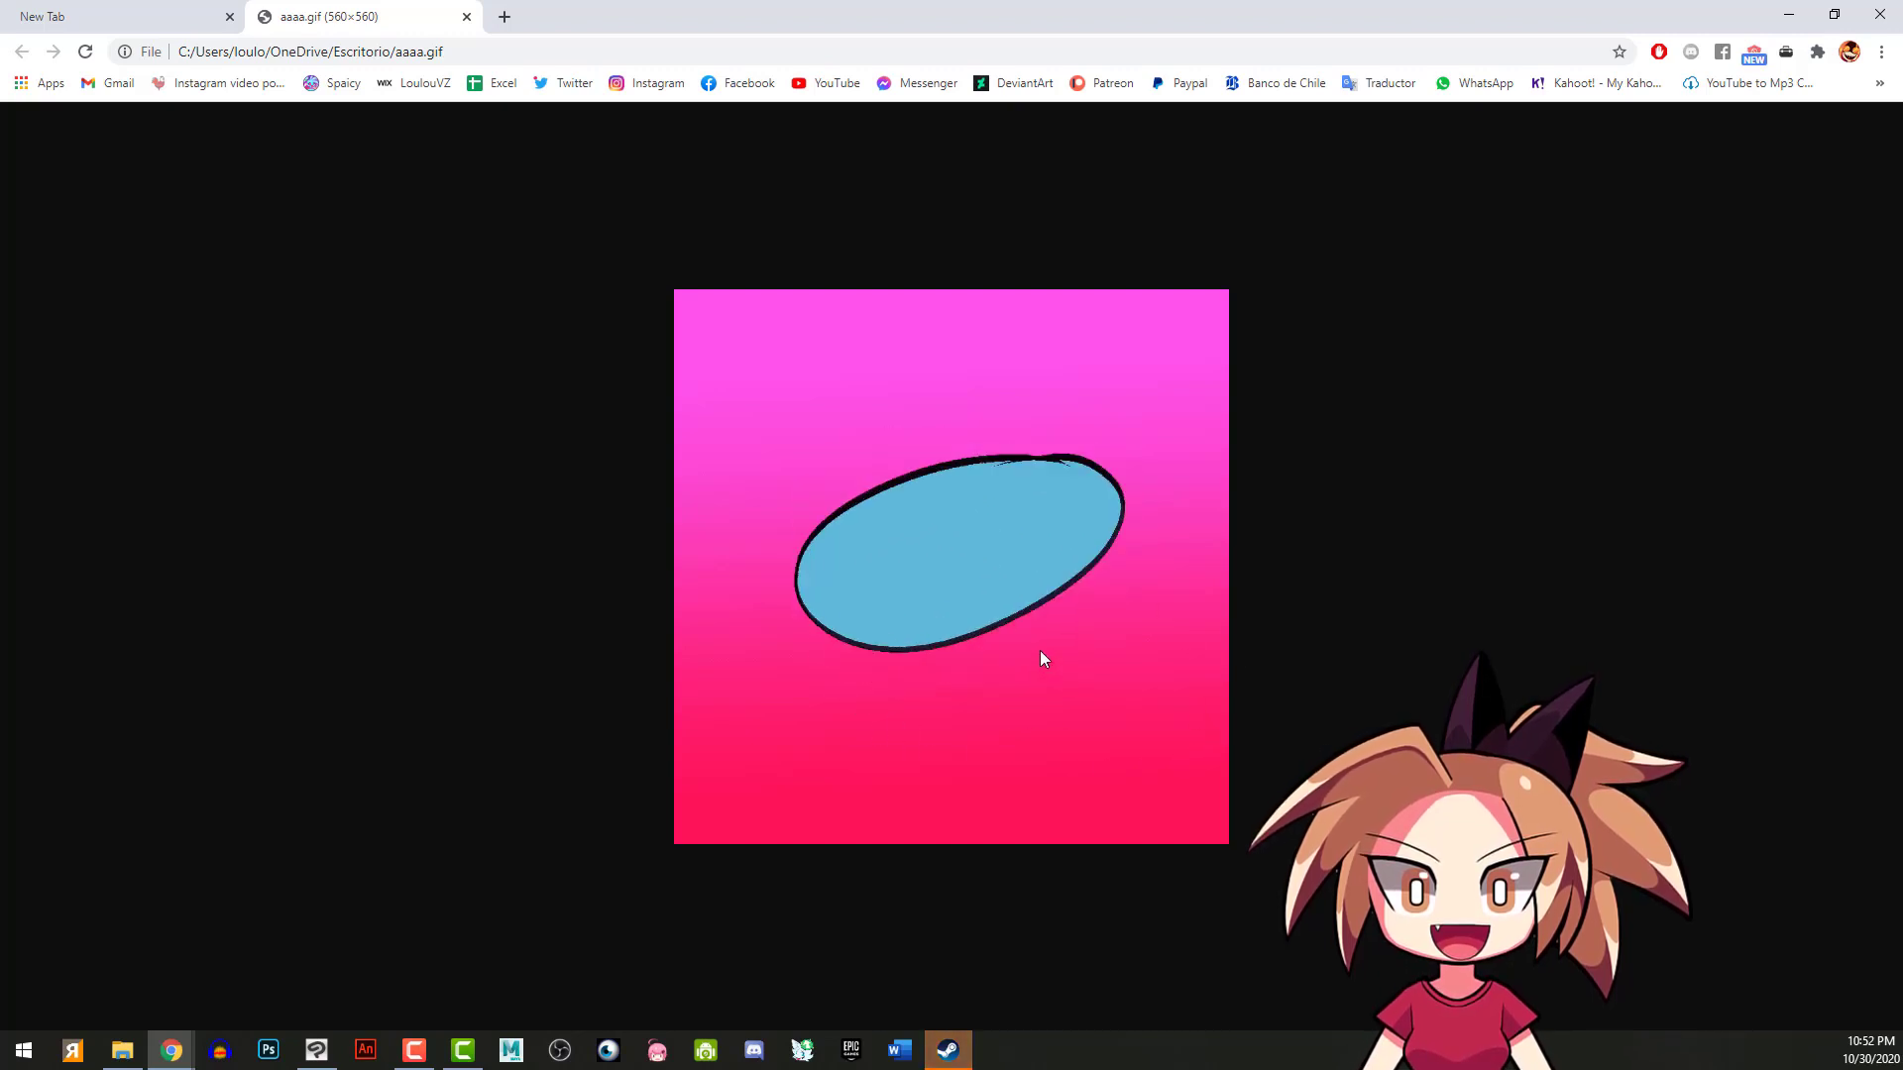